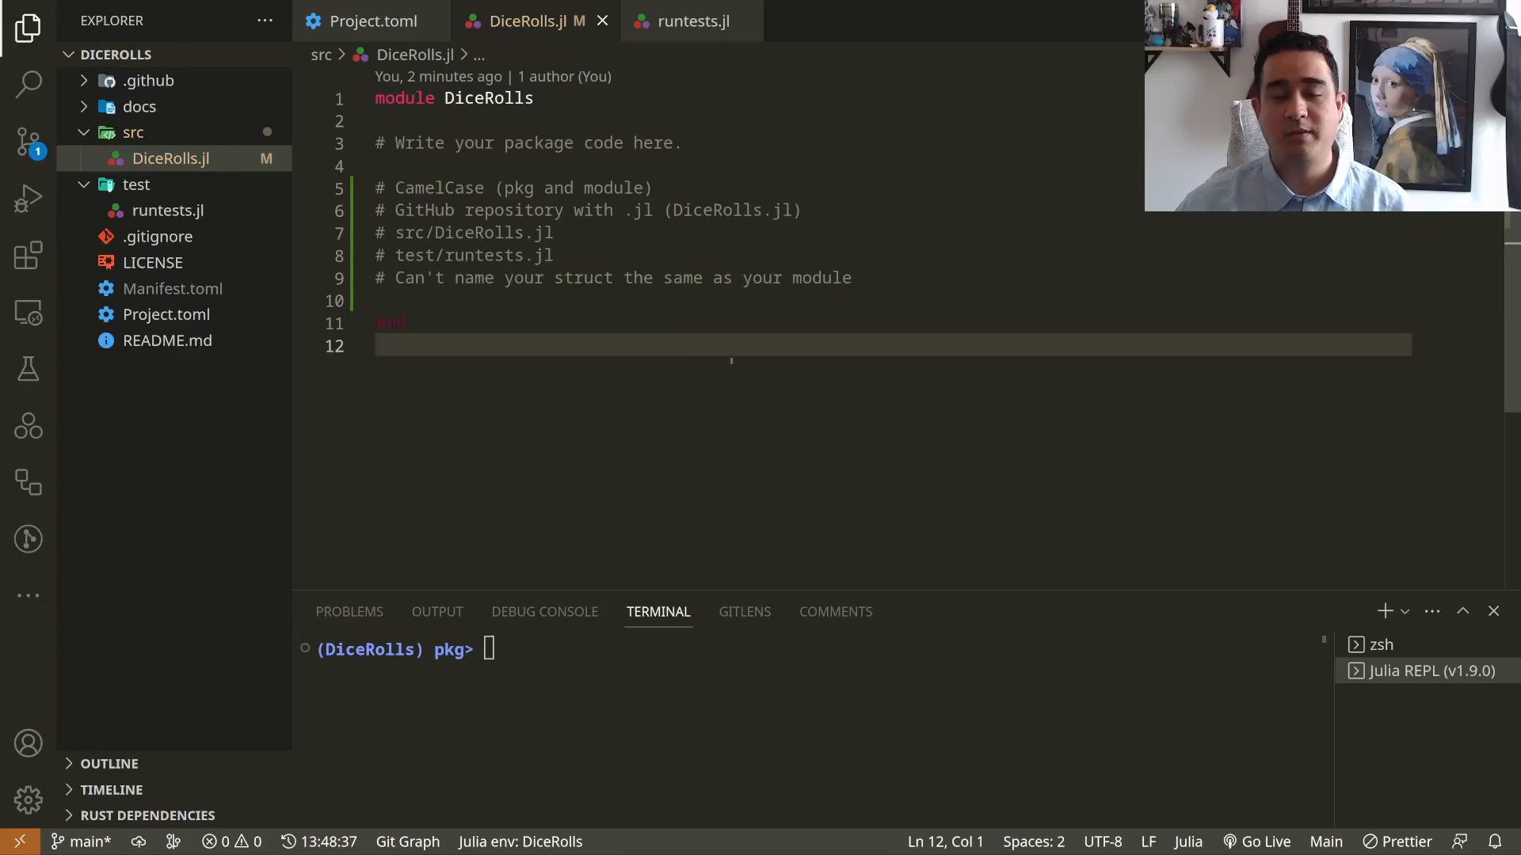
- Paste the abstract type, POSSIBLE_SIDES, Dice, HandfulOfDice and documented roll code below the module line and review it
{"action": "left_click", "coordinate": [851, 278]}
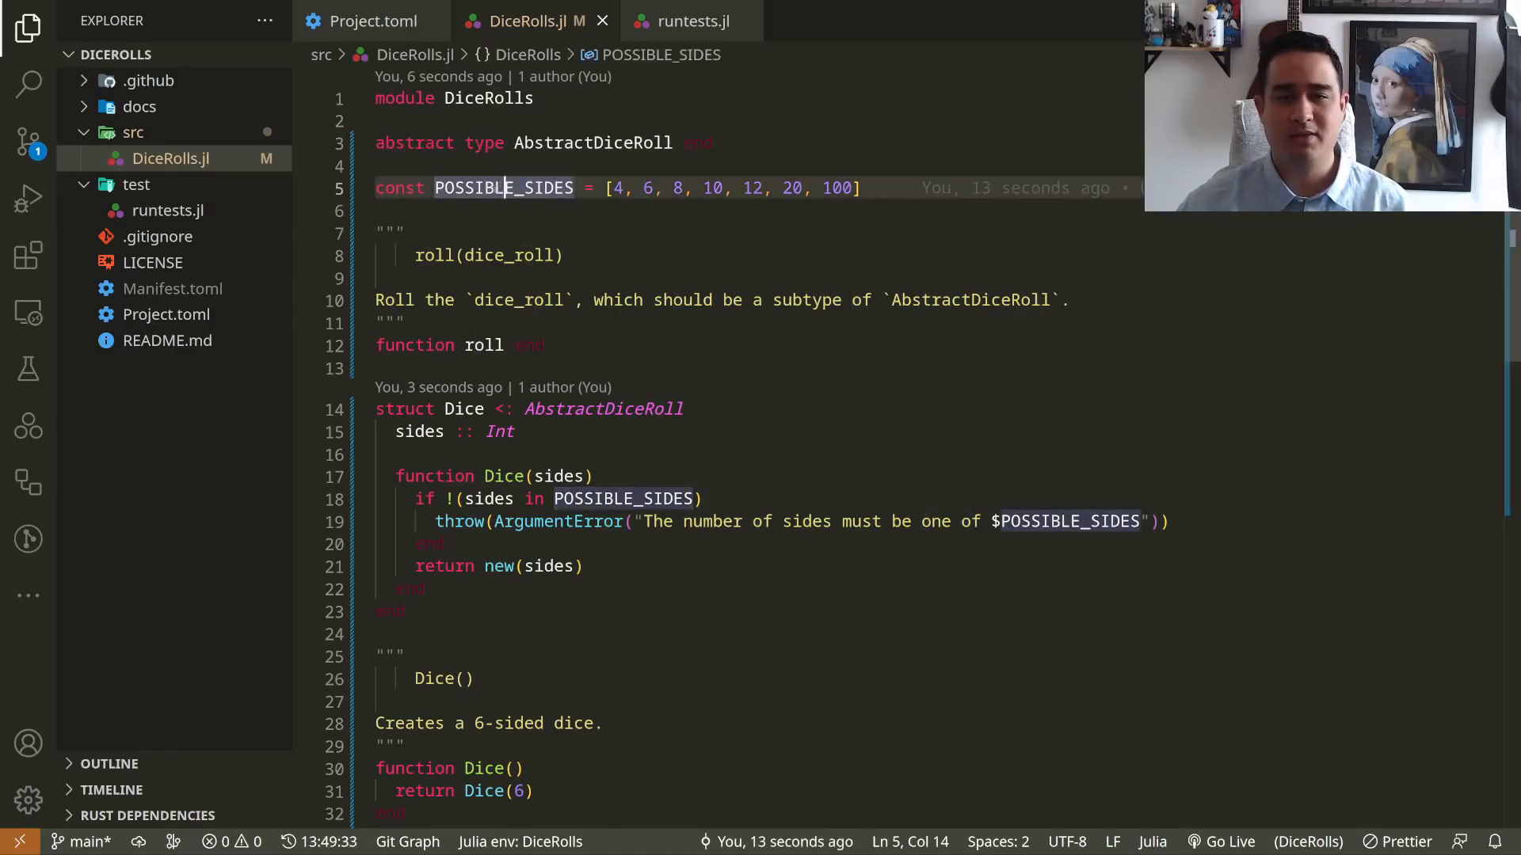
{"action": "double_click", "coordinate": [502, 187]}
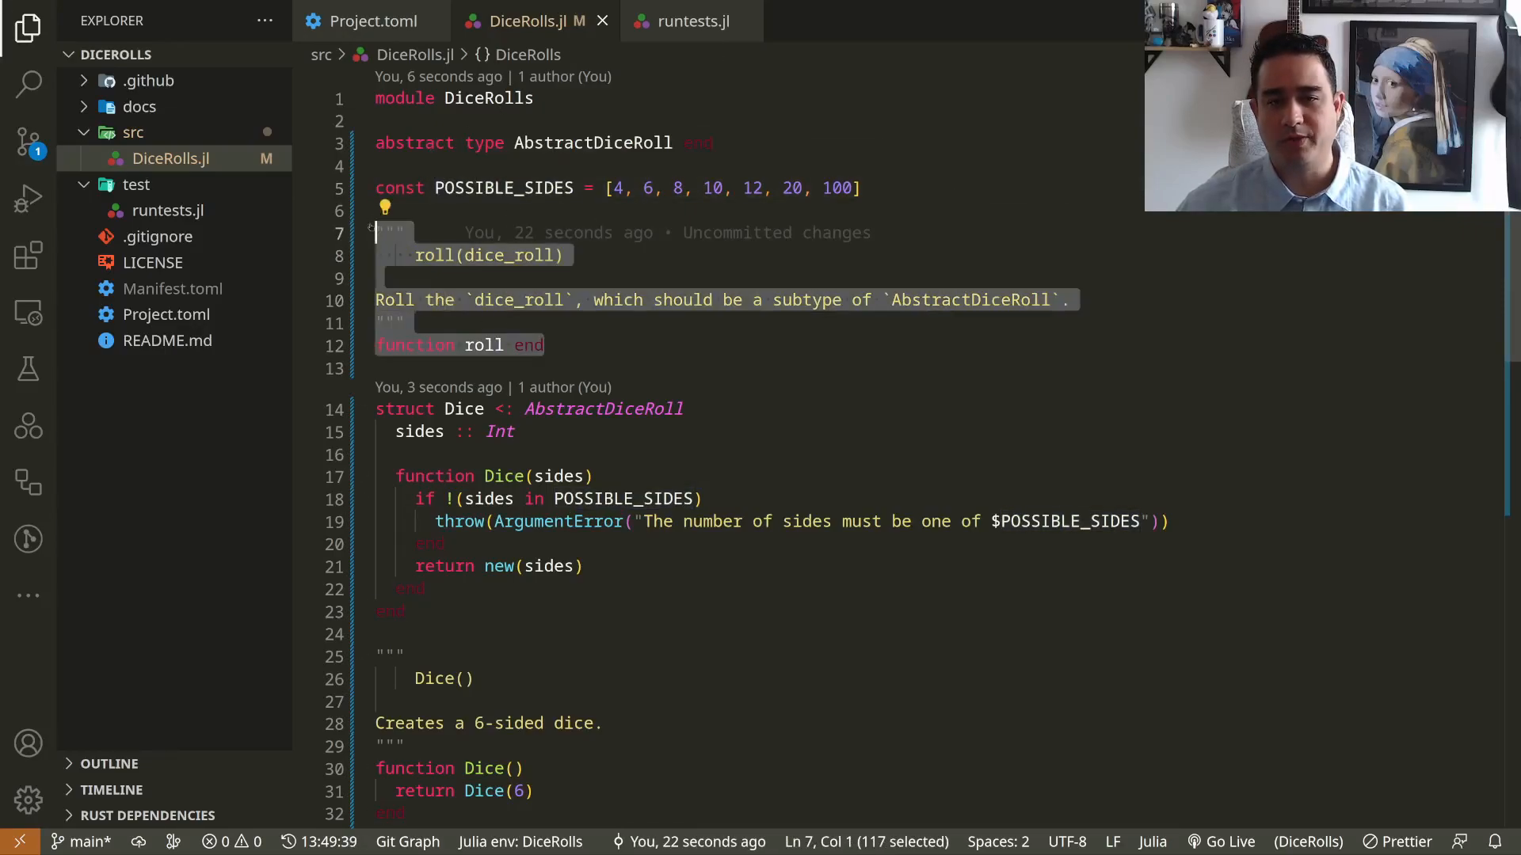
{"action": "left_click", "coordinate": [406, 322]}
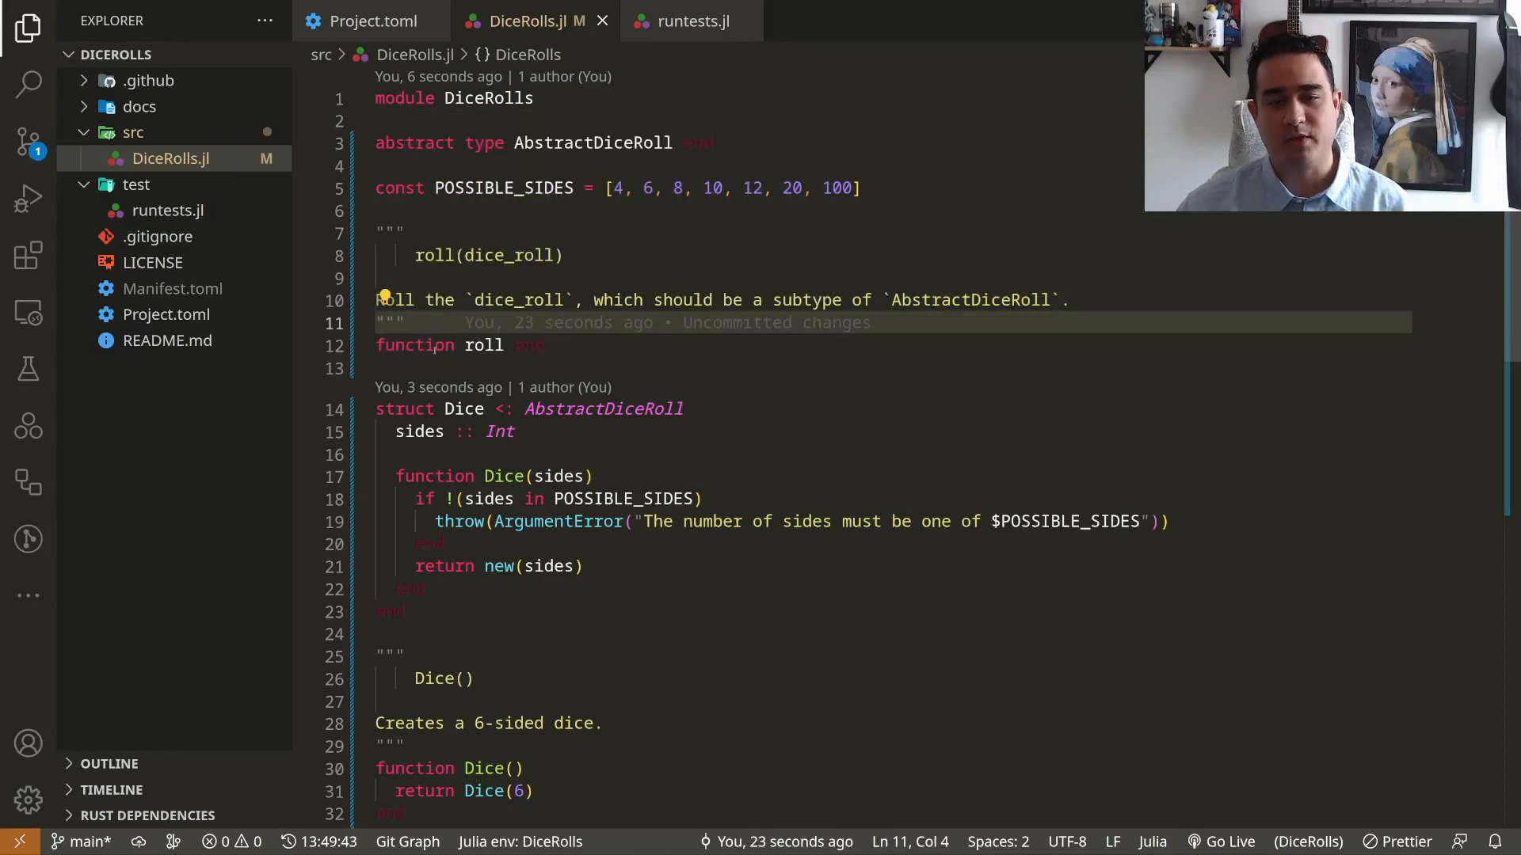
{"action": "scroll", "scroll_direction": "down", "scroll_amount": 3}
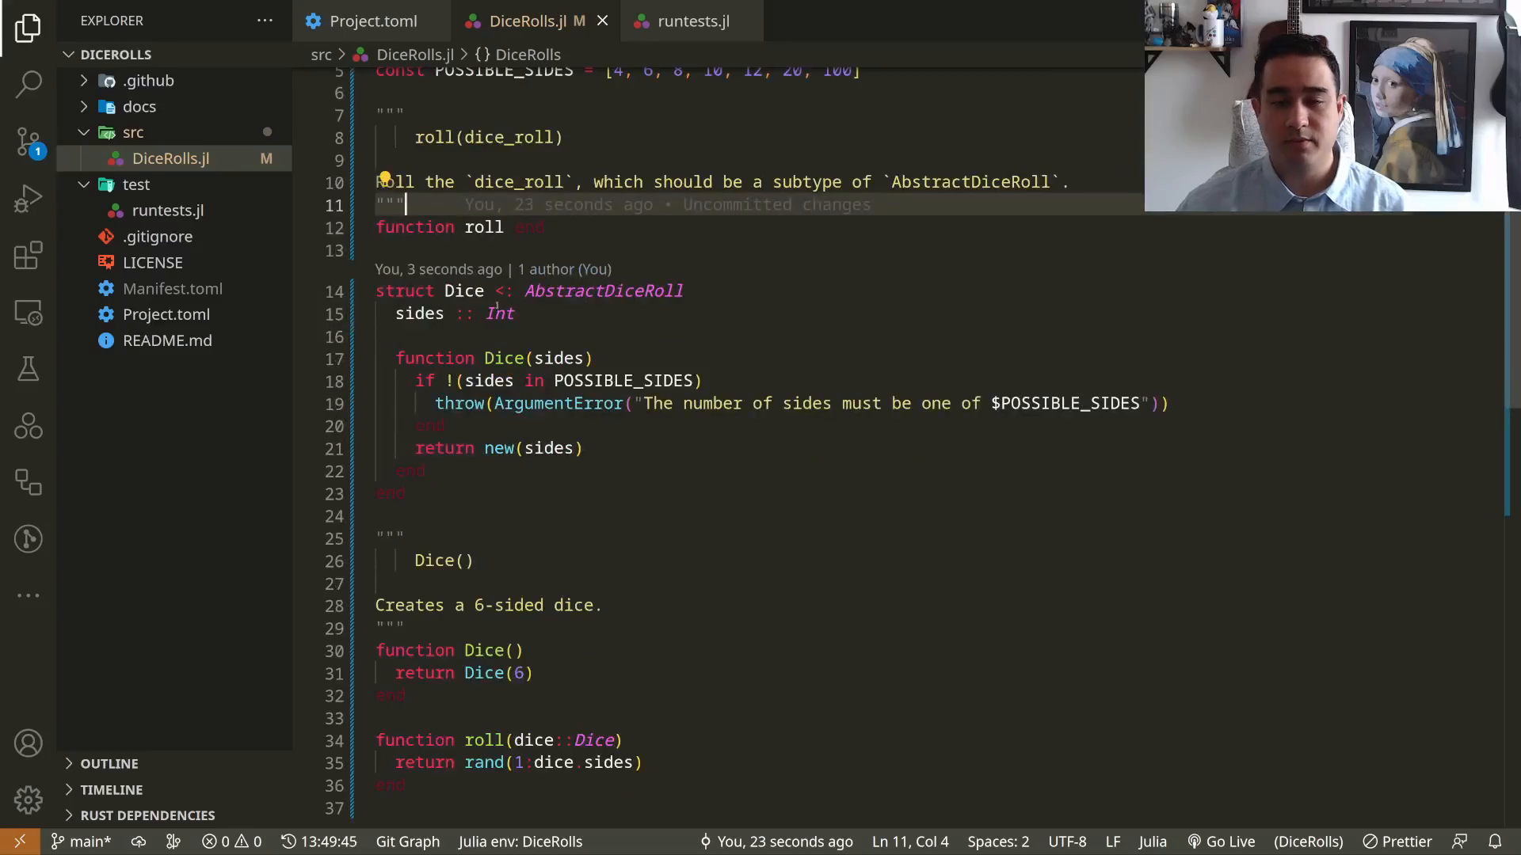
{"action": "left_click", "coordinate": [393, 291]}
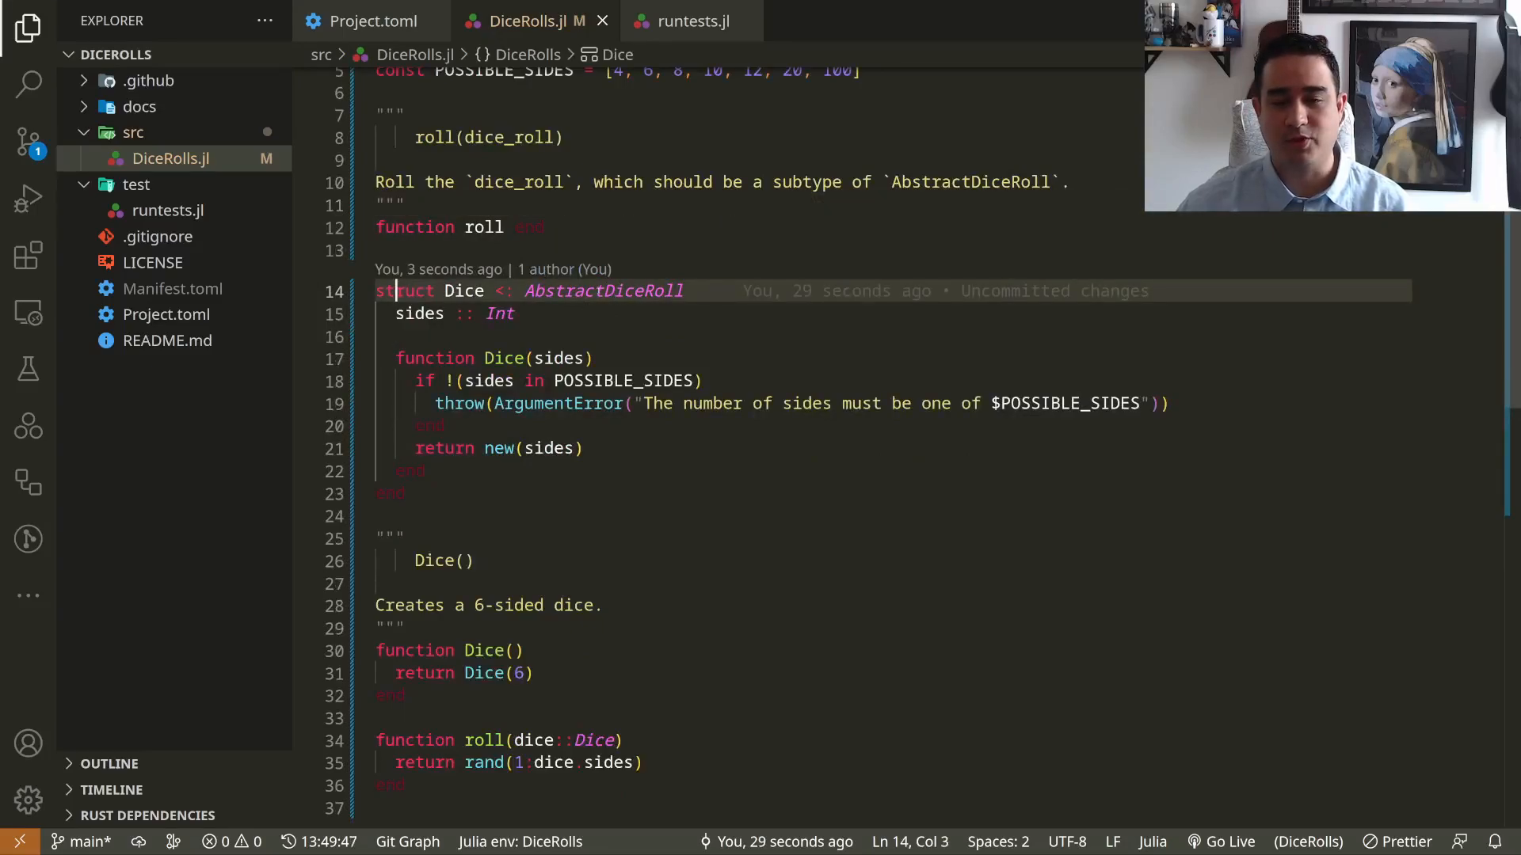
{"action": "scroll", "scroll_direction": "down", "scroll_amount": 3}
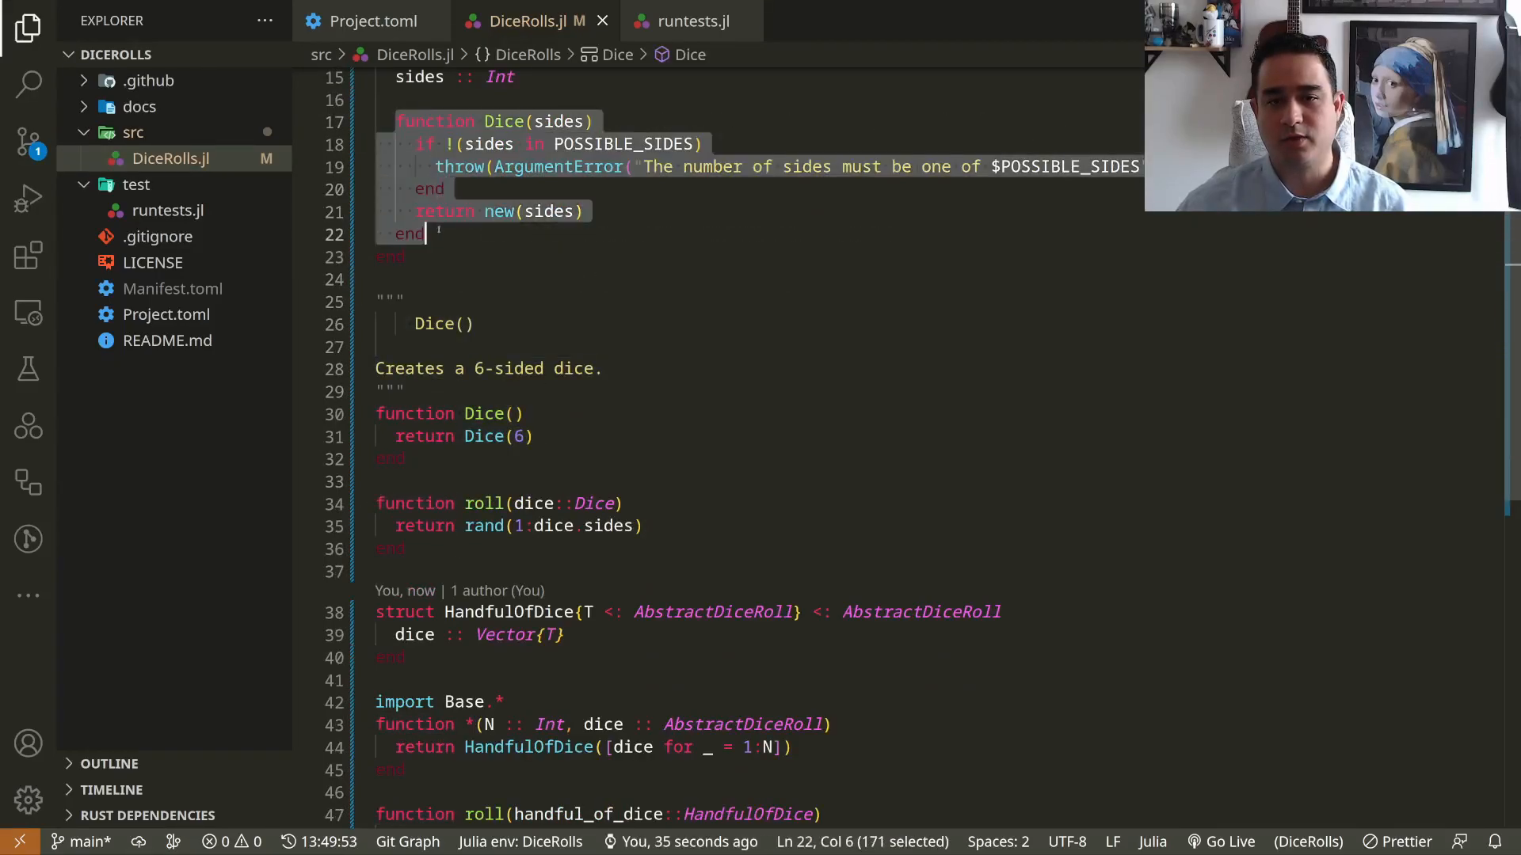
{"action": "scroll", "scroll_direction": "down", "scroll_amount": 3}
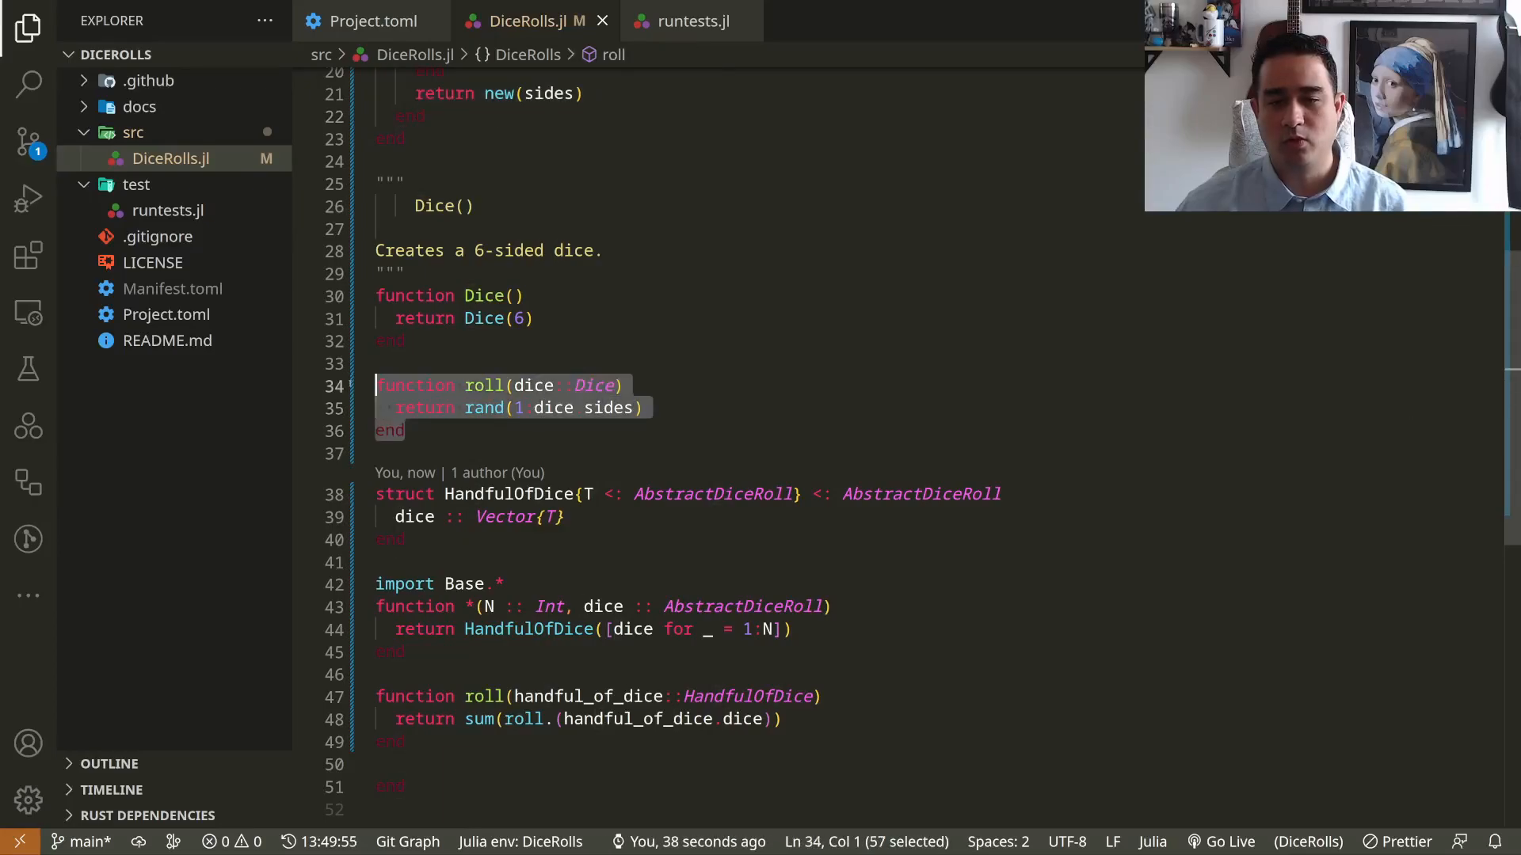
{"action": "scroll", "scroll_direction": "down", "scroll_amount": 3}
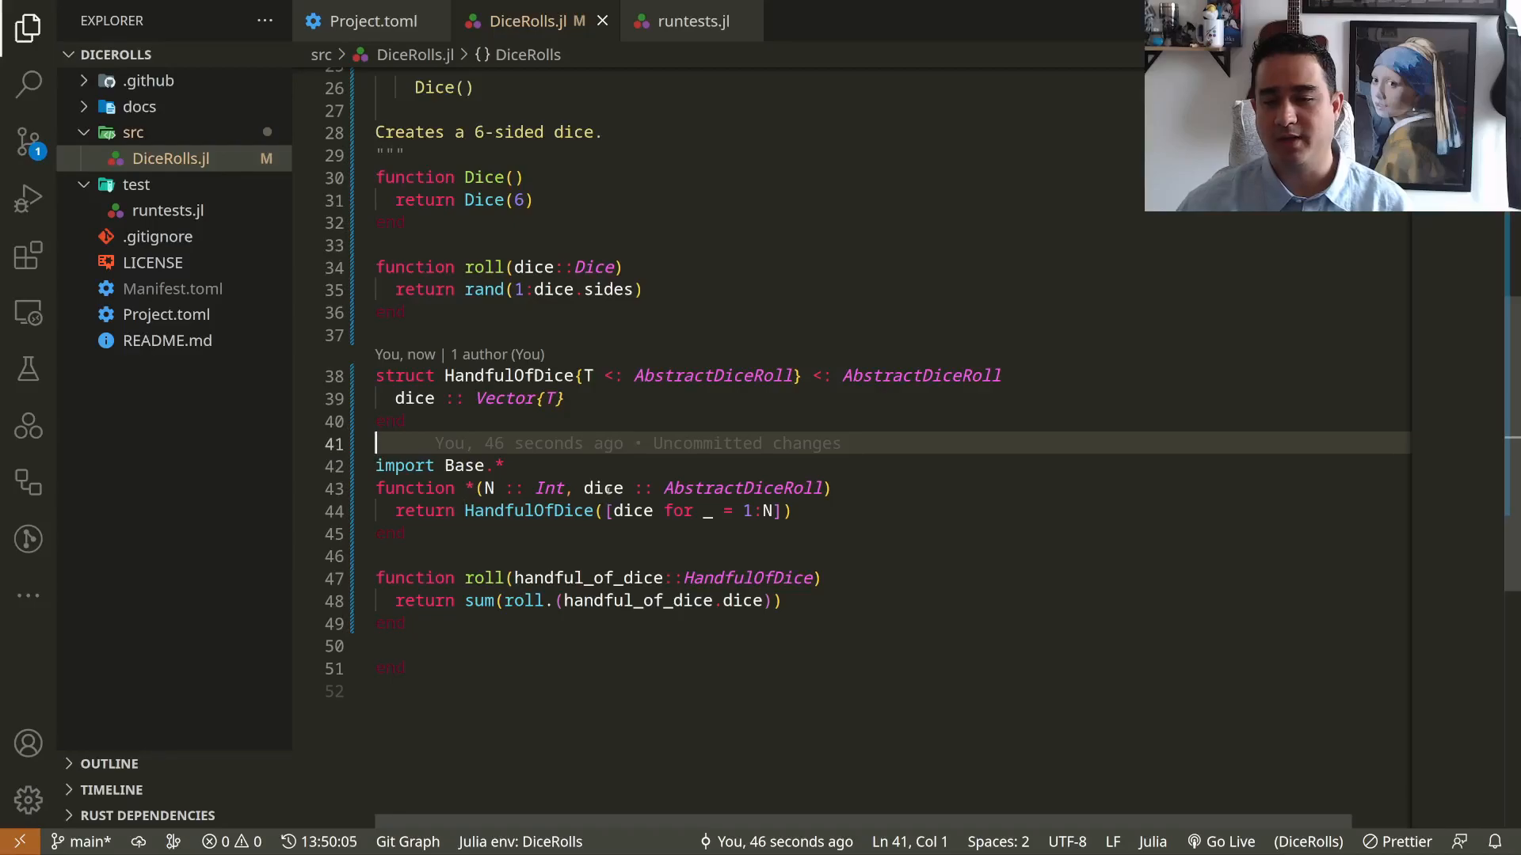
{"action": "double_click", "coordinate": [483, 577]}
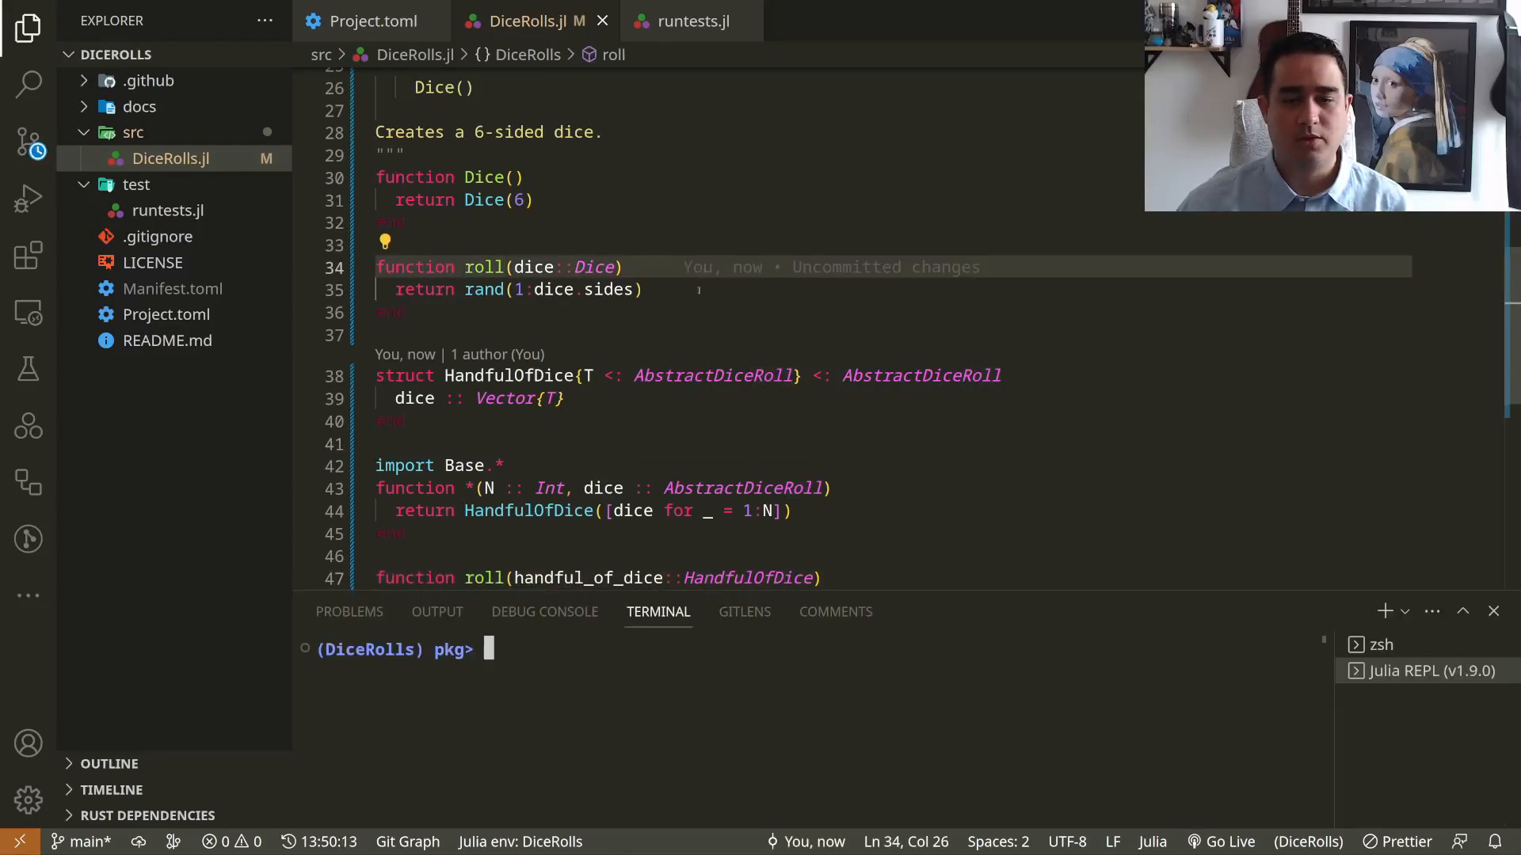
- Leave pkg mode and load Revise with `using Revise` in the Julia REPL
{"action": "key", "text": "backspace"}
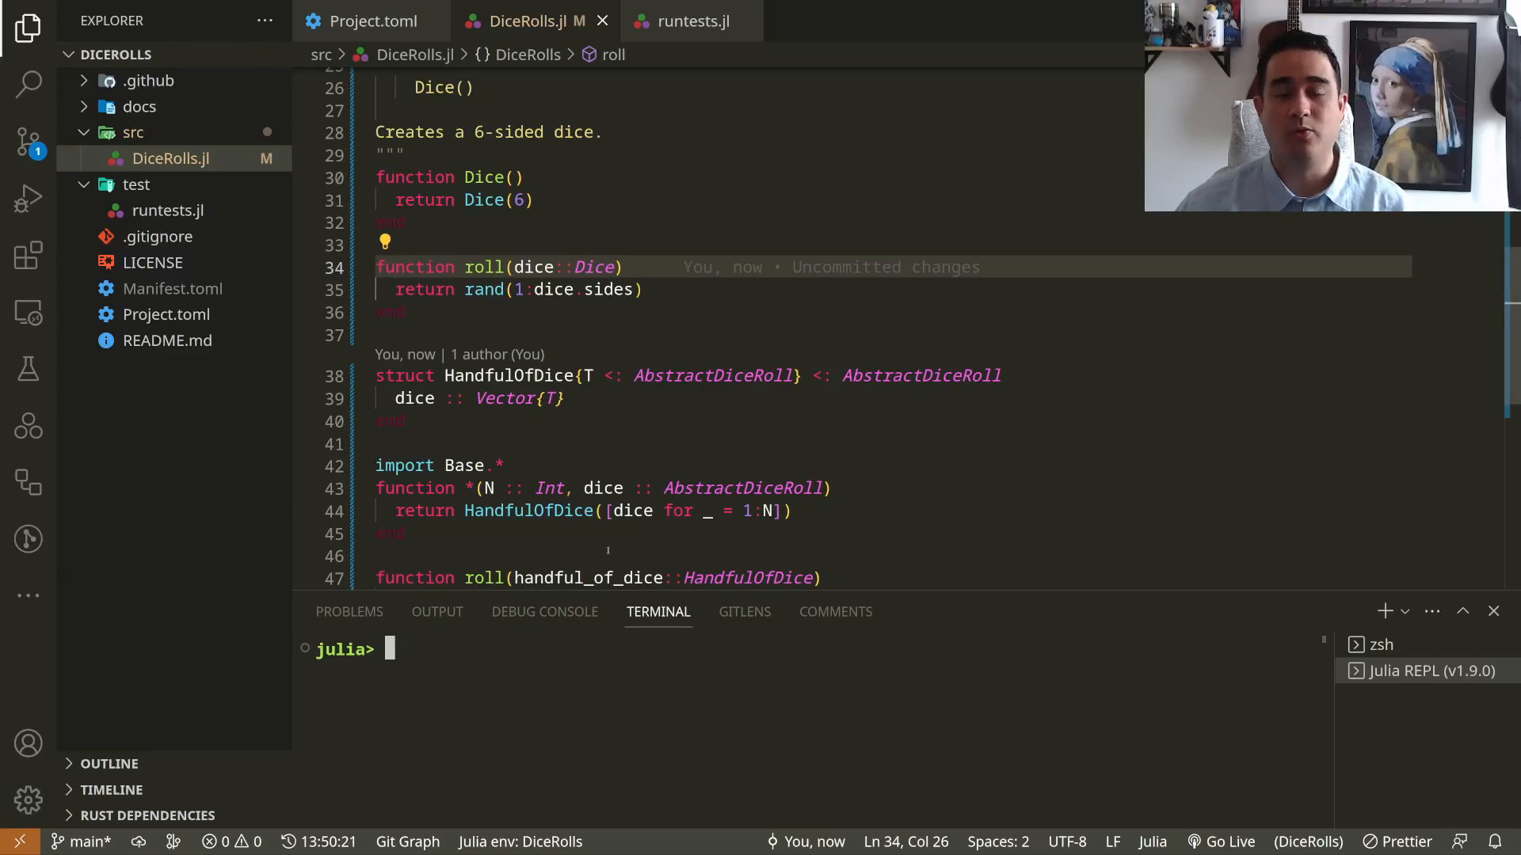
{"action": "type", "text": "using Revise"}
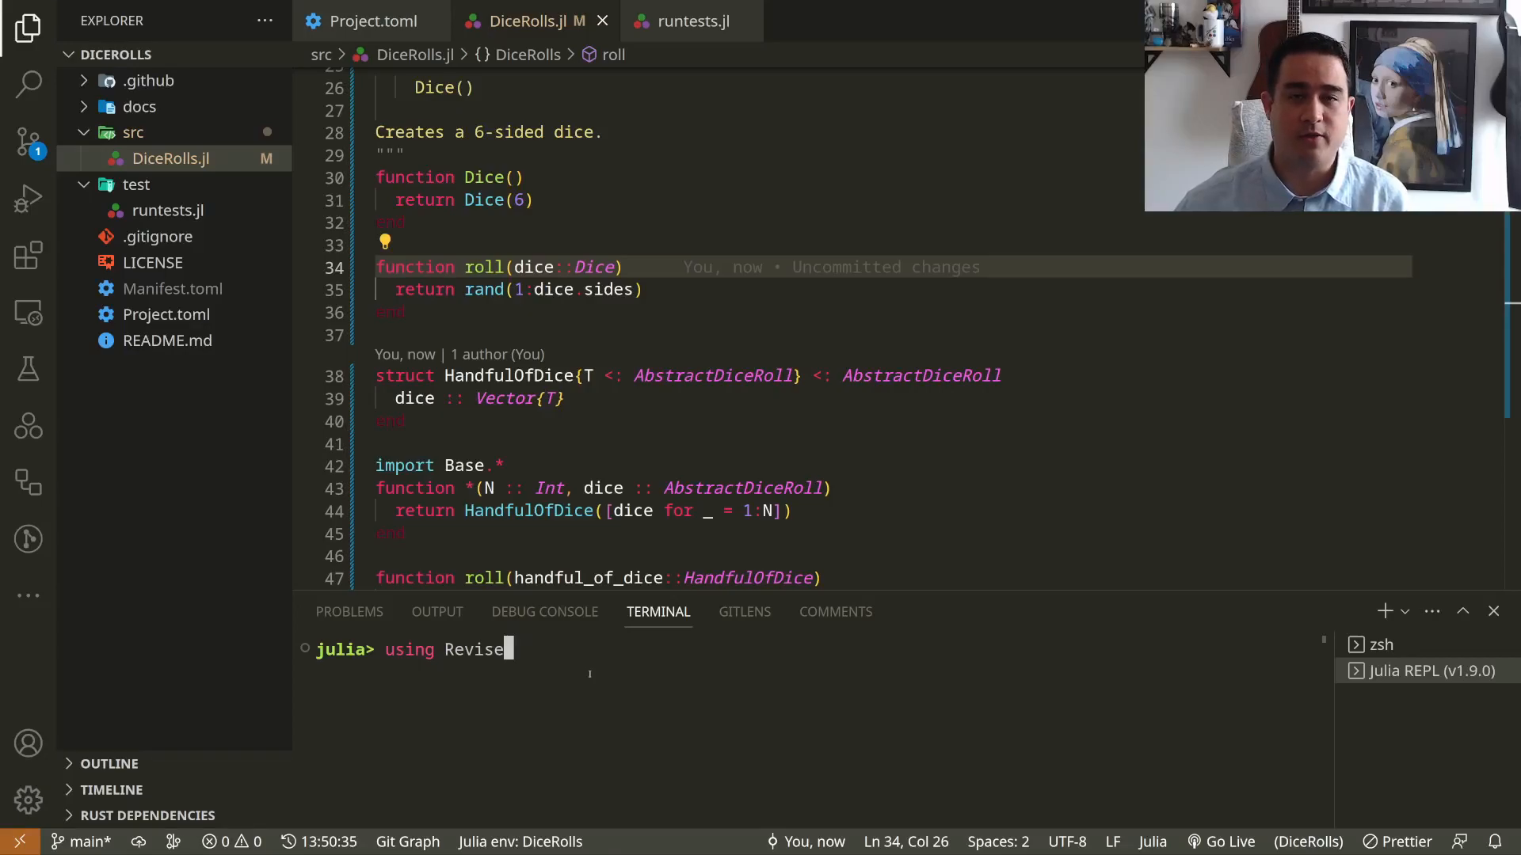
{"action": "scroll", "scroll_direction": "up", "scroll_amount": 3}
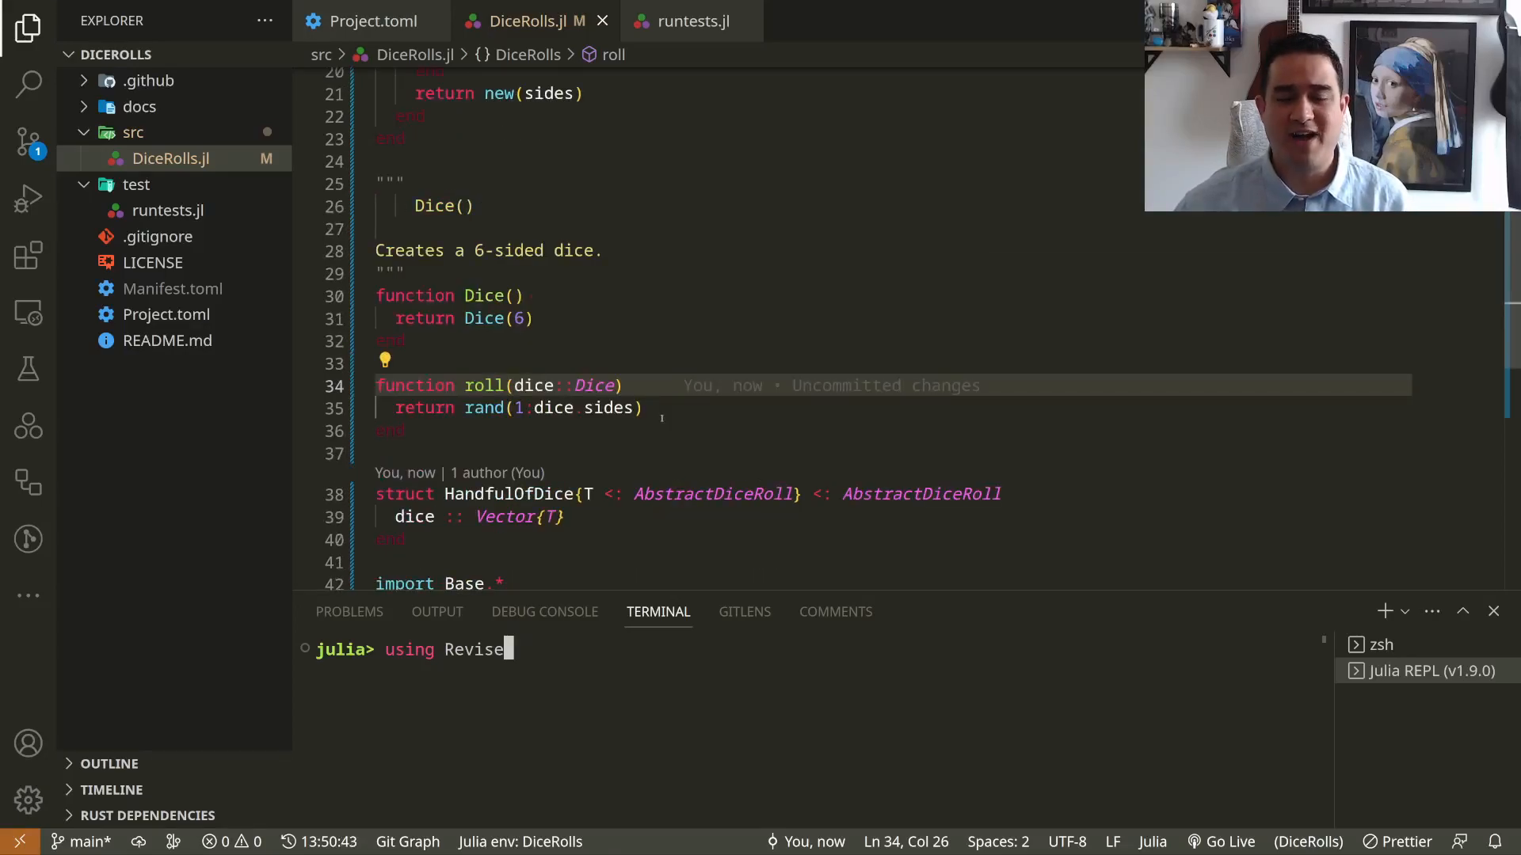
{"action": "scroll", "scroll_direction": "up", "scroll_amount": 3}
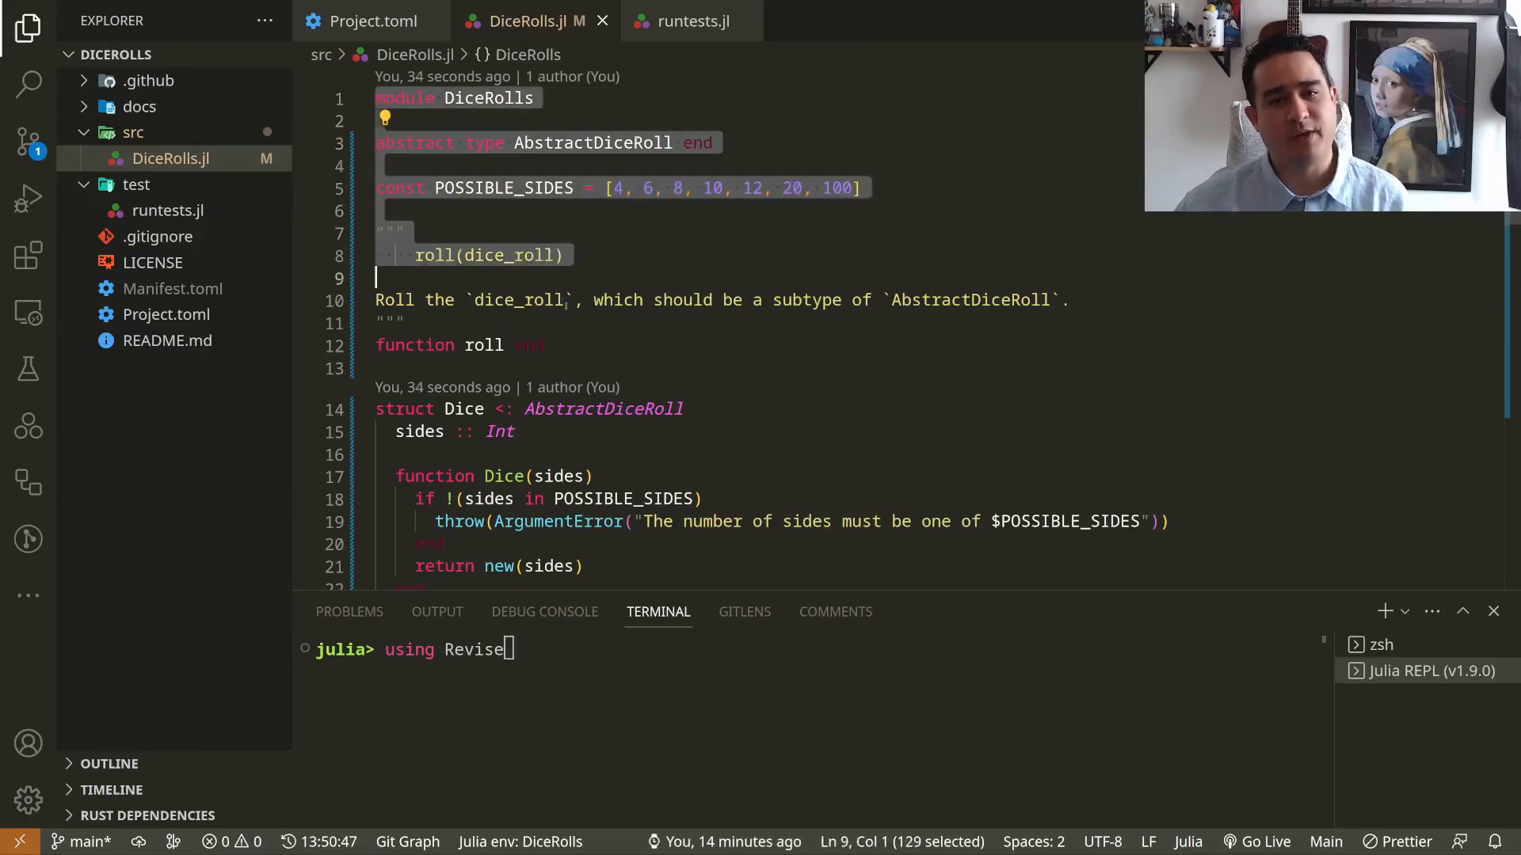
{"action": "left_click", "coordinate": [515, 432]}
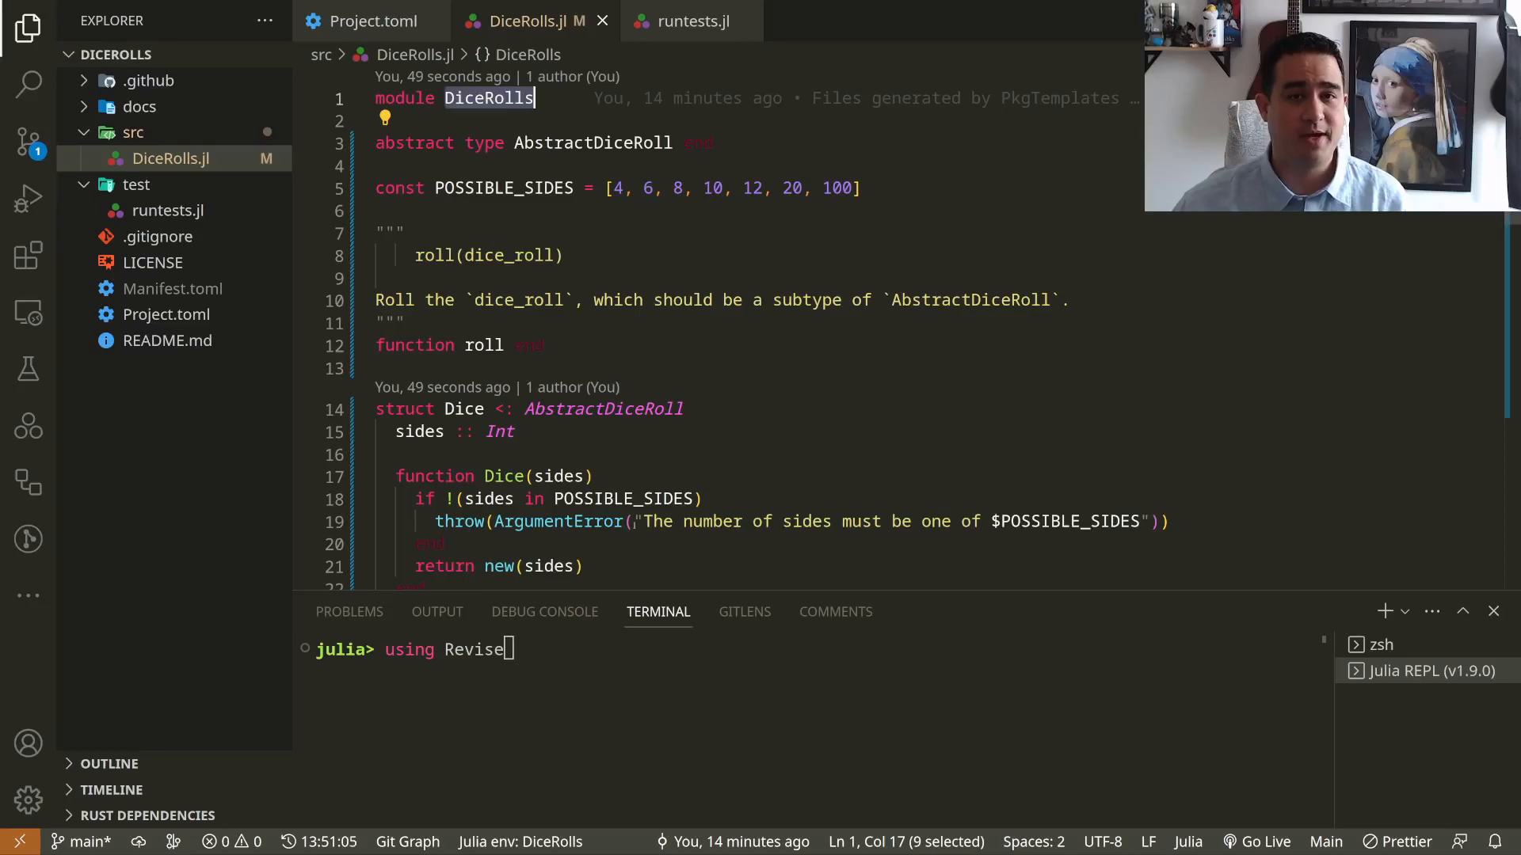
{"action": "left_click", "coordinate": [379, 210]}
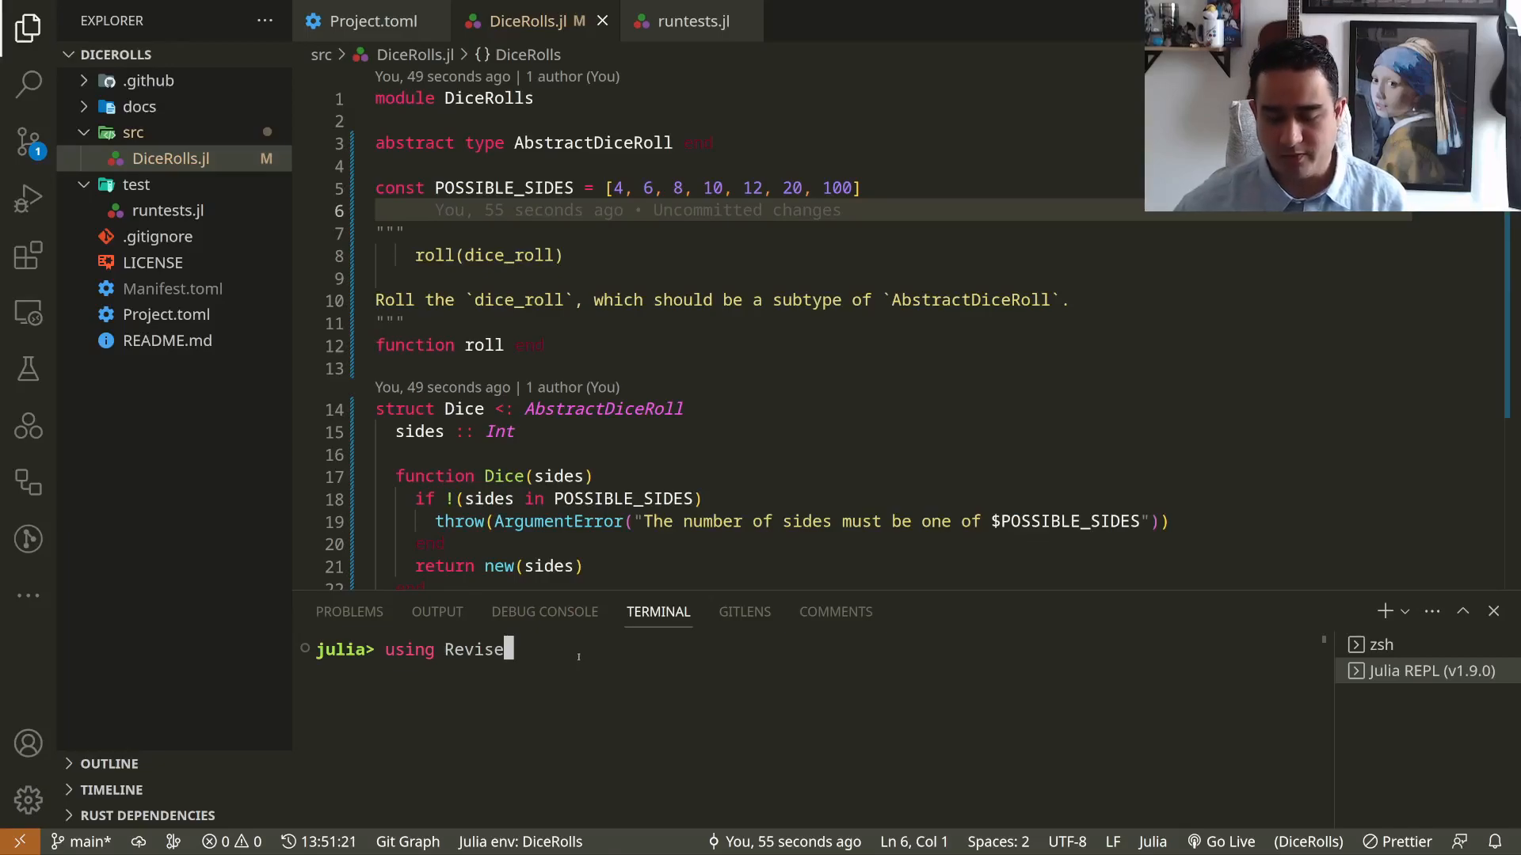
{"action": "key", "text": "Return"}
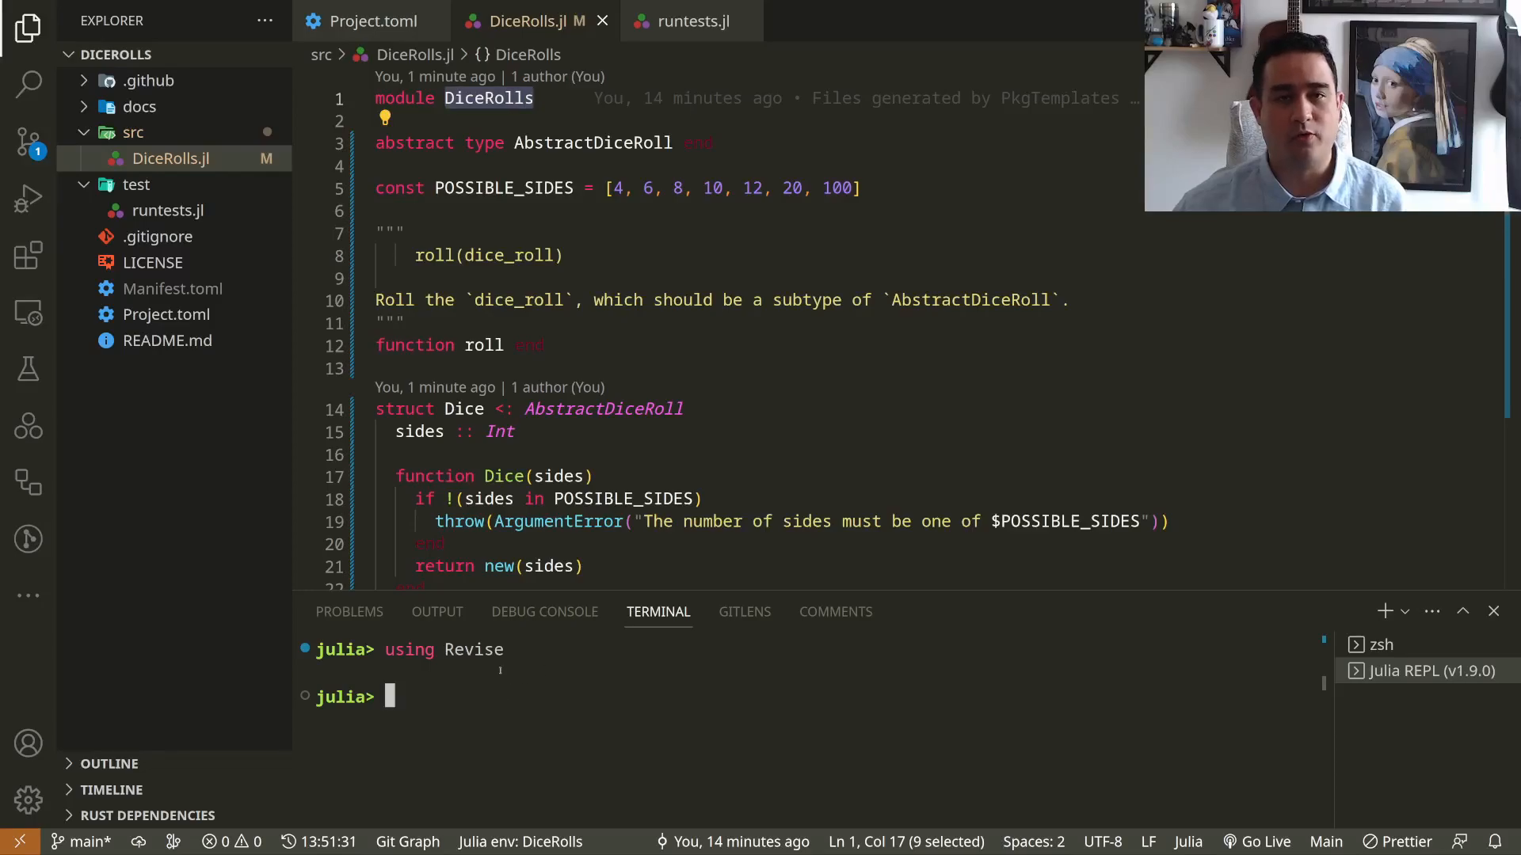
- Load DiceRolls, inspect DiceRolls.POSSIBLE_SIDES, and confirm roll and Dice are undefined unqualified
{"action": "type", "text": "using D"}
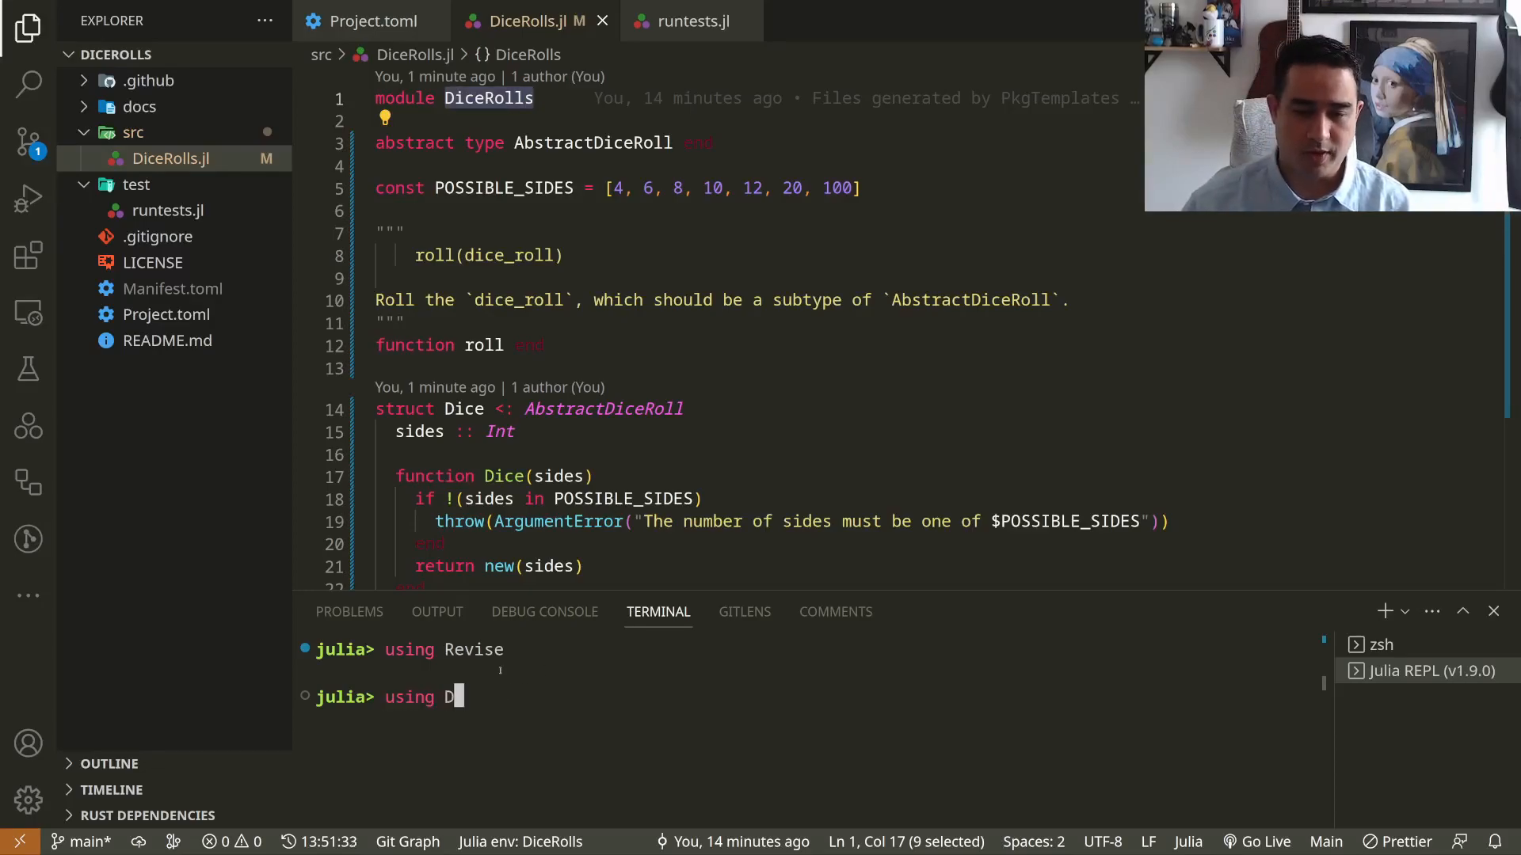
{"action": "key", "text": "Return"}
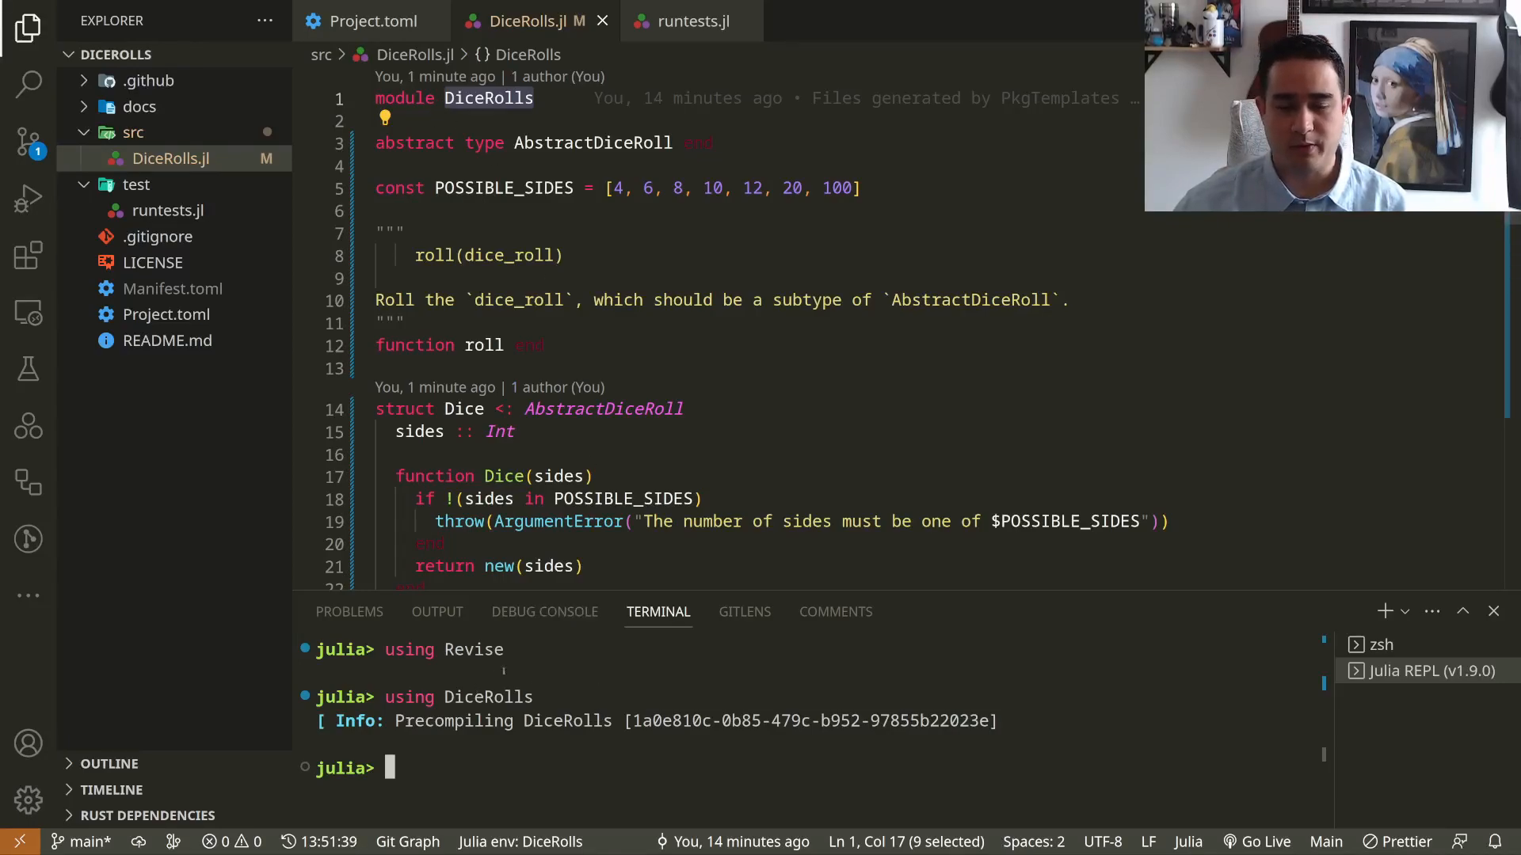
{"action": "type", "text": "DiceRolls.POSSIBLE_SIDES"}
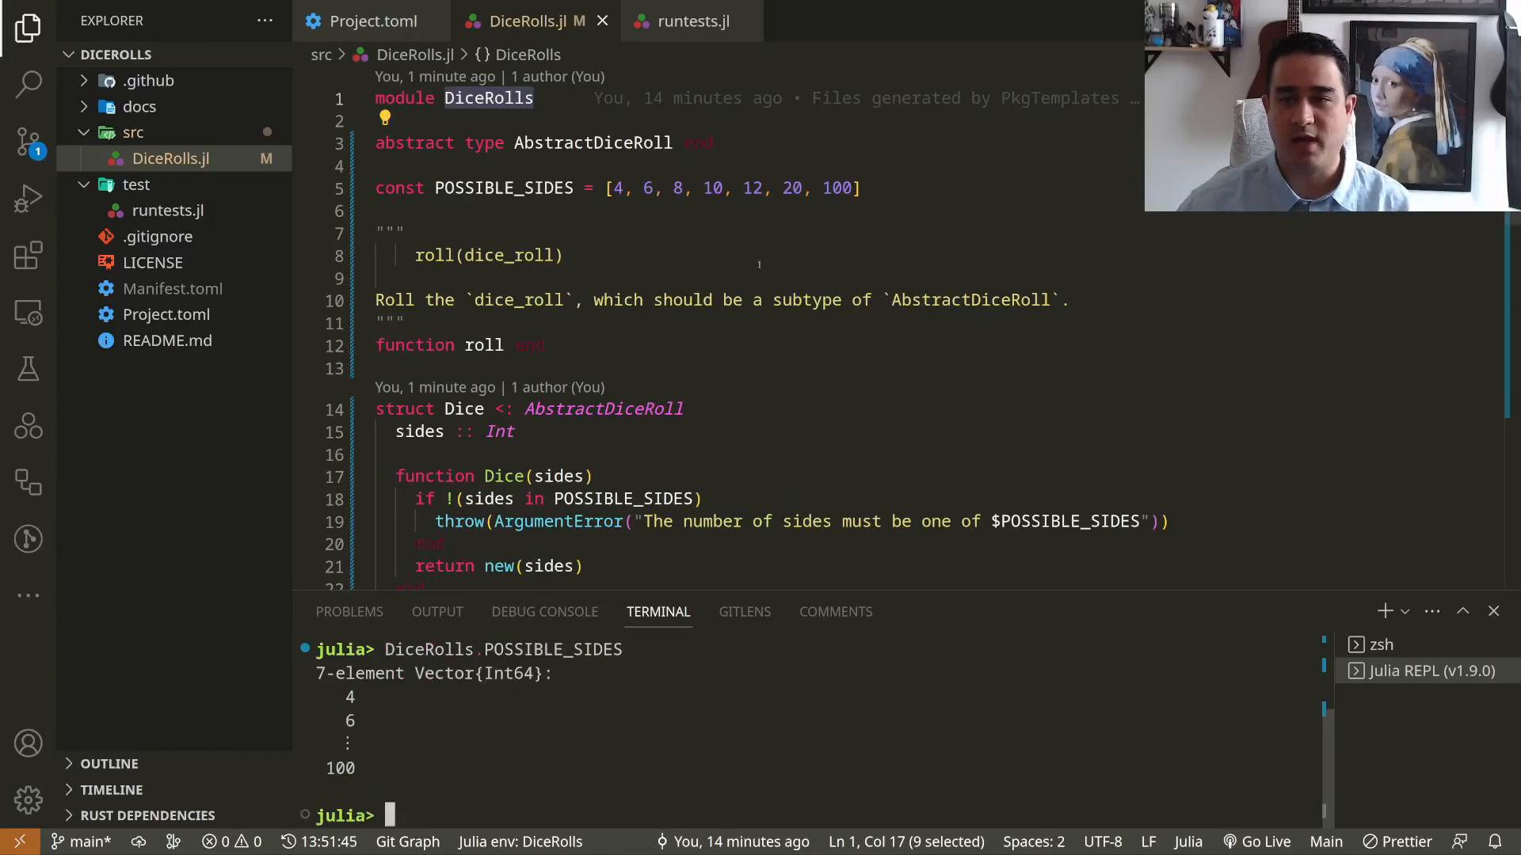
{"action": "type", "text": "32,"}
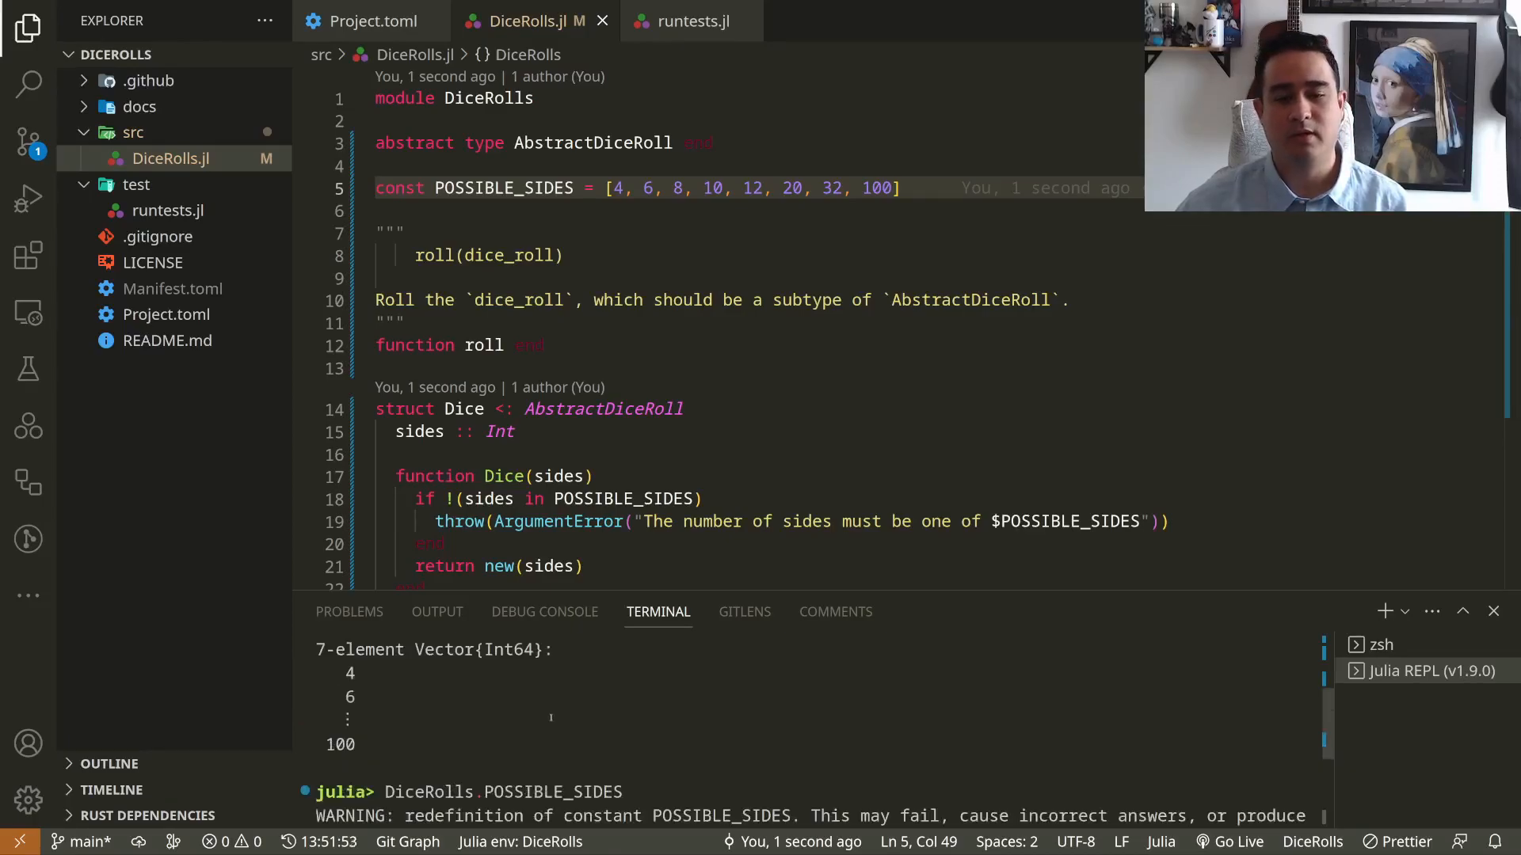
{"action": "scroll", "scroll_direction": "down", "scroll_amount": 3}
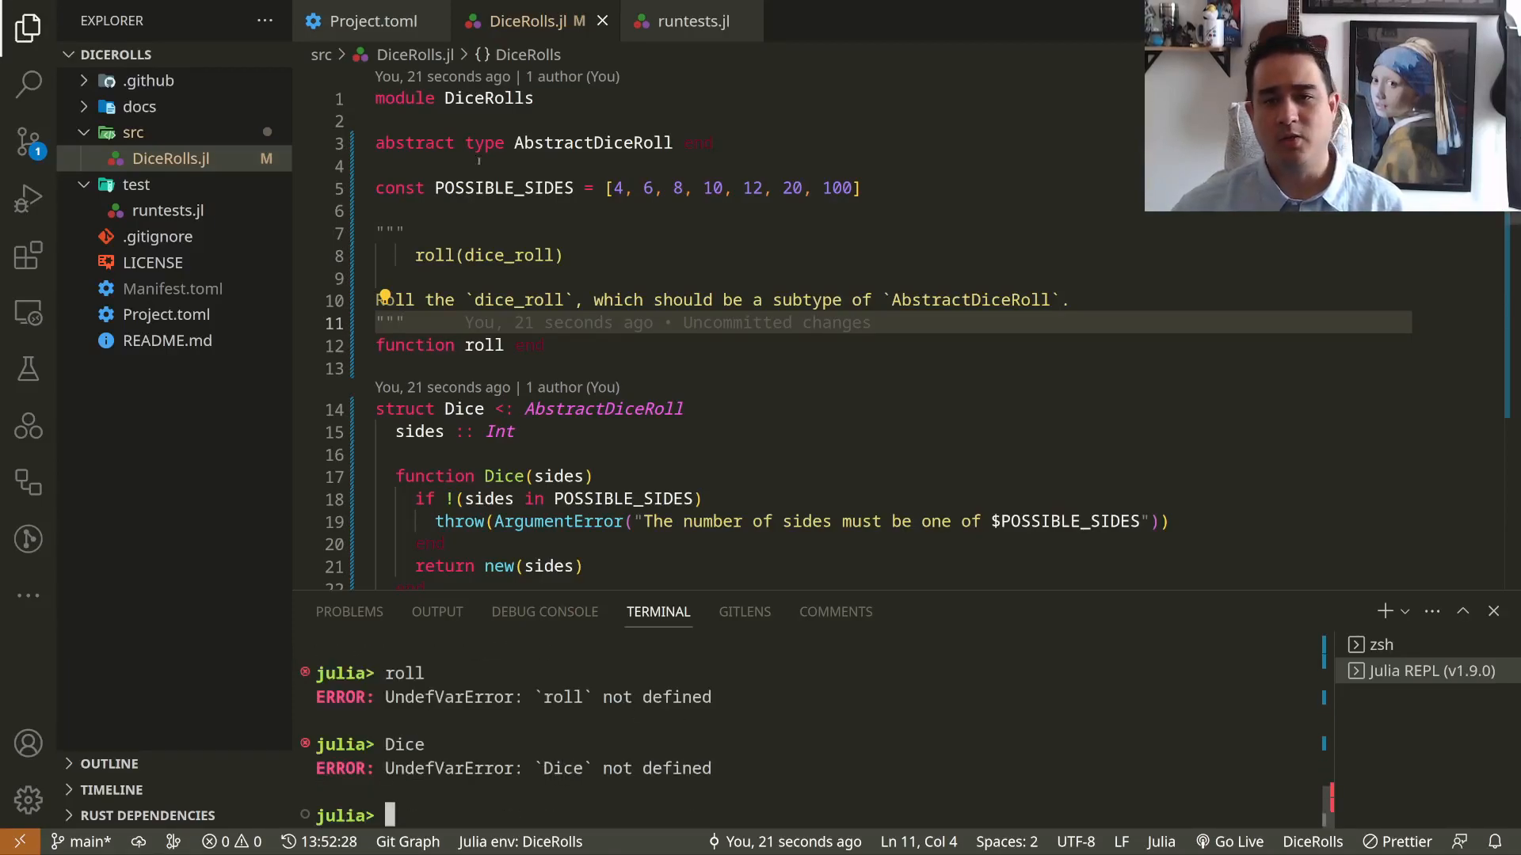
- Add `export Dice, HandfulOfDice` and `export roll`, then evaluate Dice(6) and Dice() in the REPL
{"action": "type", "text": "export roll"}
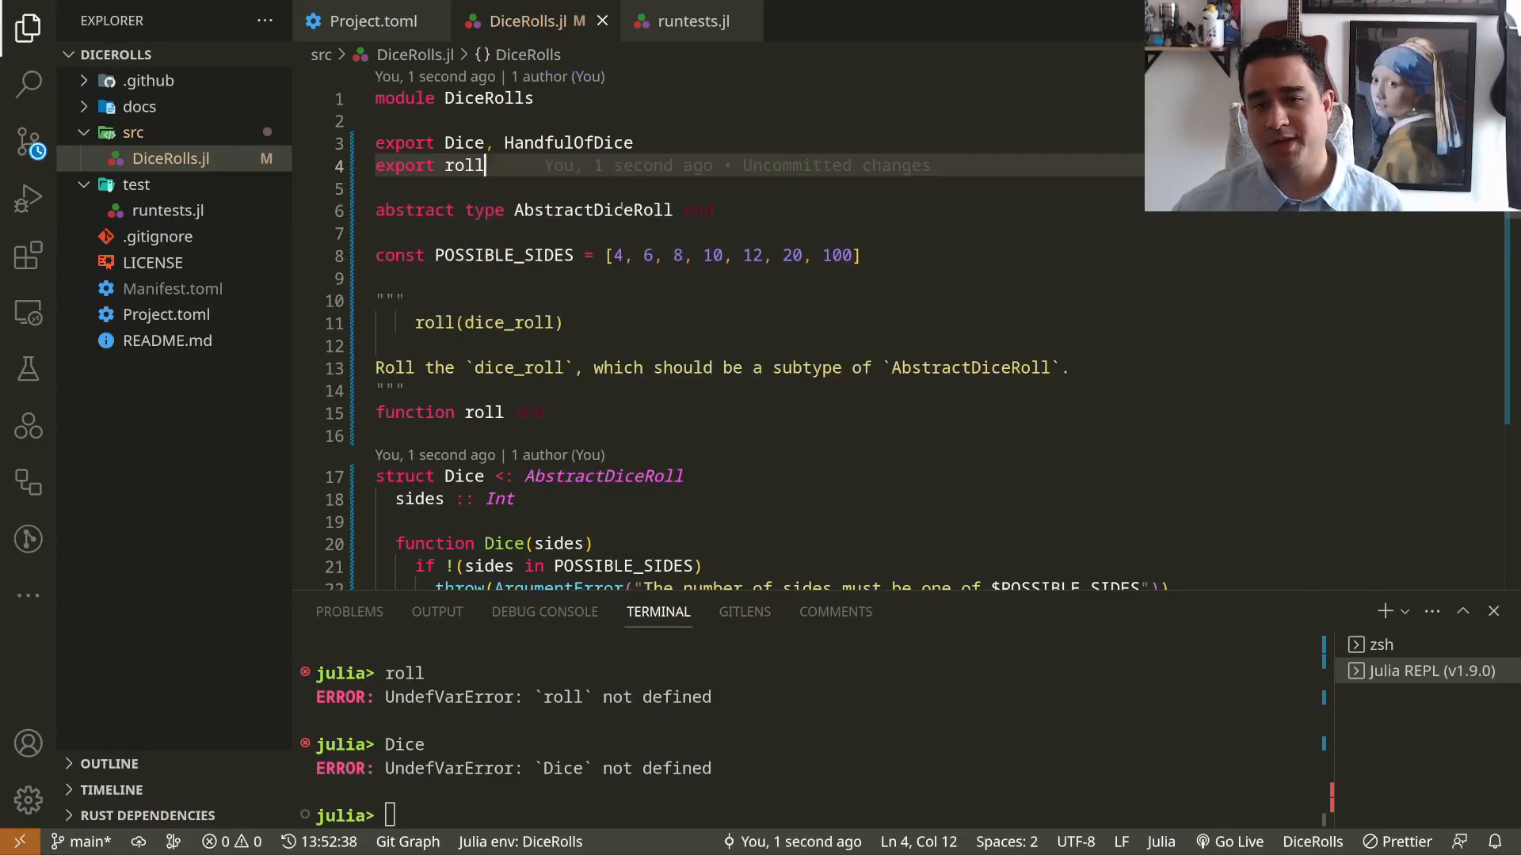
{"action": "double_click", "coordinate": [593, 209]}
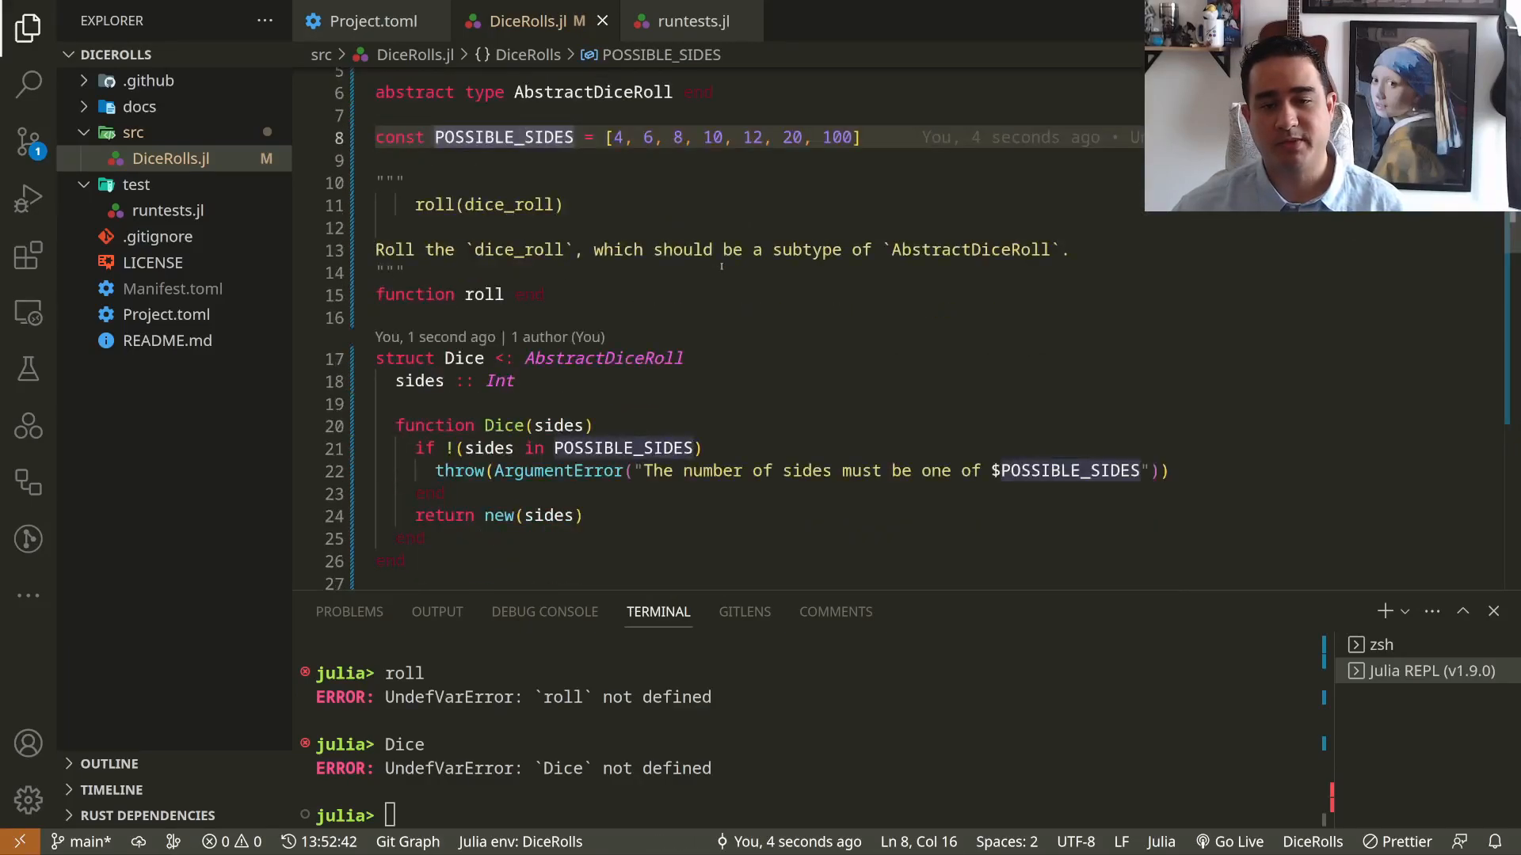
{"action": "scroll", "scroll_direction": "down", "scroll_amount": 3}
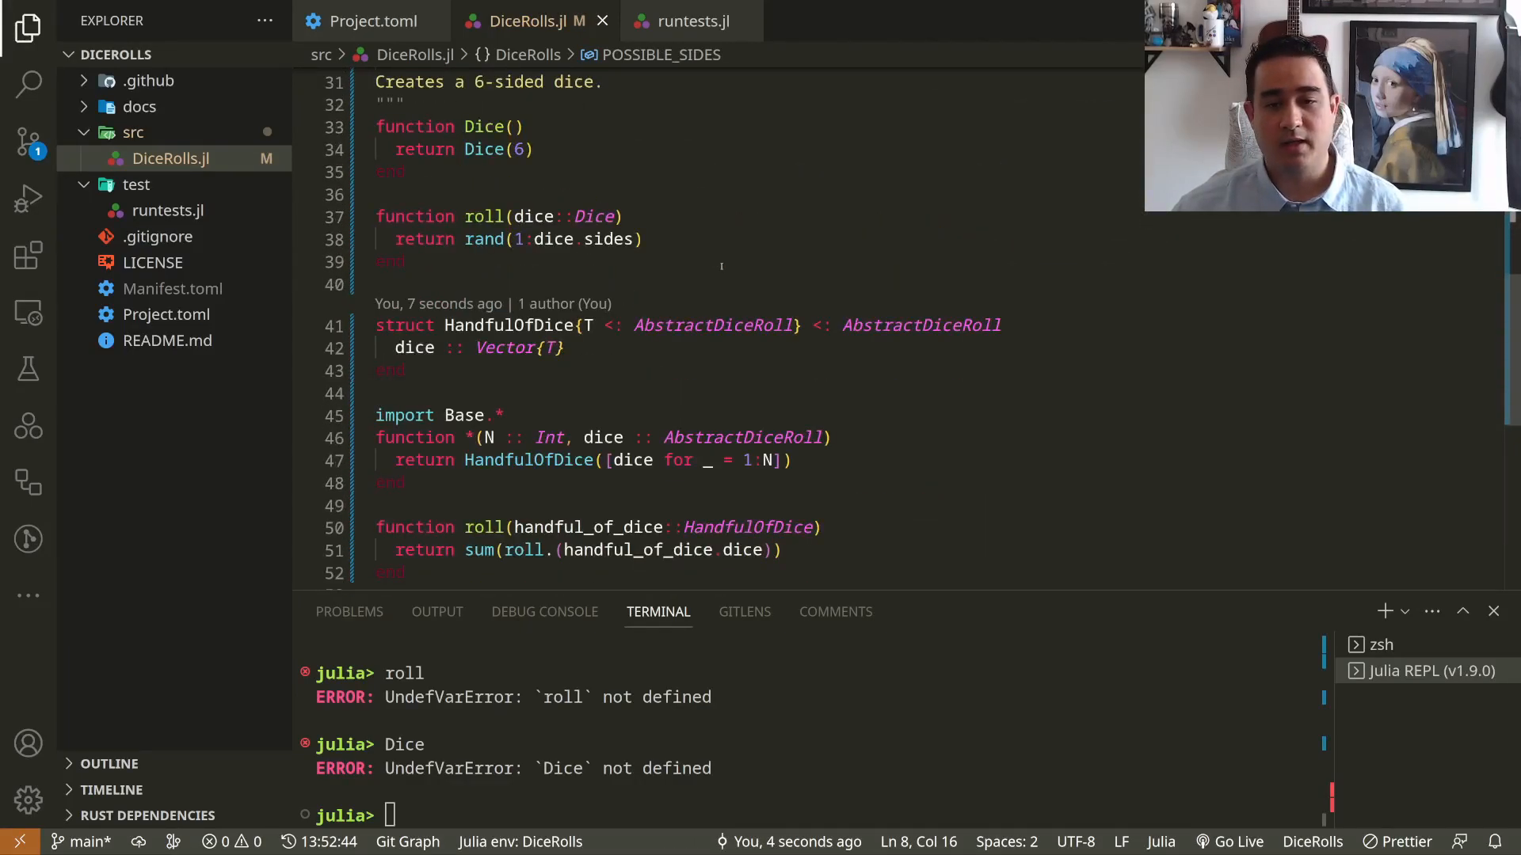
{"action": "scroll", "scroll_direction": "down", "scroll_amount": 3}
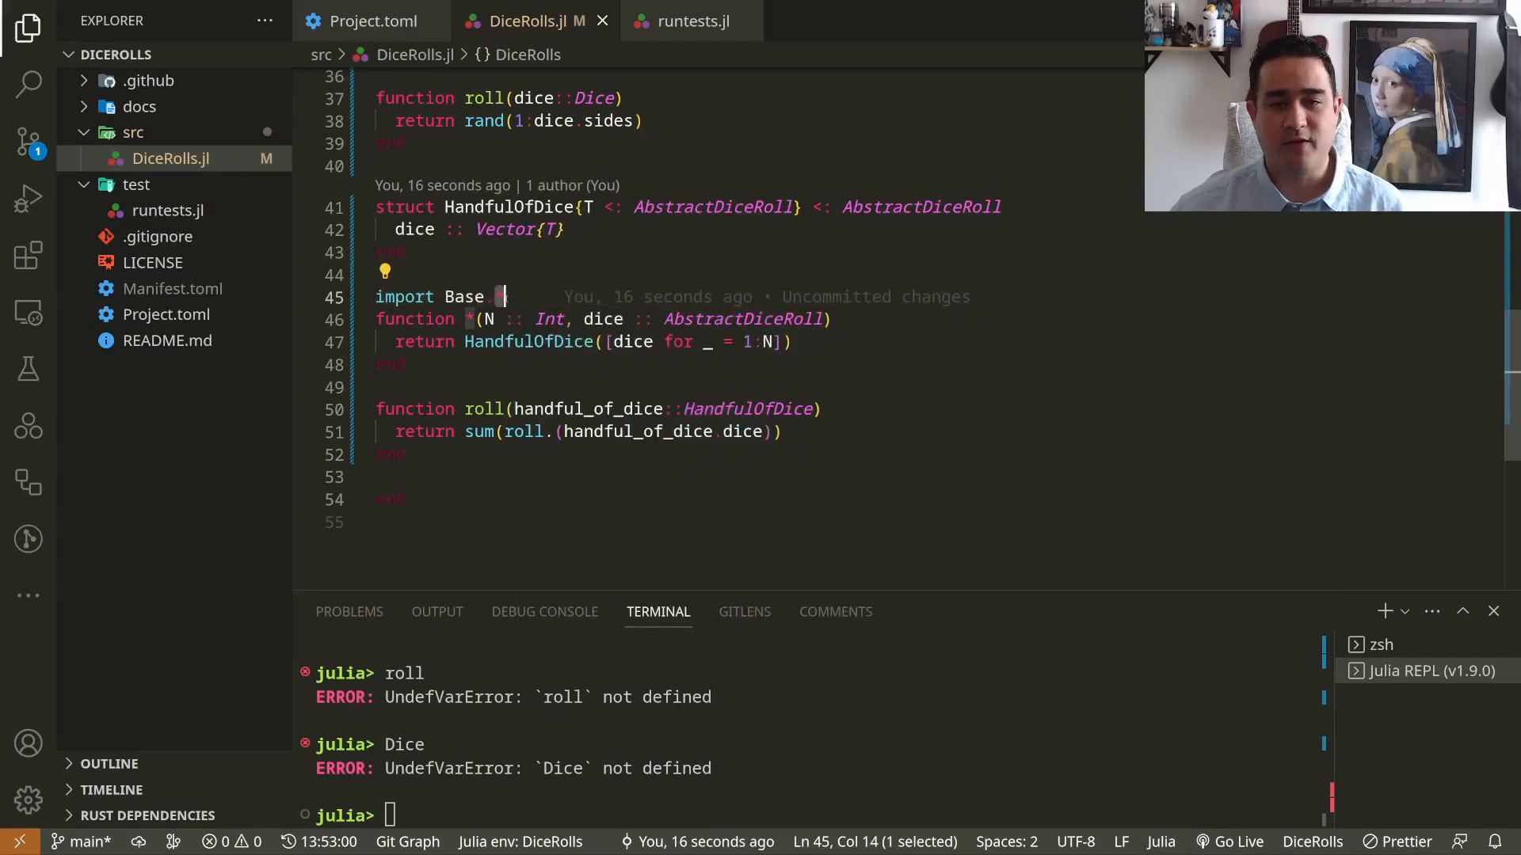
{"action": "type", "text": "."}
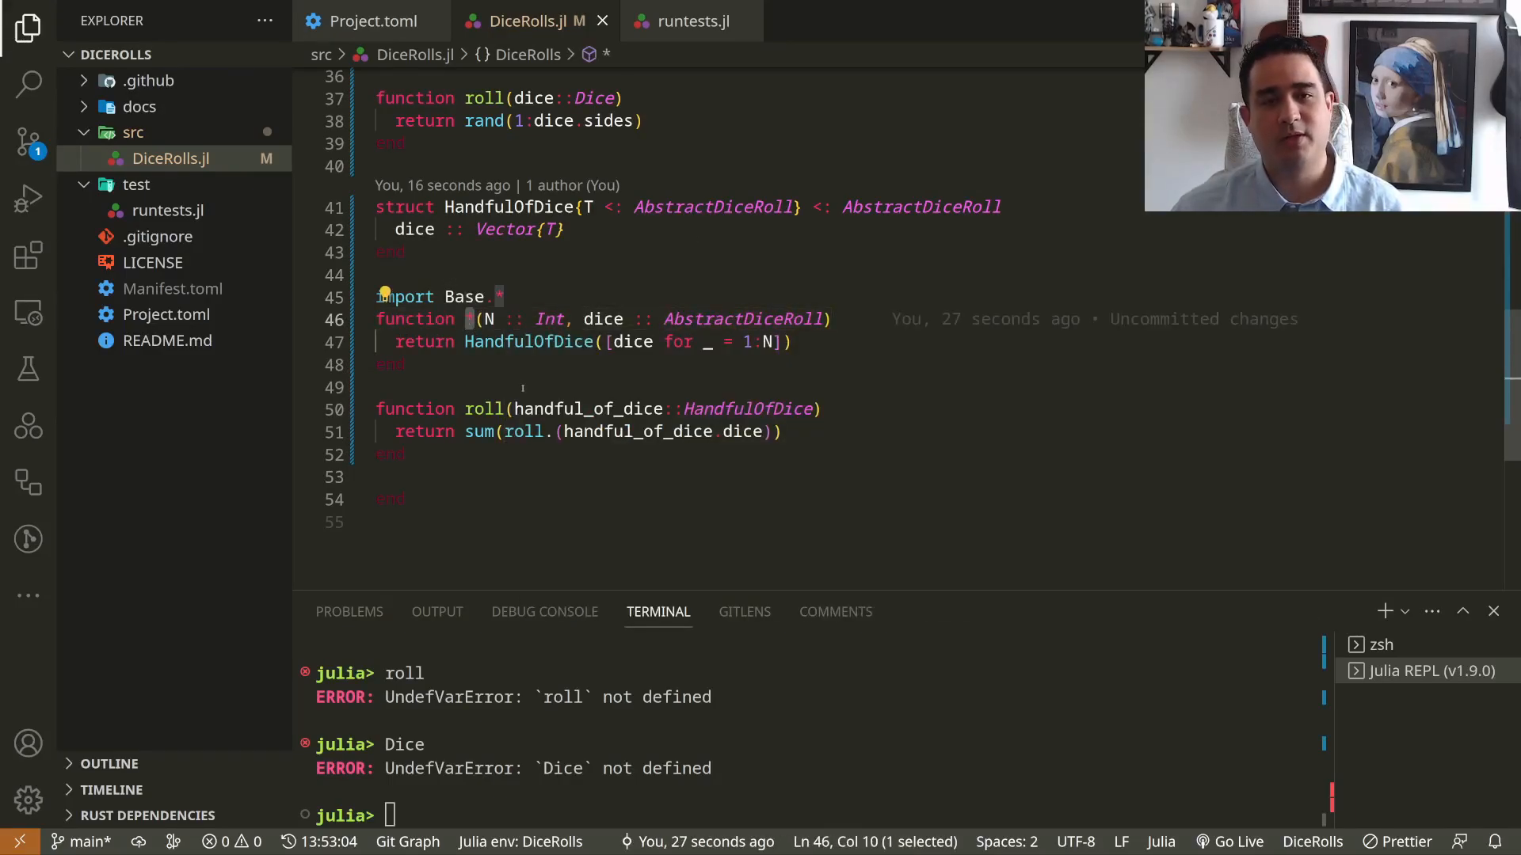
{"action": "scroll", "scroll_direction": "up", "scroll_amount": 3}
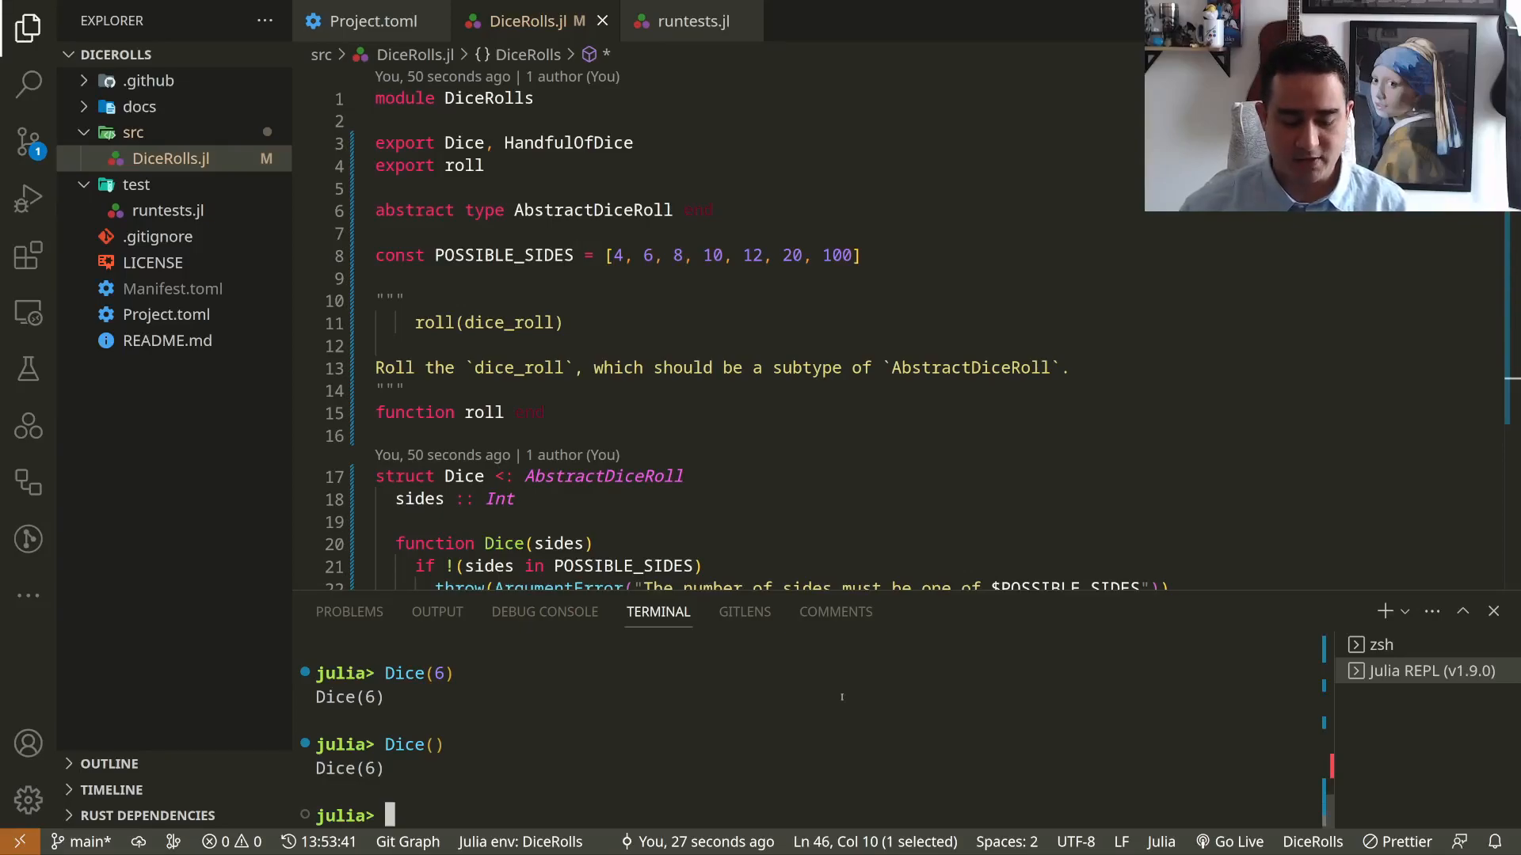
- Define d6 = Dice(), evaluate 2 * d6 and roll(2d6), then request help with ?roll
{"action": "type", "text": "d6 = Dice()"}
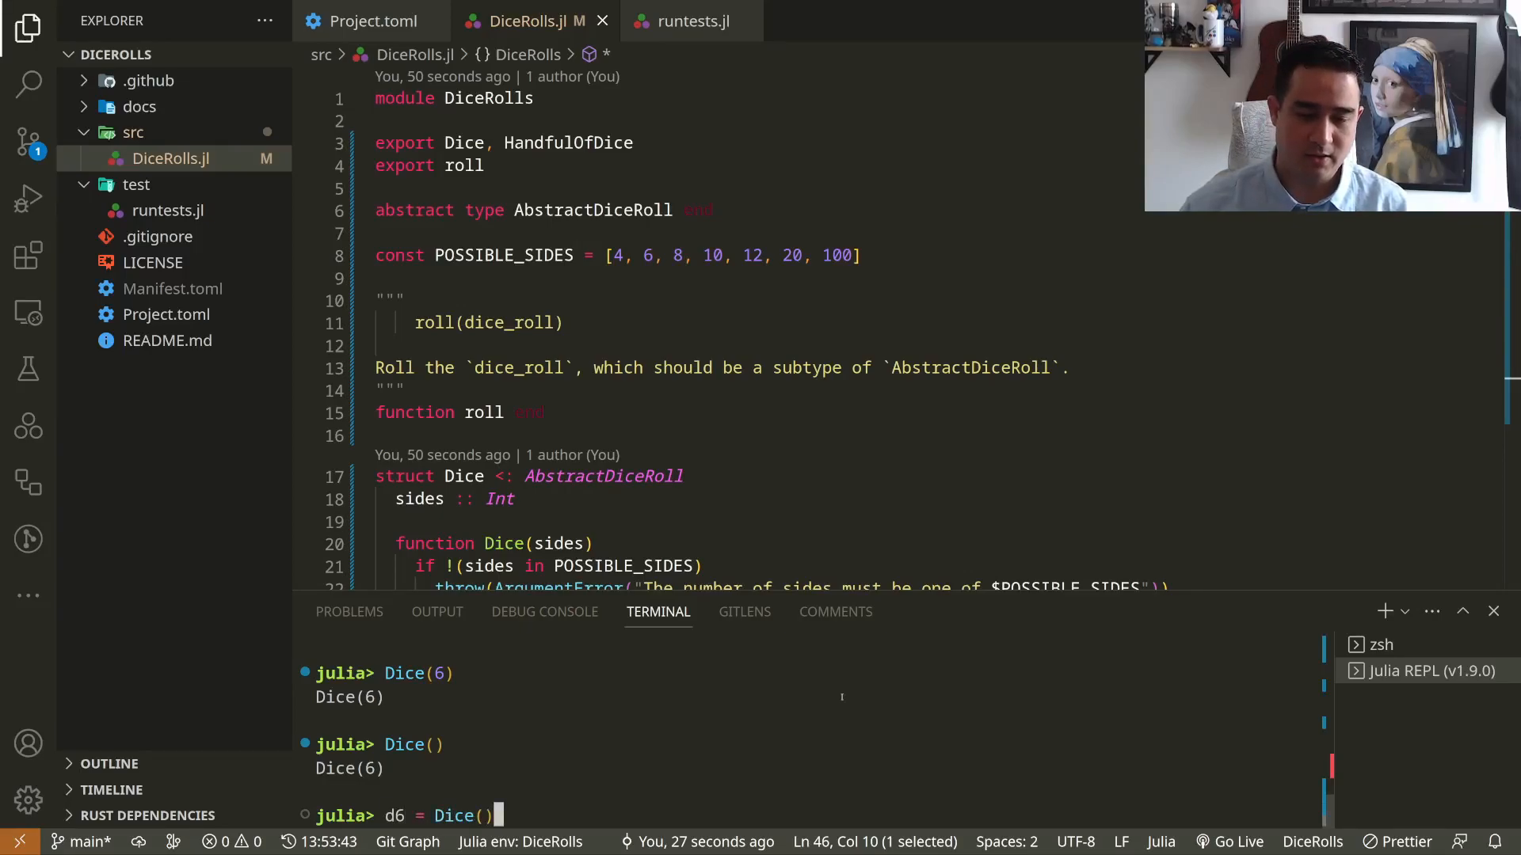
{"action": "type", "text": "2 * d6"}
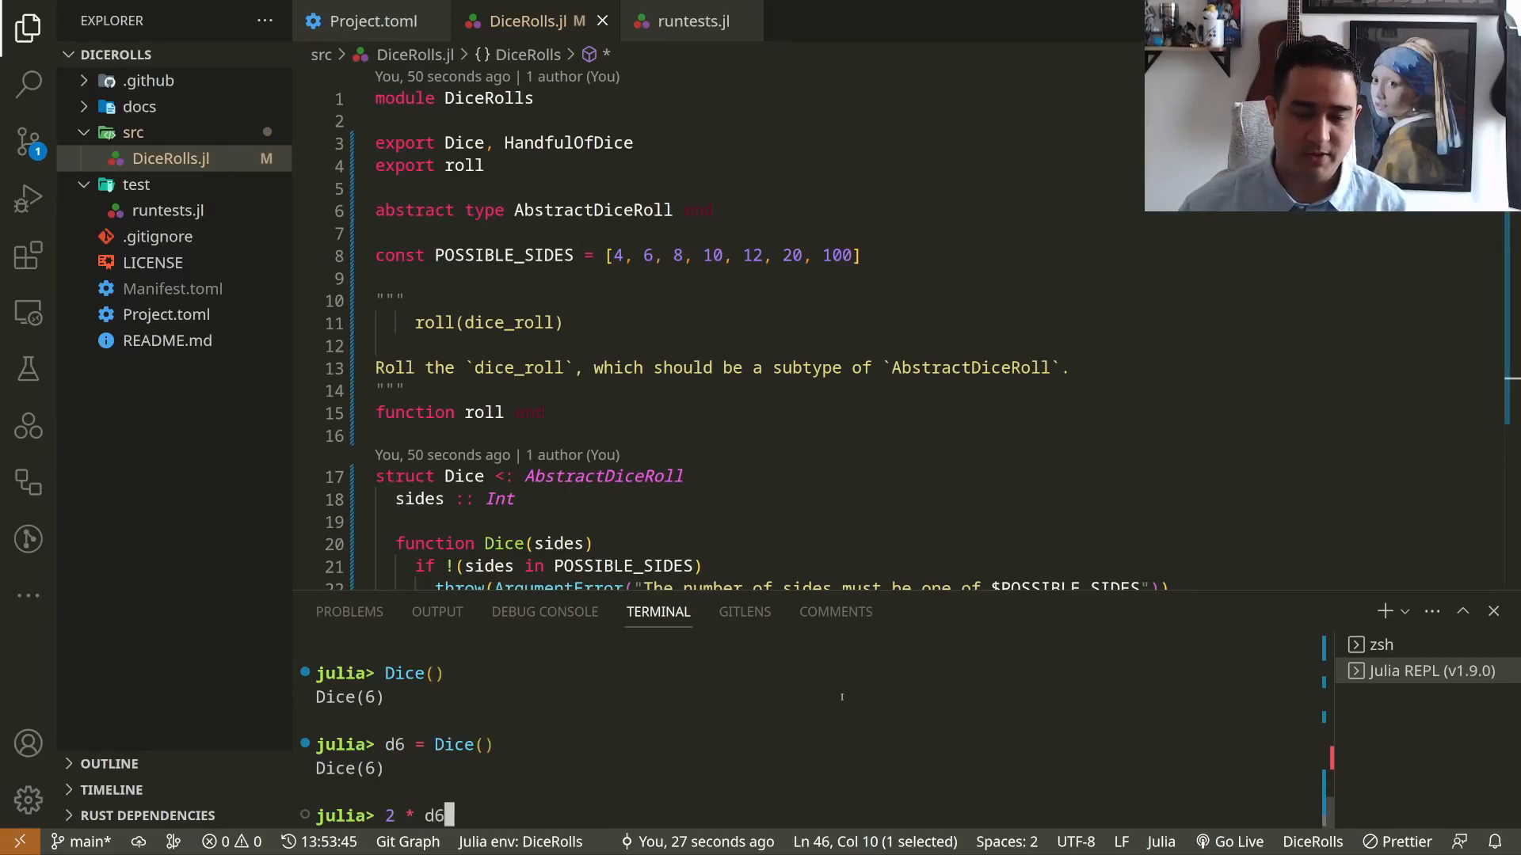
{"action": "key", "text": "Return"}
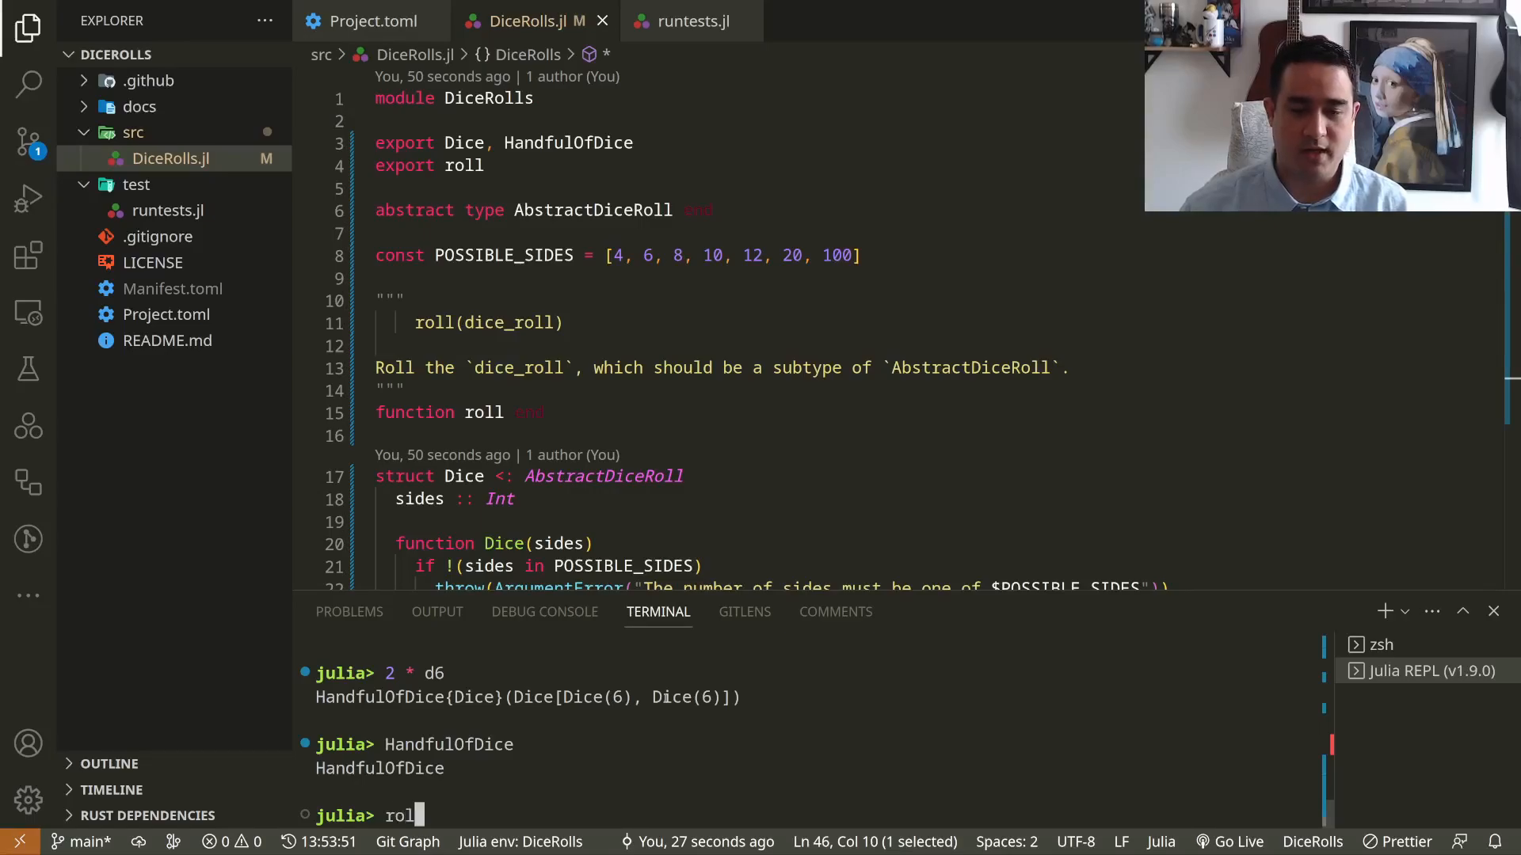
{"action": "type", "text": "l(2d6)"}
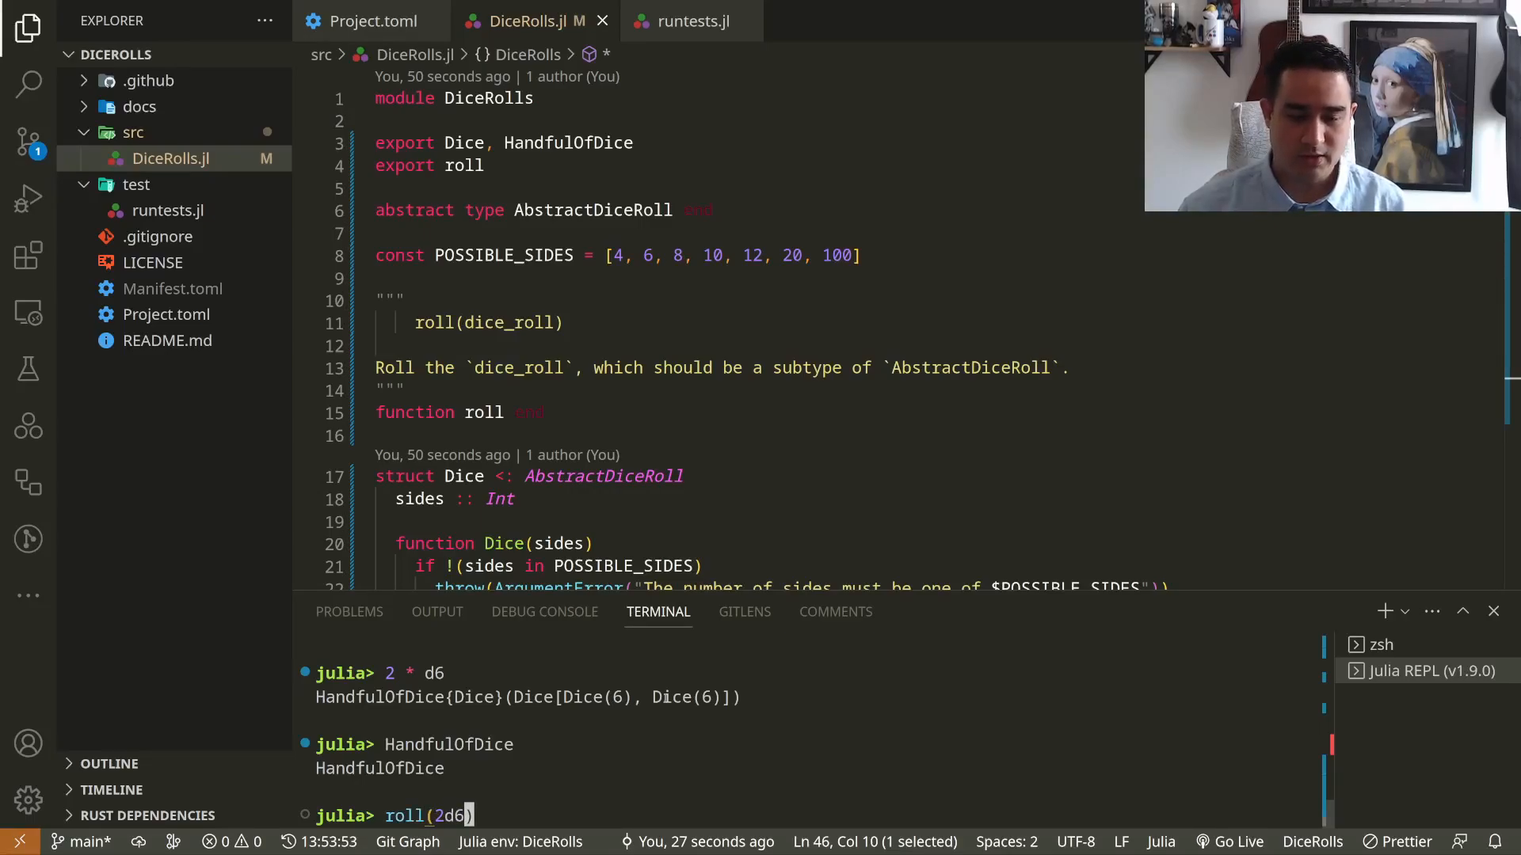
{"action": "key", "text": "Return"}
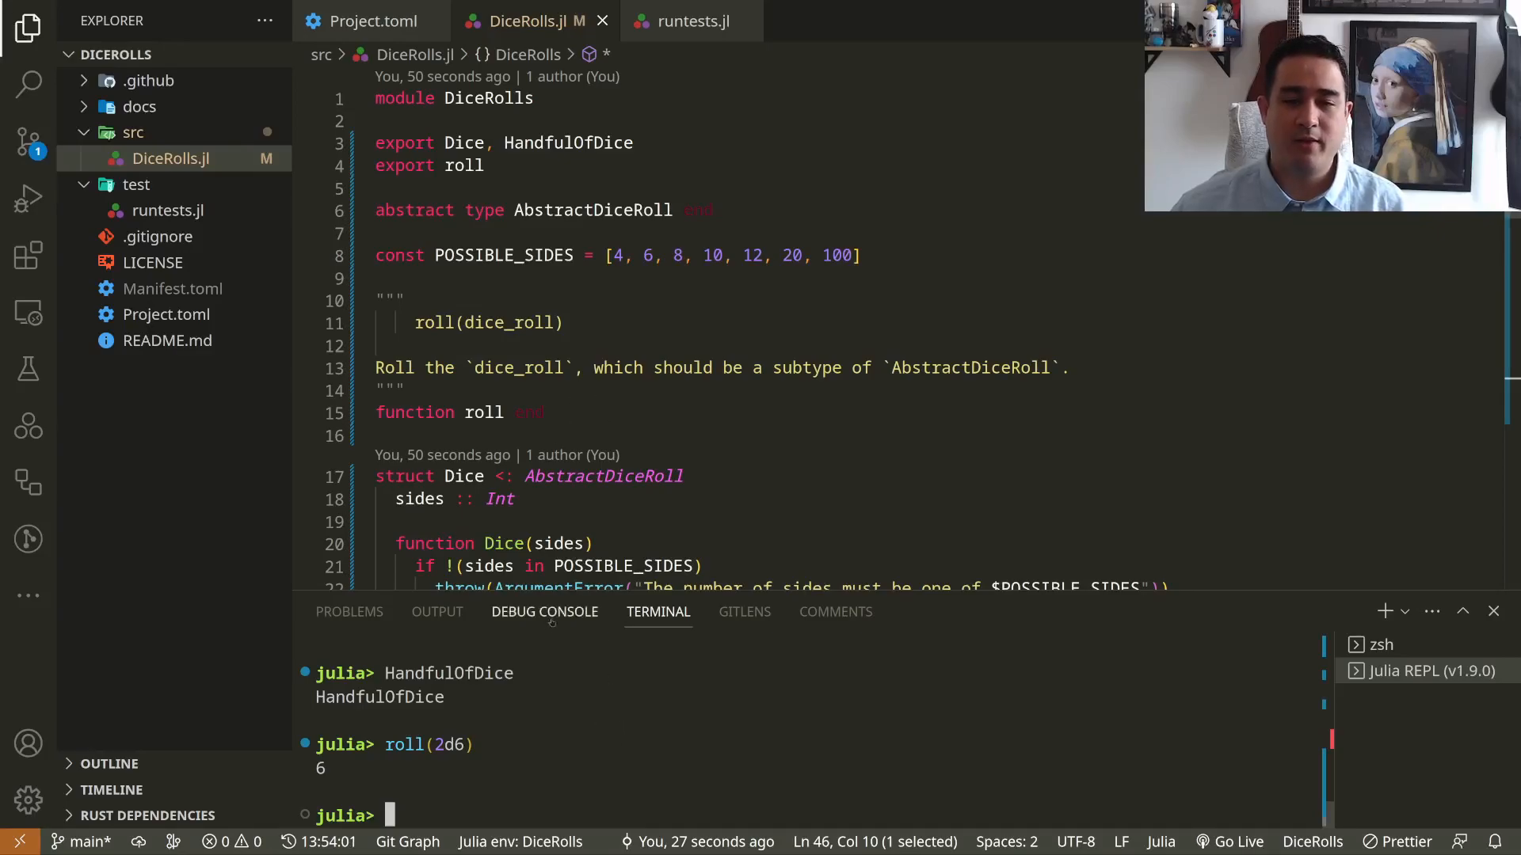
{"action": "type", "text": "?"}
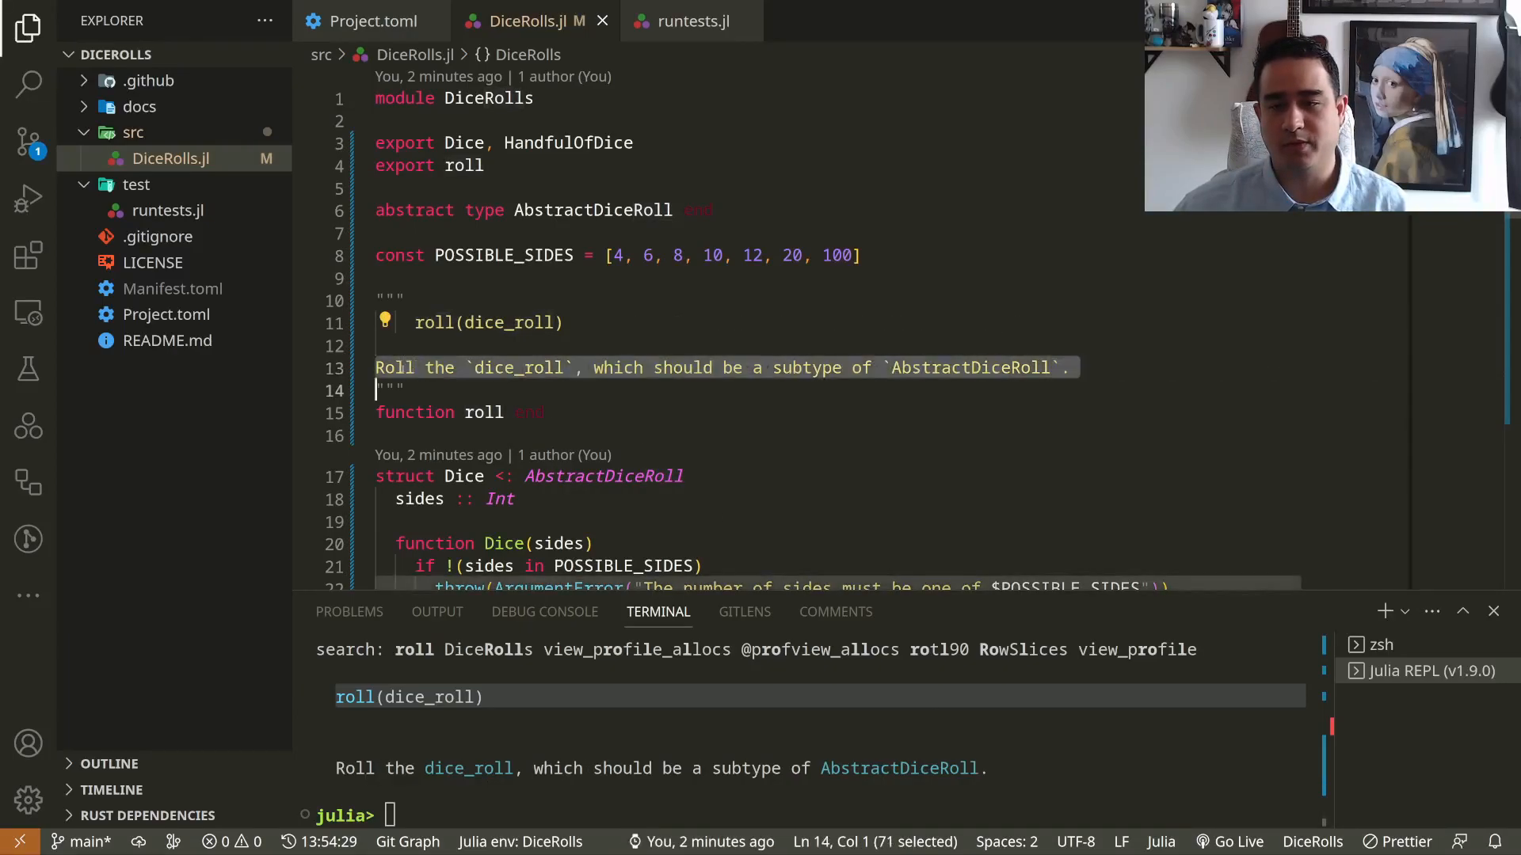
- Add the docstring 'roll(dice) / Rolls a single dice.' above roll(dice::Dice) and check ?roll
{"action": "scroll", "scroll_direction": "down", "scroll_amount": 3}
{"action": "type", "text": "\""}
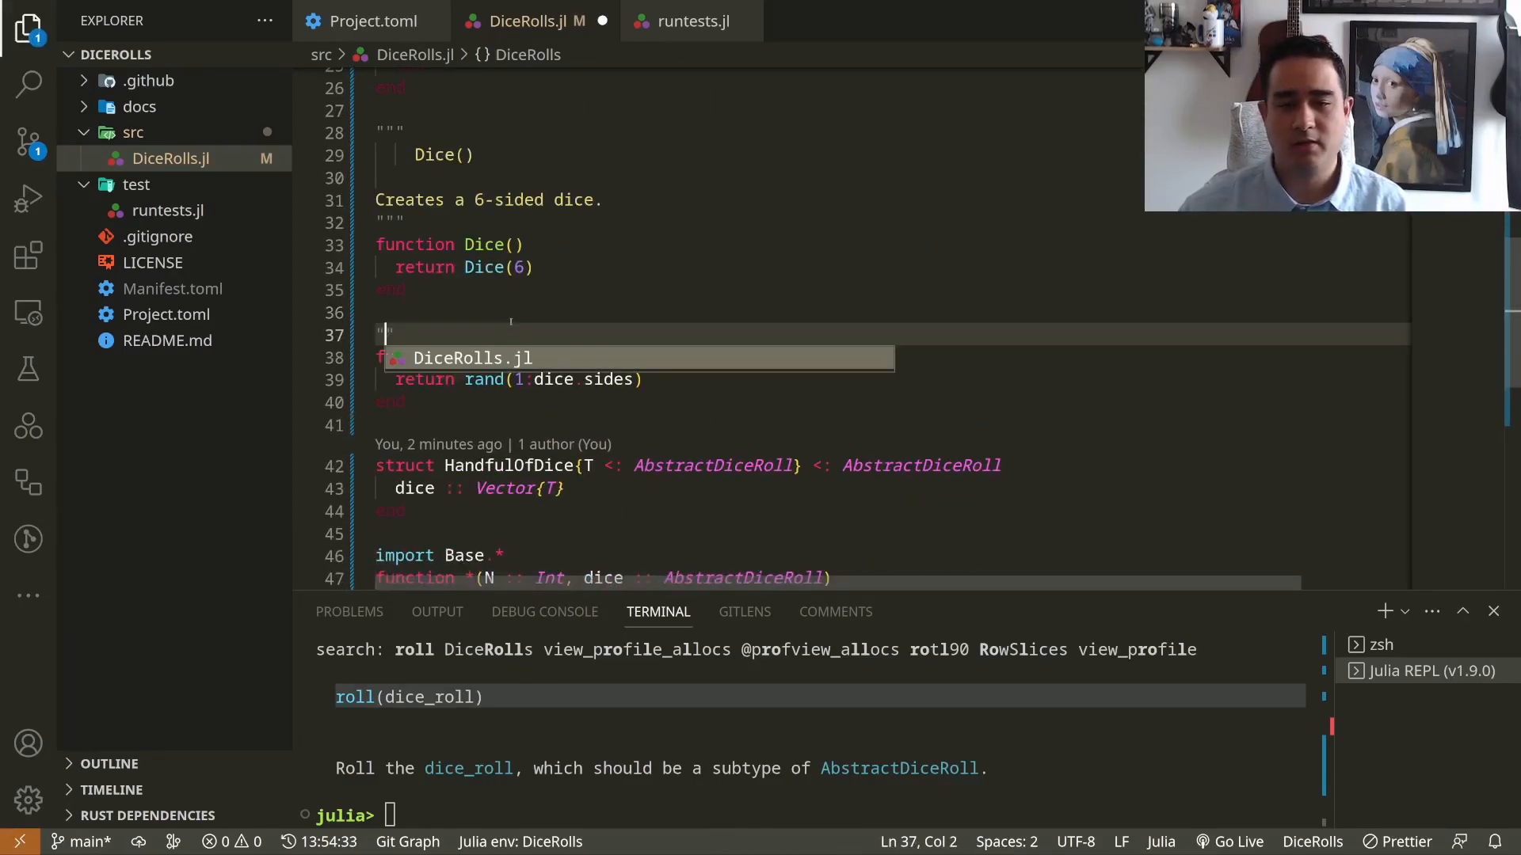
{"action": "type", "text": "roll()"}
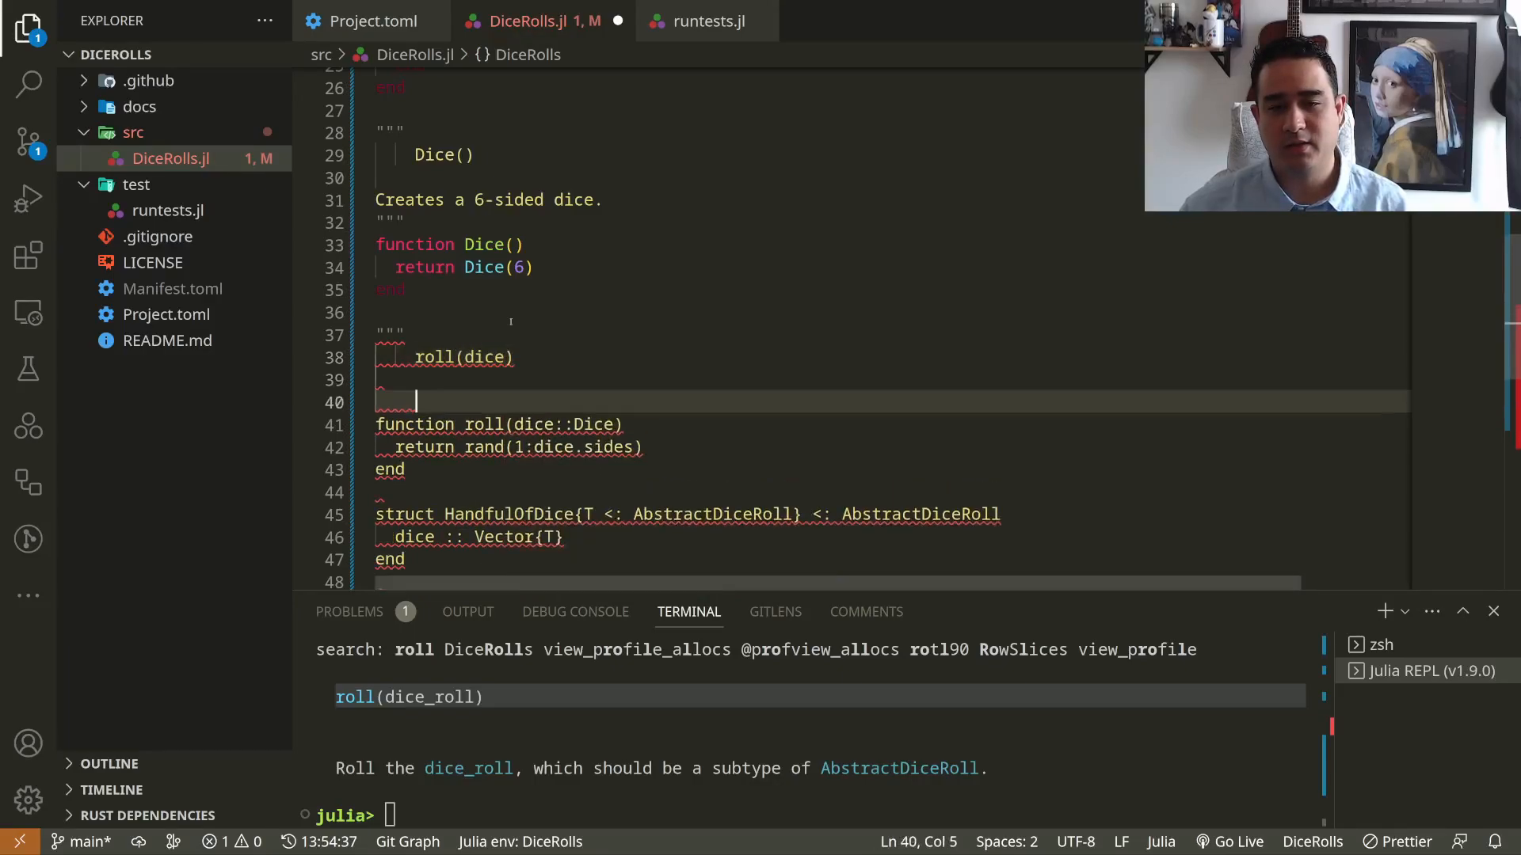
{"action": "type", "text": "Rolls a single dice"}
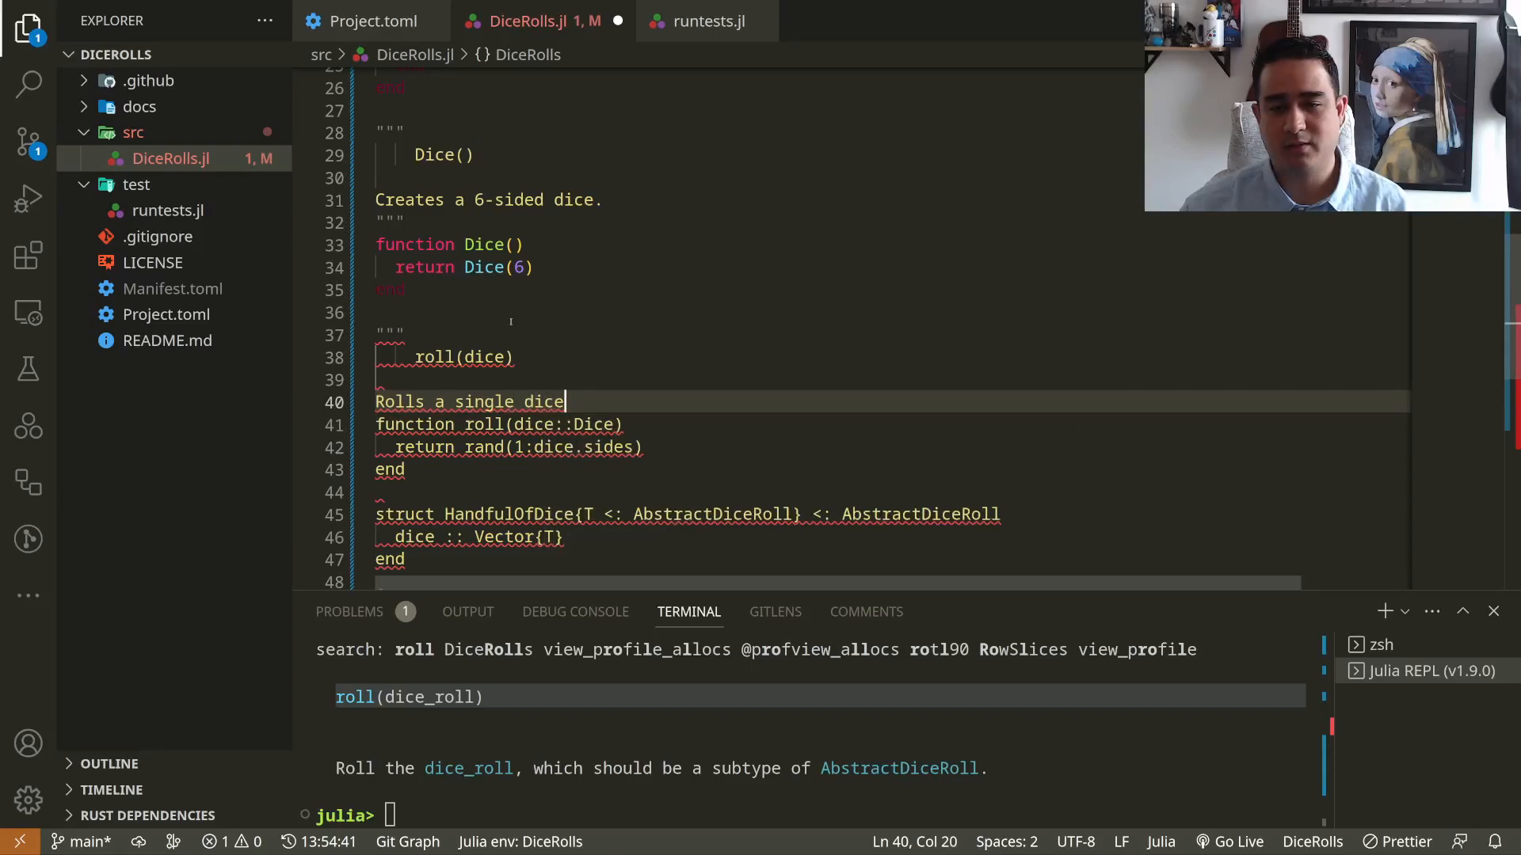
{"action": "type", "text": "."}
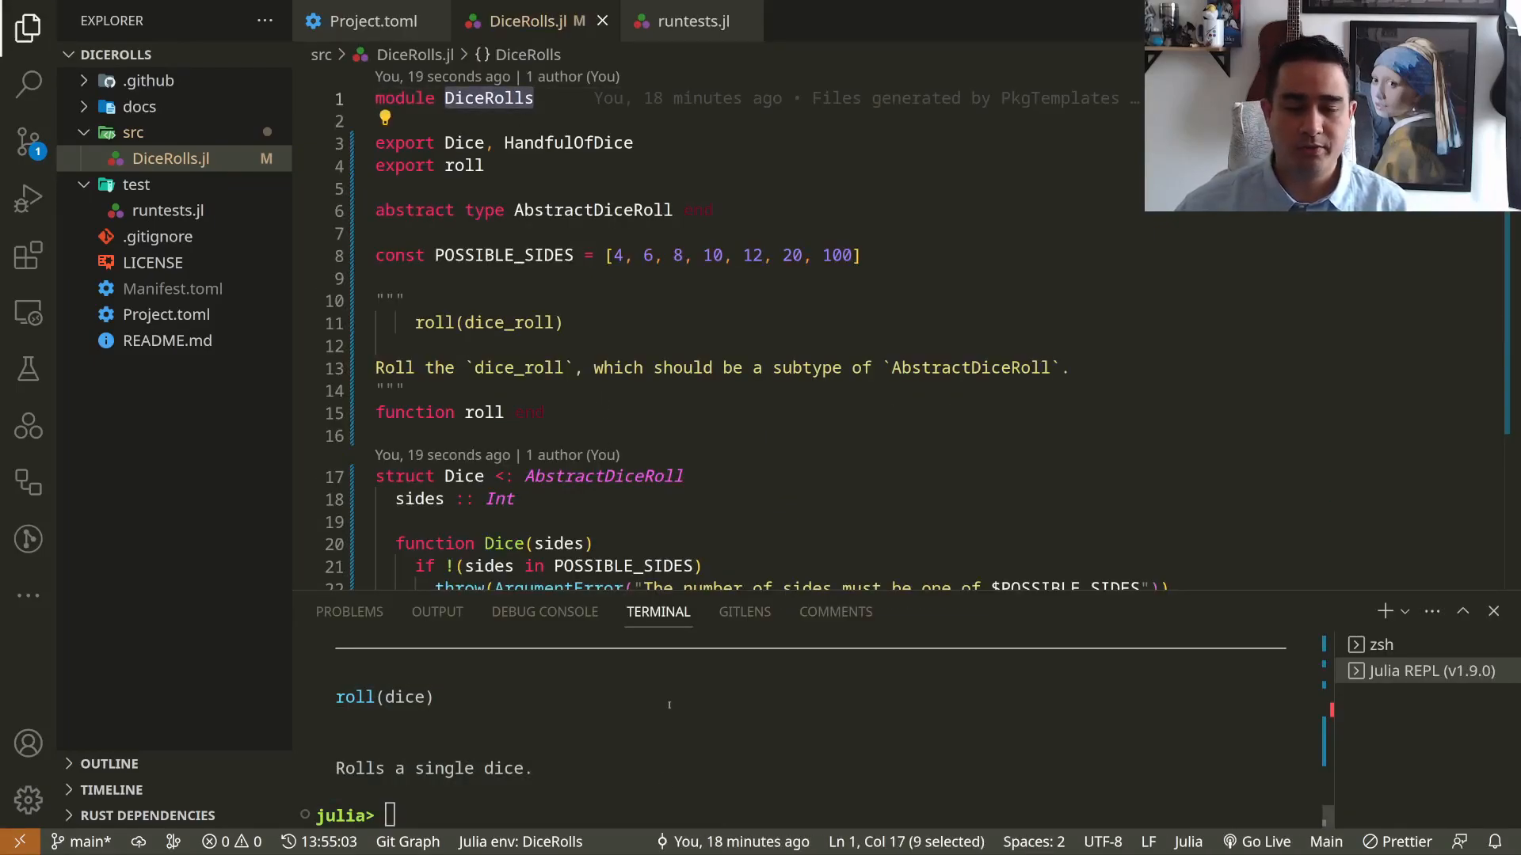
- Add the 'Module for rolling dice.' docstring above module DiceRolls and confirm it with ?DiceRolls
{"action": "type", "text": "DiceRolls"}
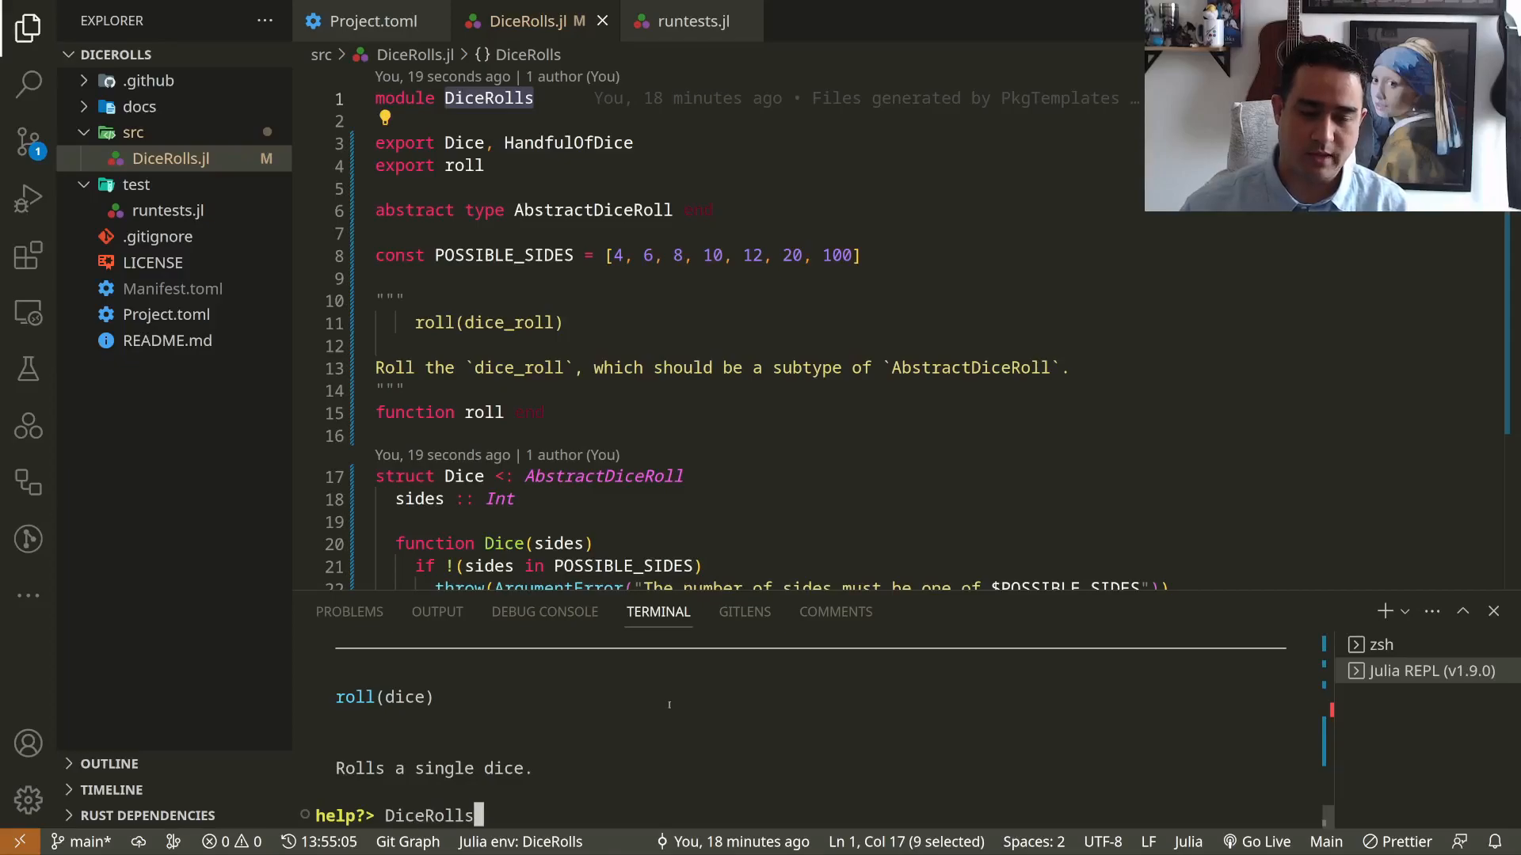
{"action": "key", "text": "Return"}
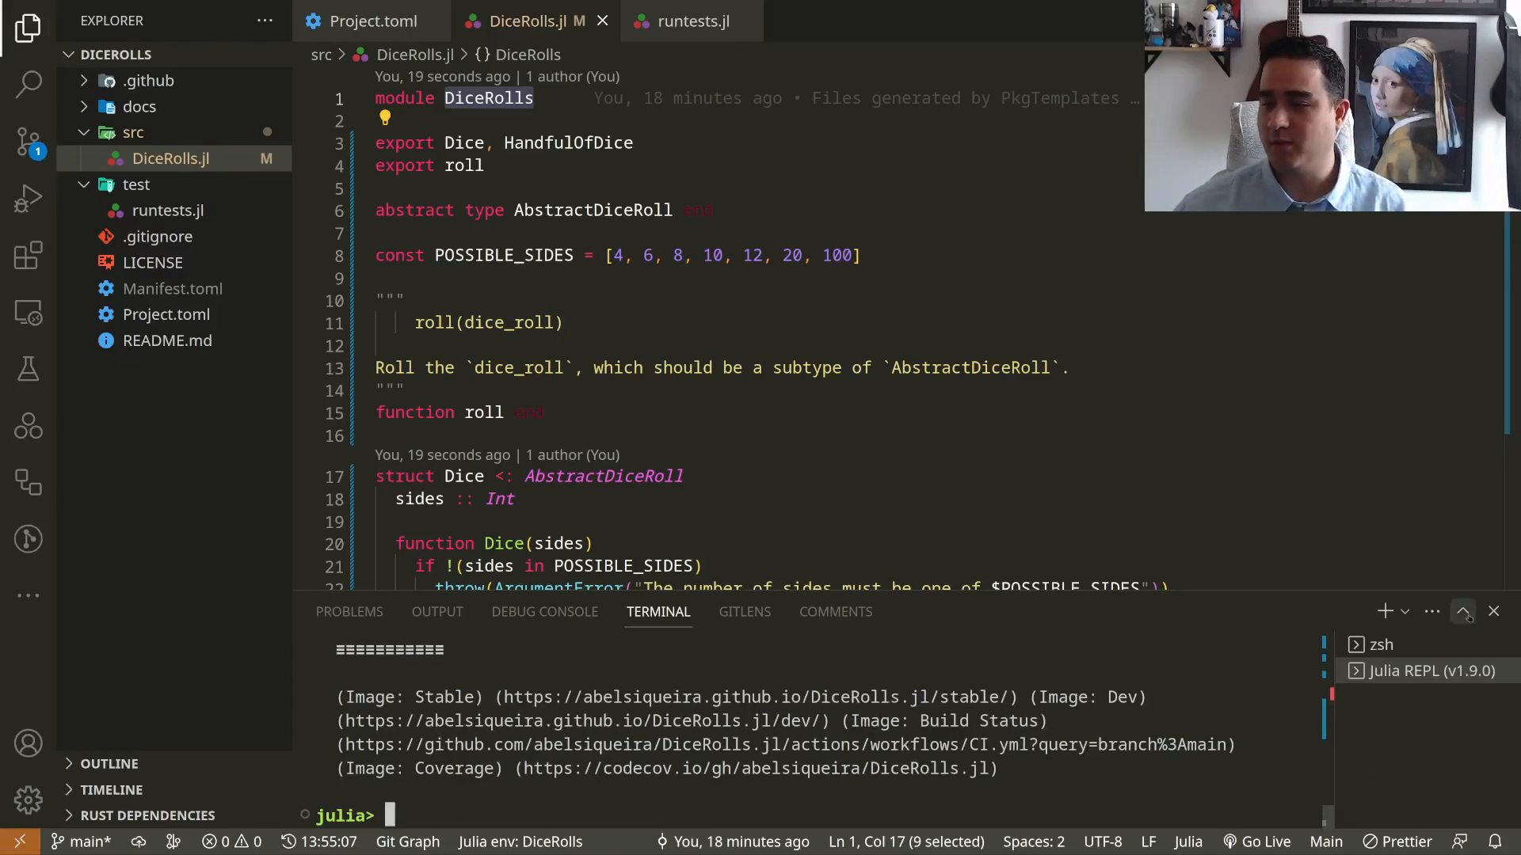
{"action": "left_click", "coordinate": [1463, 610]}
{"action": "type", "text": "\"\"\""}
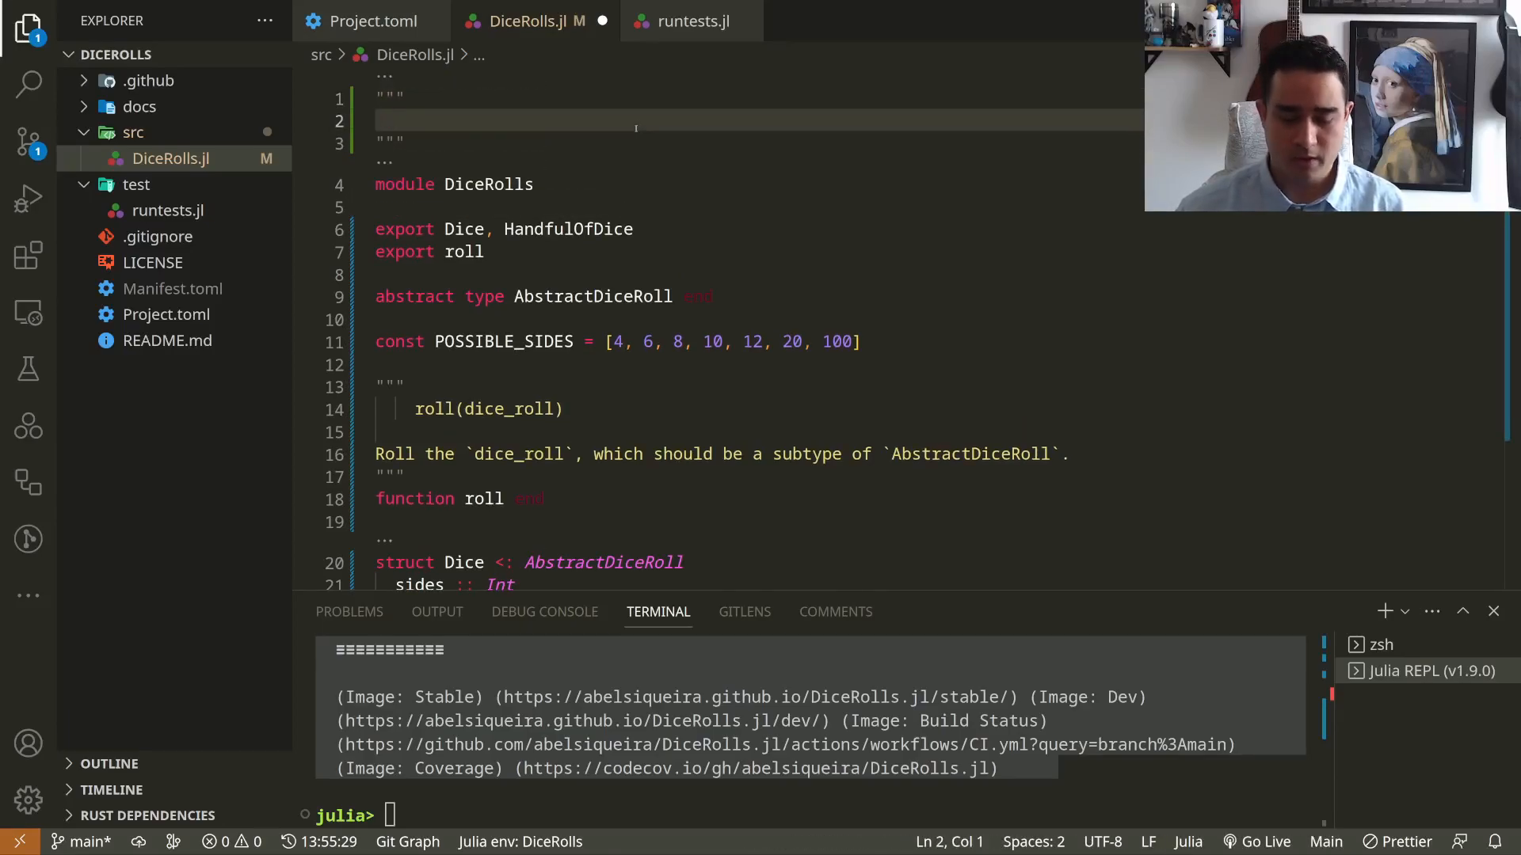
{"action": "type", "text": "Module for r"}
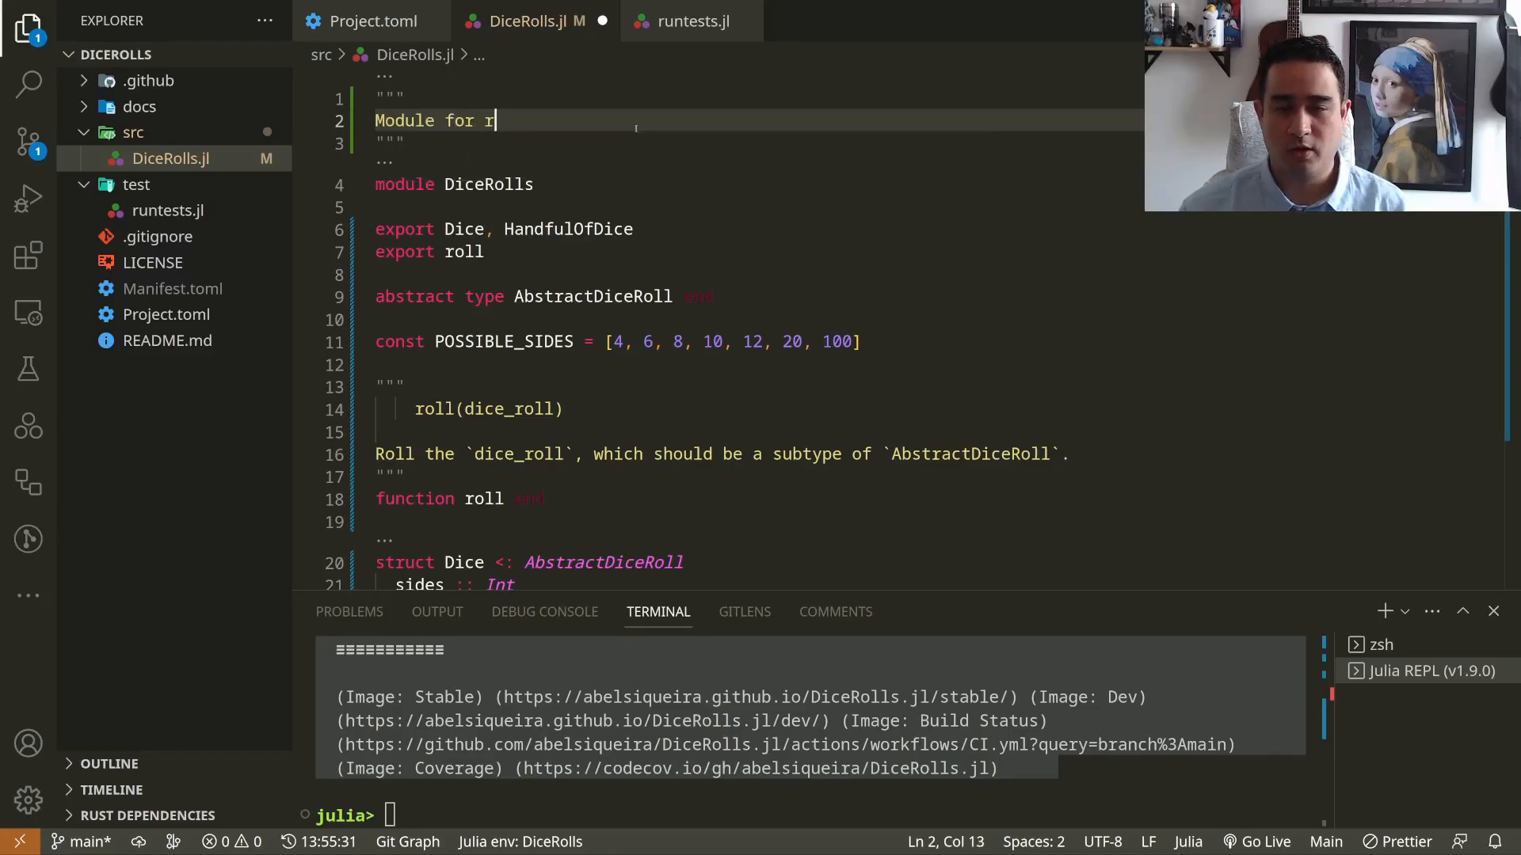
{"action": "type", "text": "olling dice."}
{"action": "left_click", "coordinate": [811, 815]}
{"action": "type", "text": "DiceRolls"}
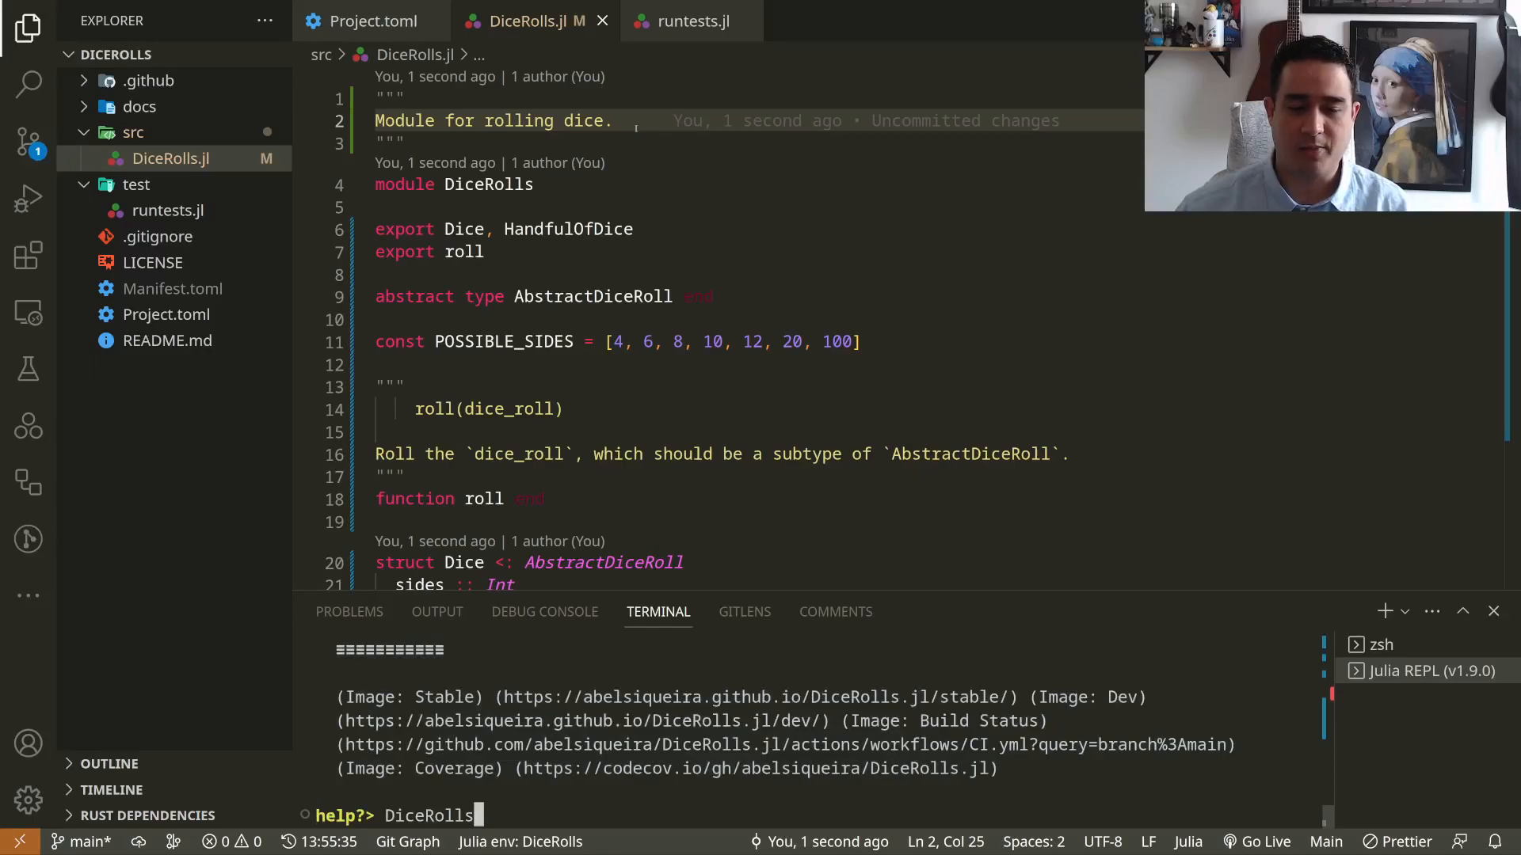
{"action": "key", "text": "Return"}
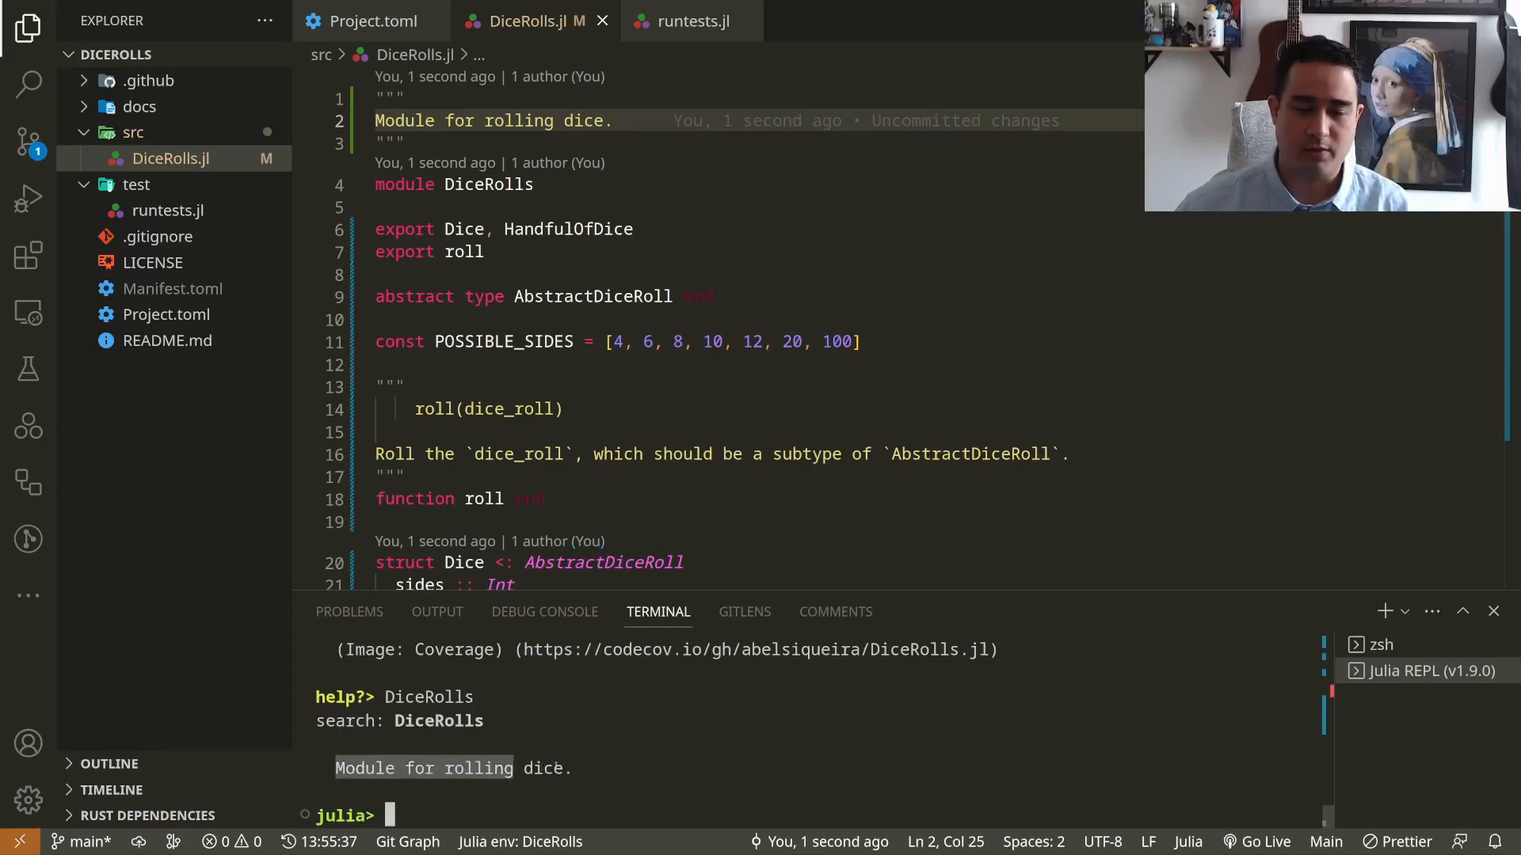
- Add a roll-results testset to runtests.jl and run the package tests until all seven pass
{"action": "scroll", "scroll_direction": "down", "scroll_amount": 3}
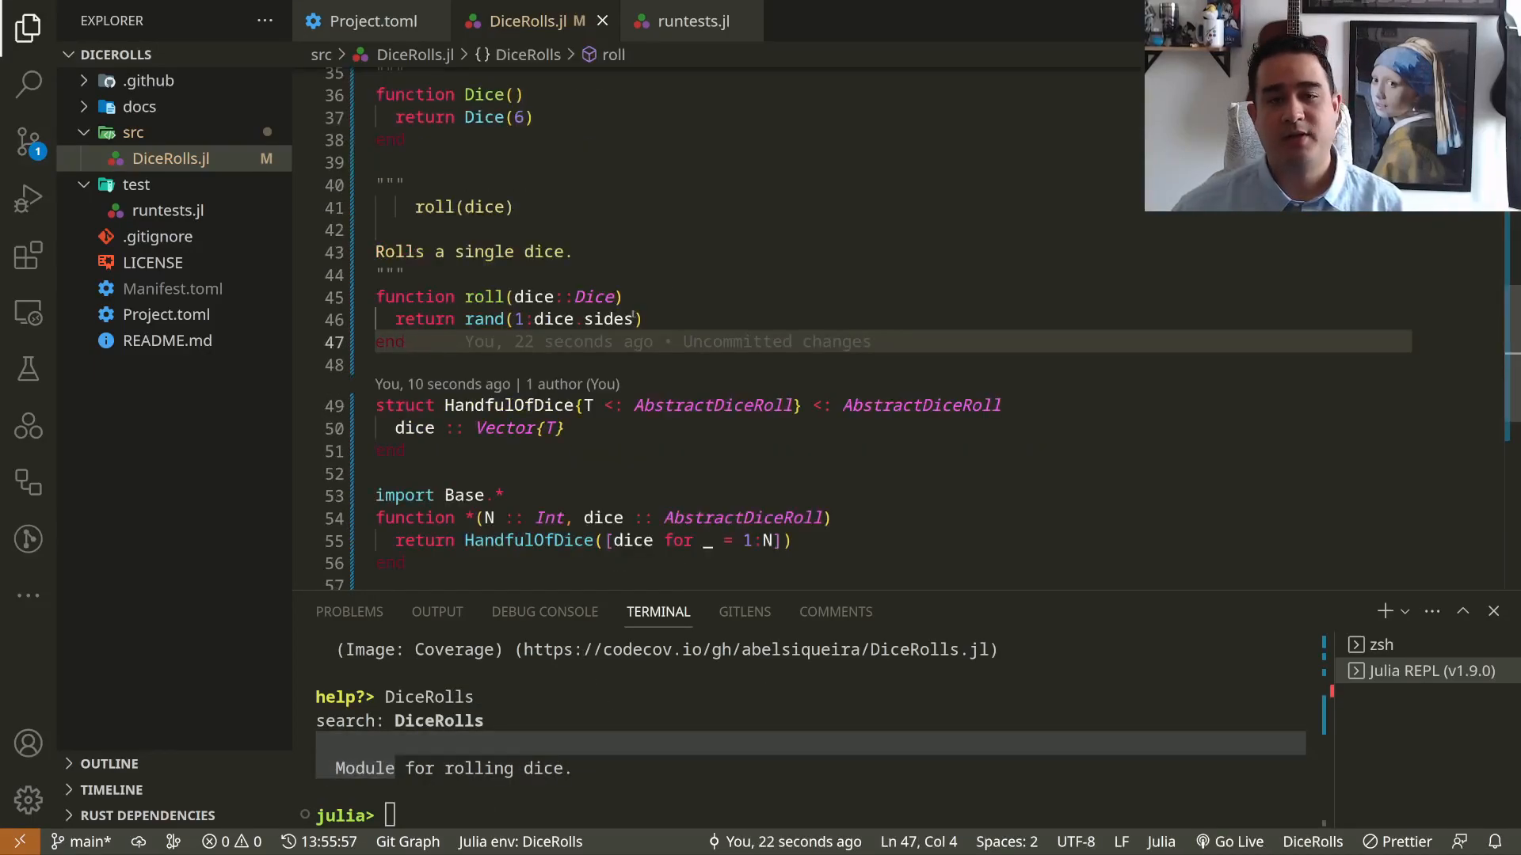
{"action": "scroll", "scroll_direction": "up", "scroll_amount": 3}
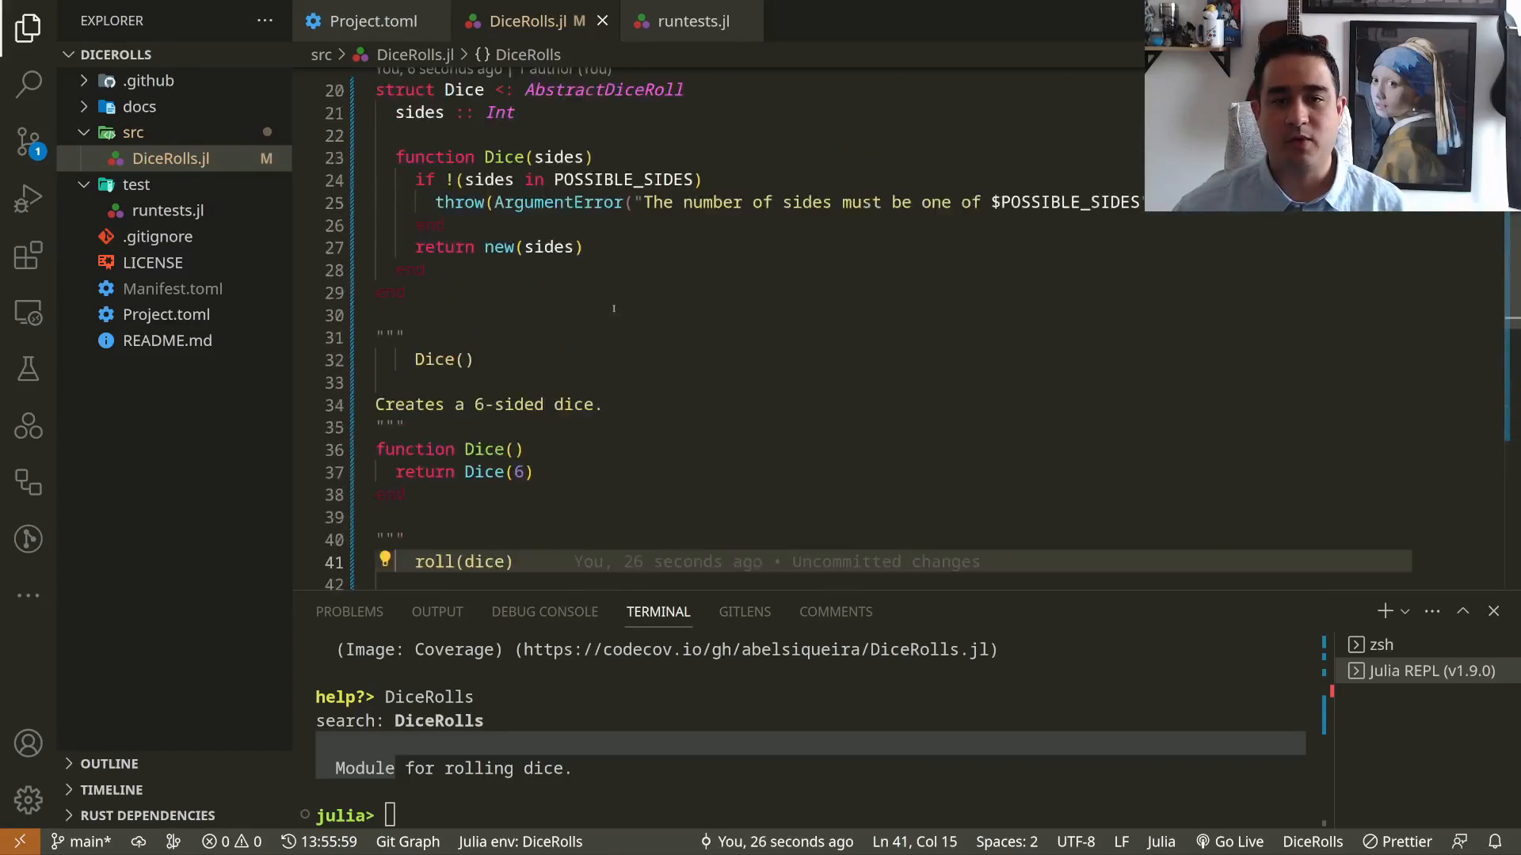
{"action": "scroll", "scroll_direction": "up", "scroll_amount": 3}
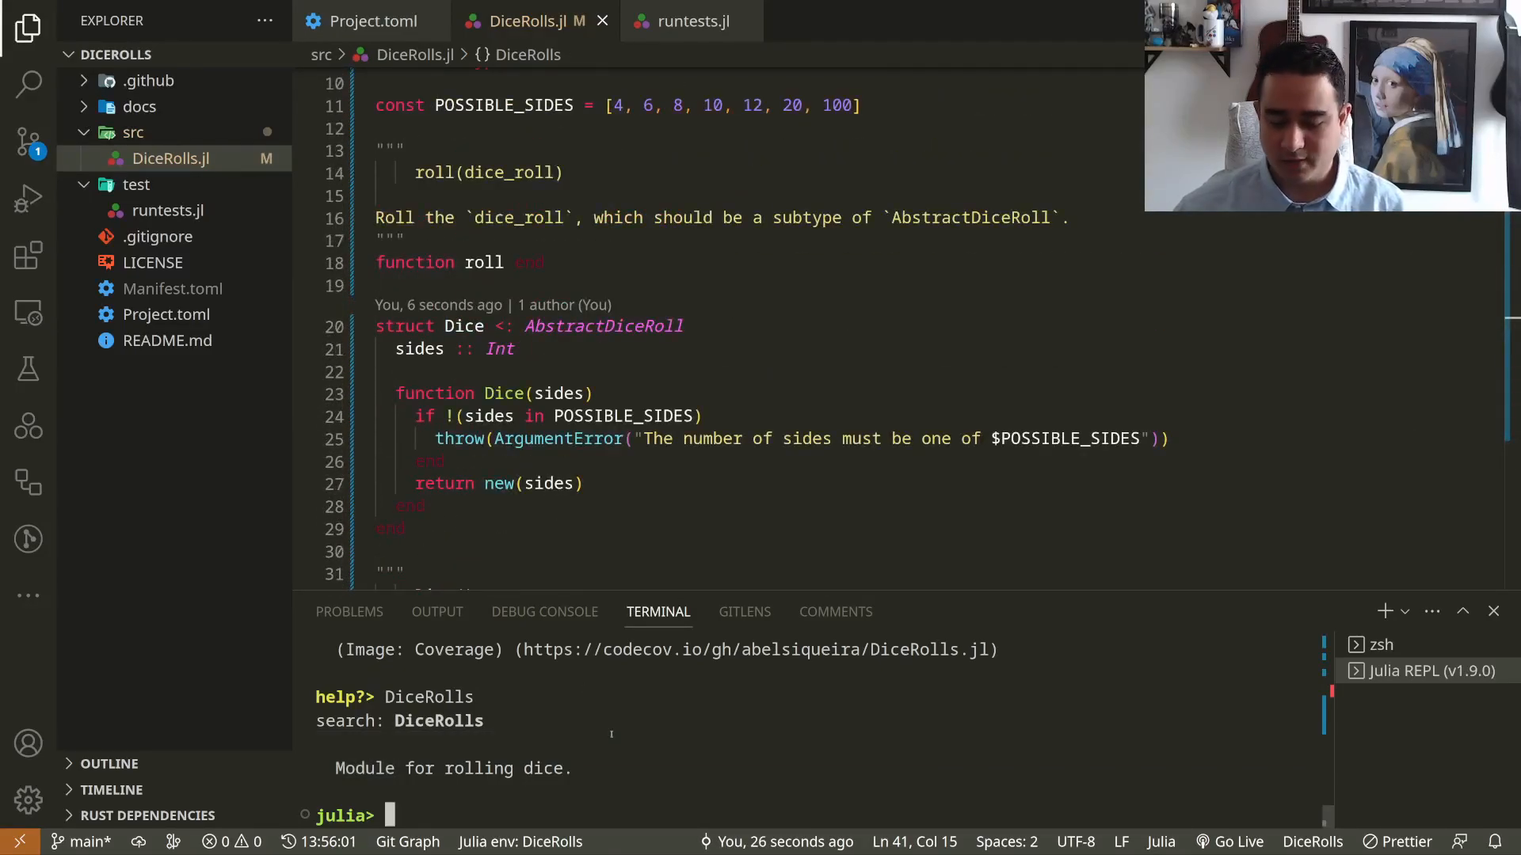
{"action": "type", "text": "test results == 1:N"}
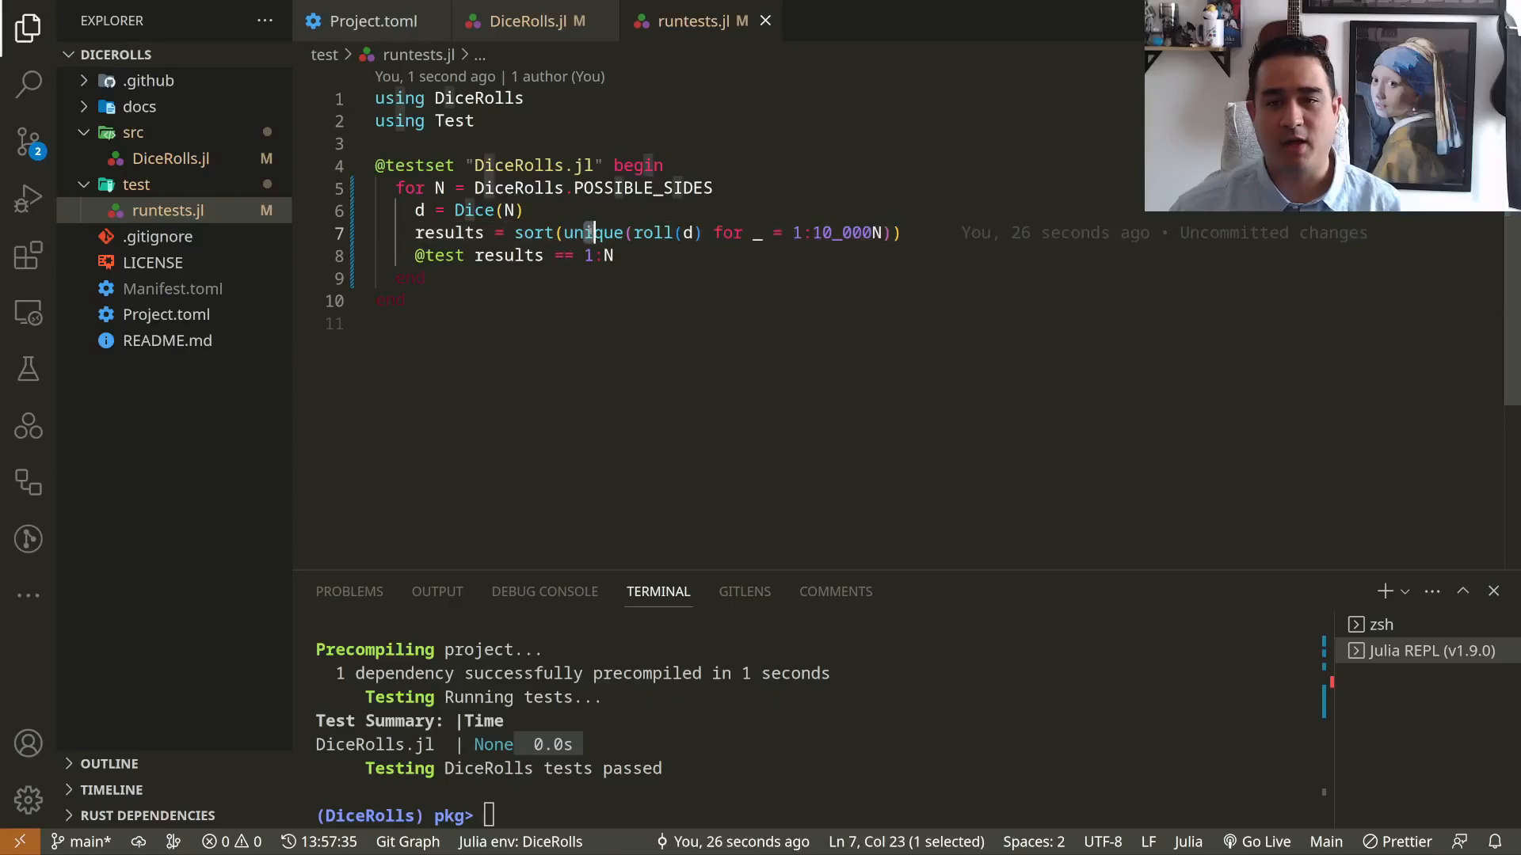
{"action": "double_click", "coordinate": [596, 233]}
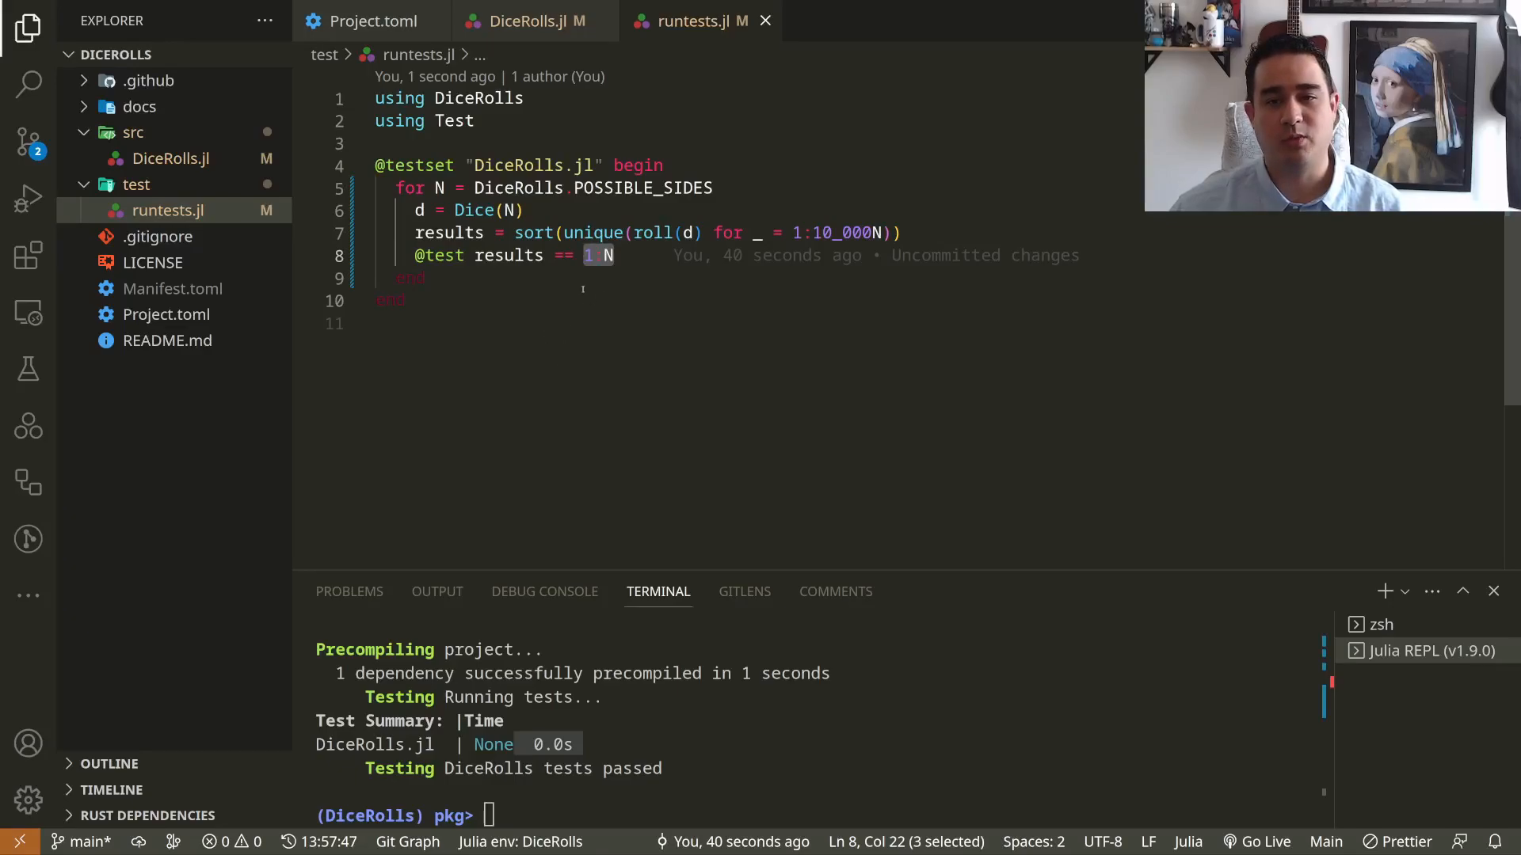
{"action": "mouse_move", "coordinate": [532, 233]}
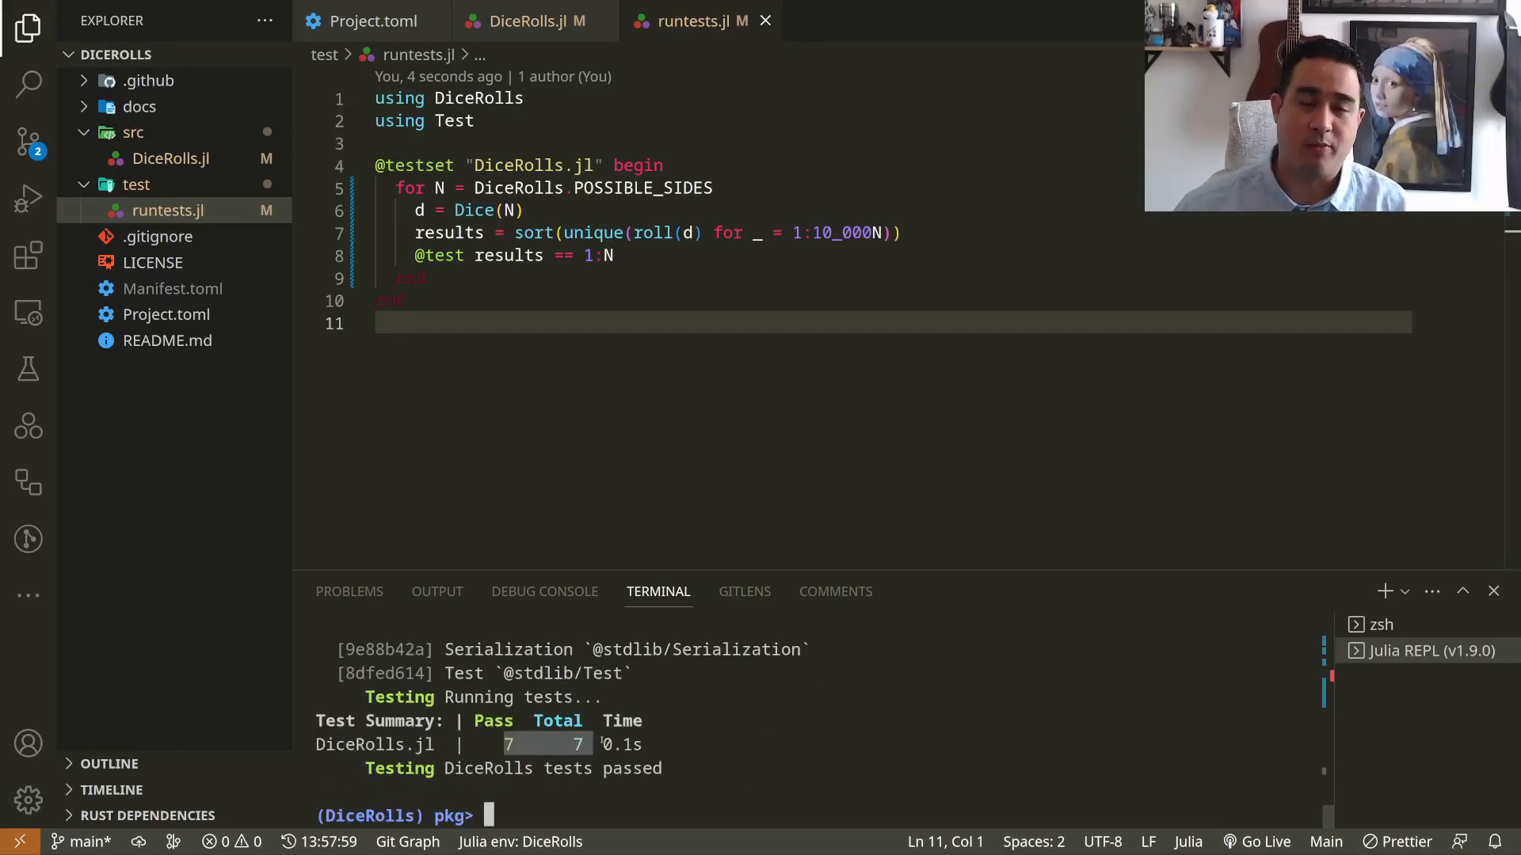
- Switch to the DiceRolls.jl tab and scroll through the documented source and back up
{"action": "left_click", "coordinate": [521, 21]}
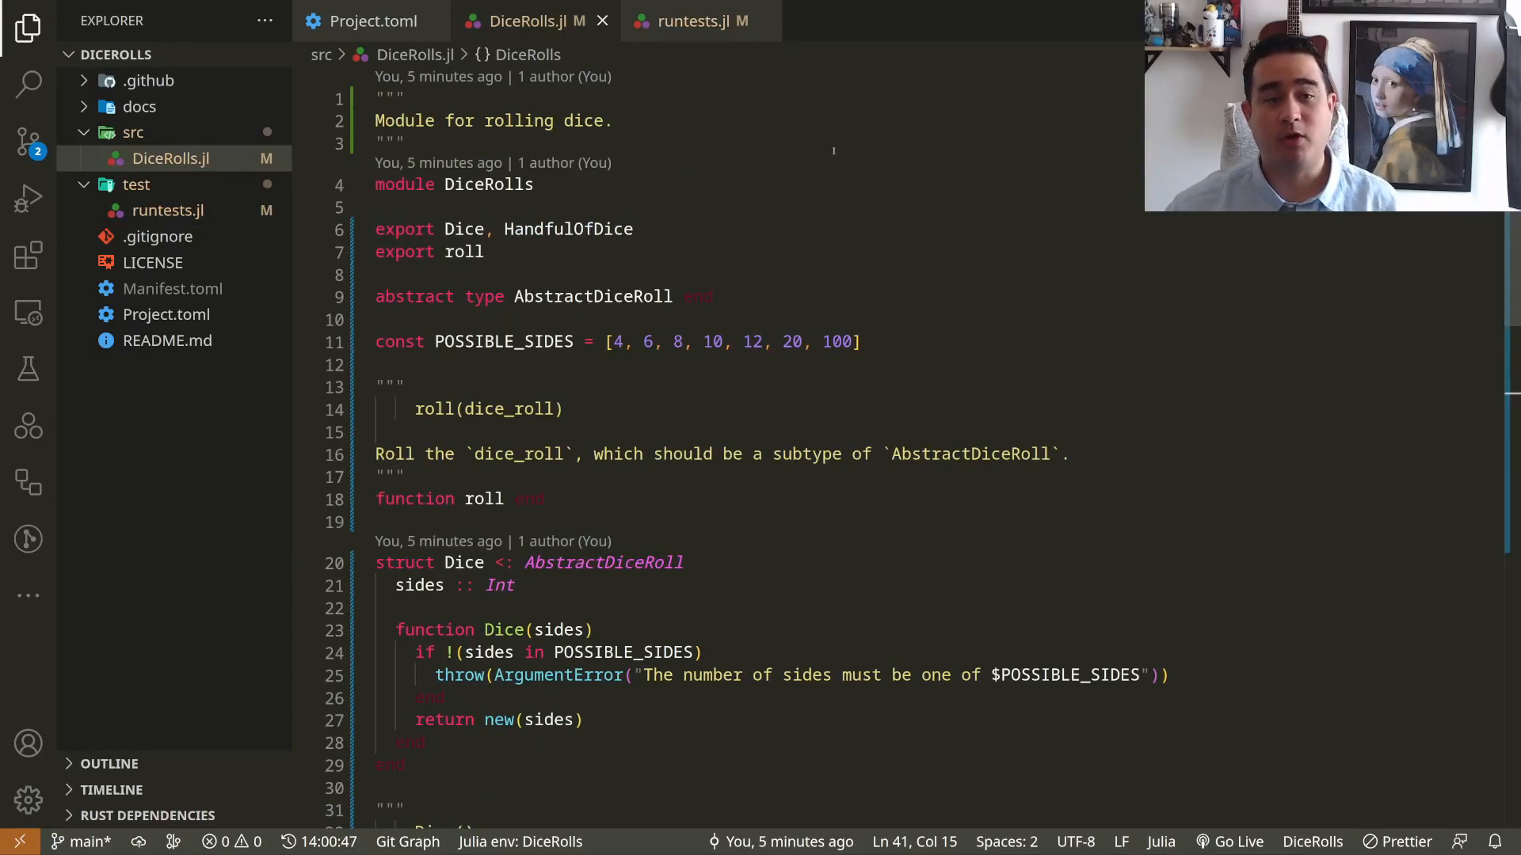
{"action": "scroll", "scroll_direction": "down", "scroll_amount": 3}
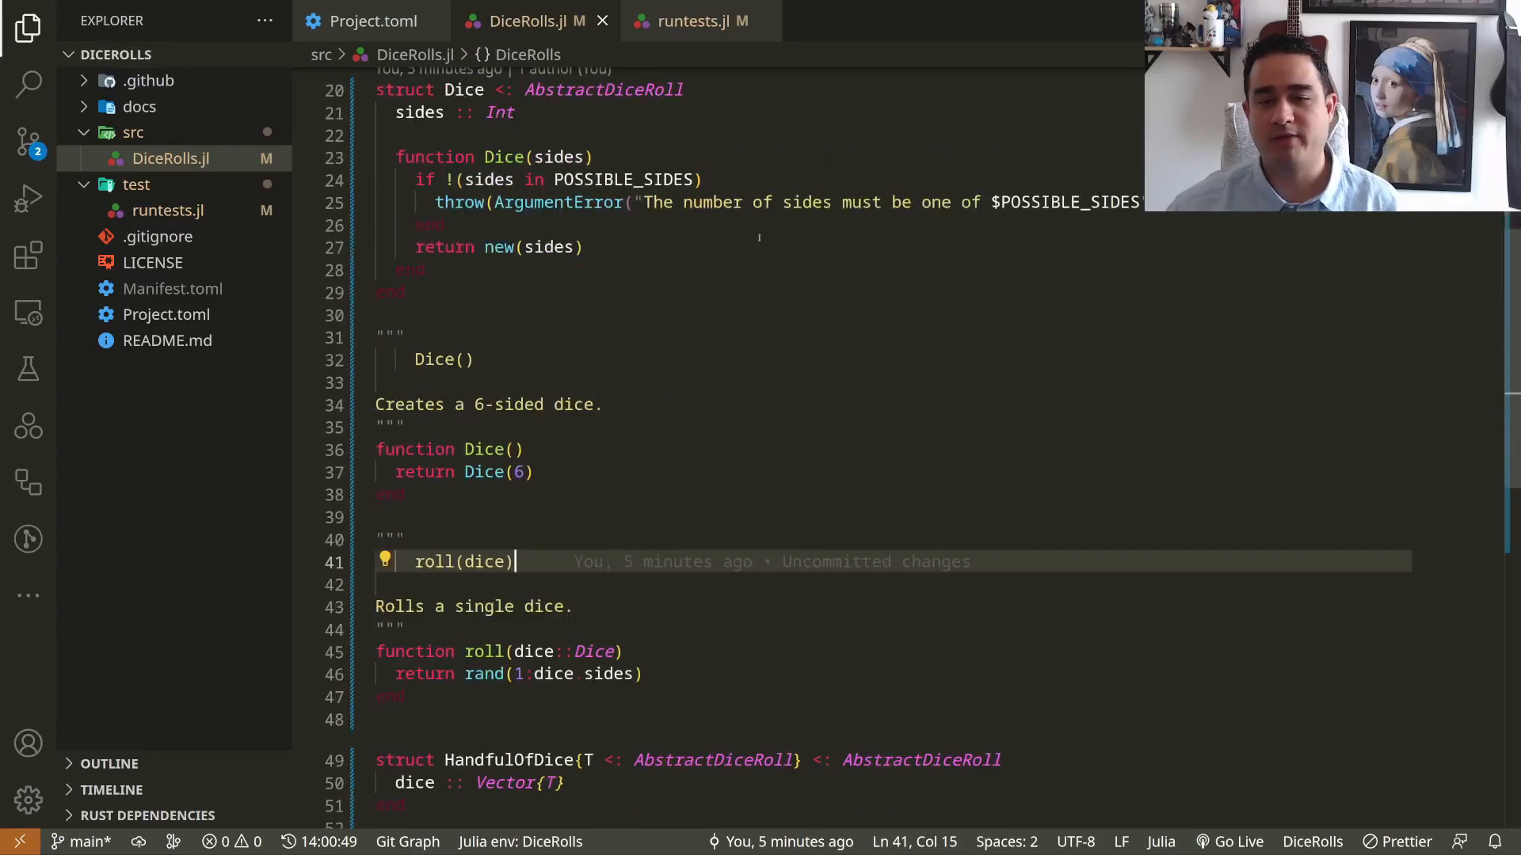
{"action": "scroll", "scroll_direction": "down", "scroll_amount": 3}
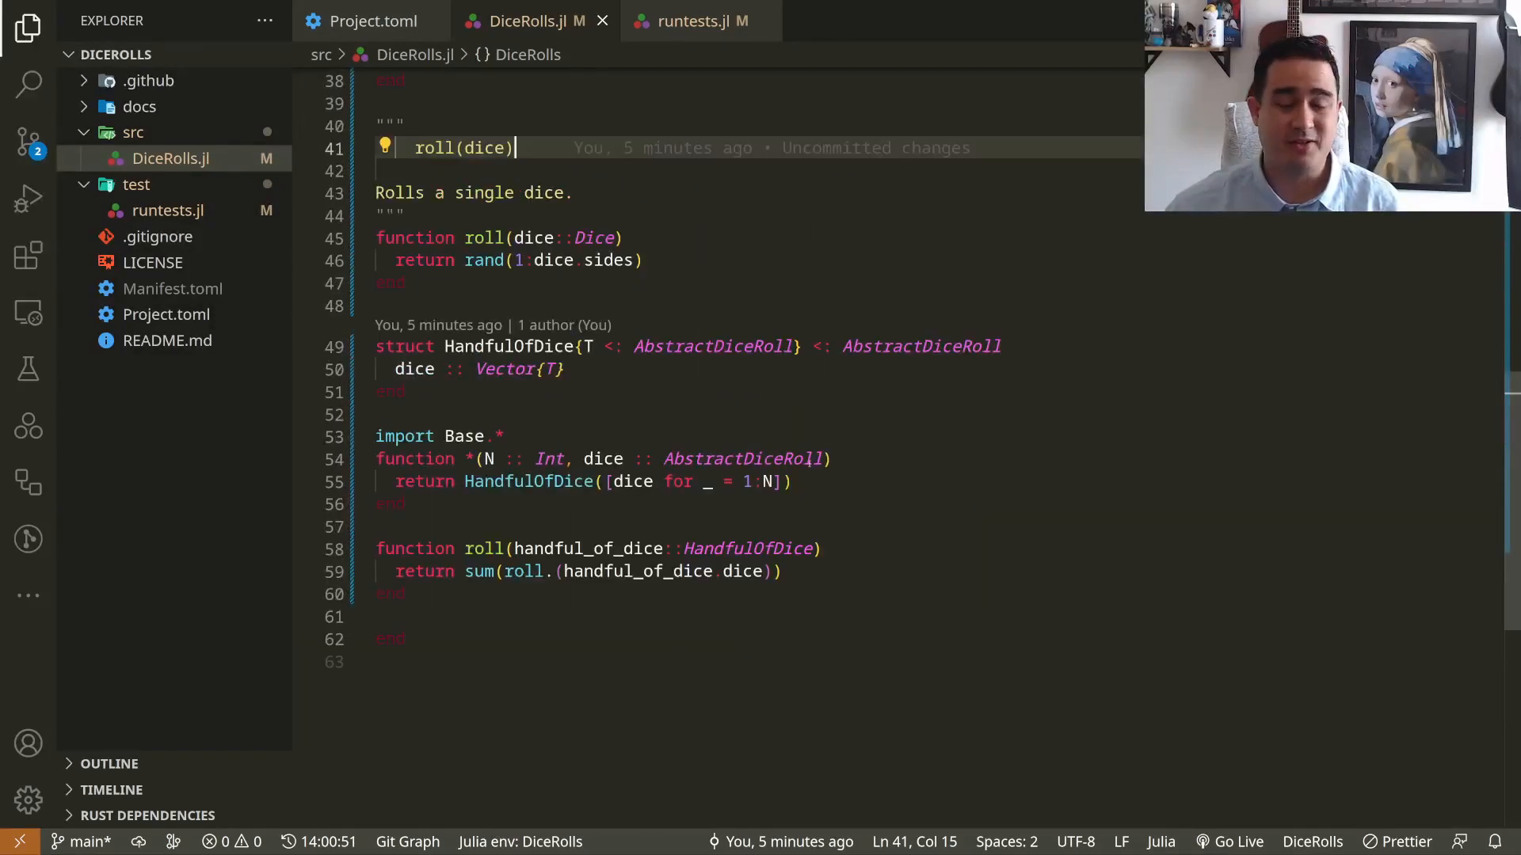
{"action": "scroll", "scroll_direction": "up", "scroll_amount": 3}
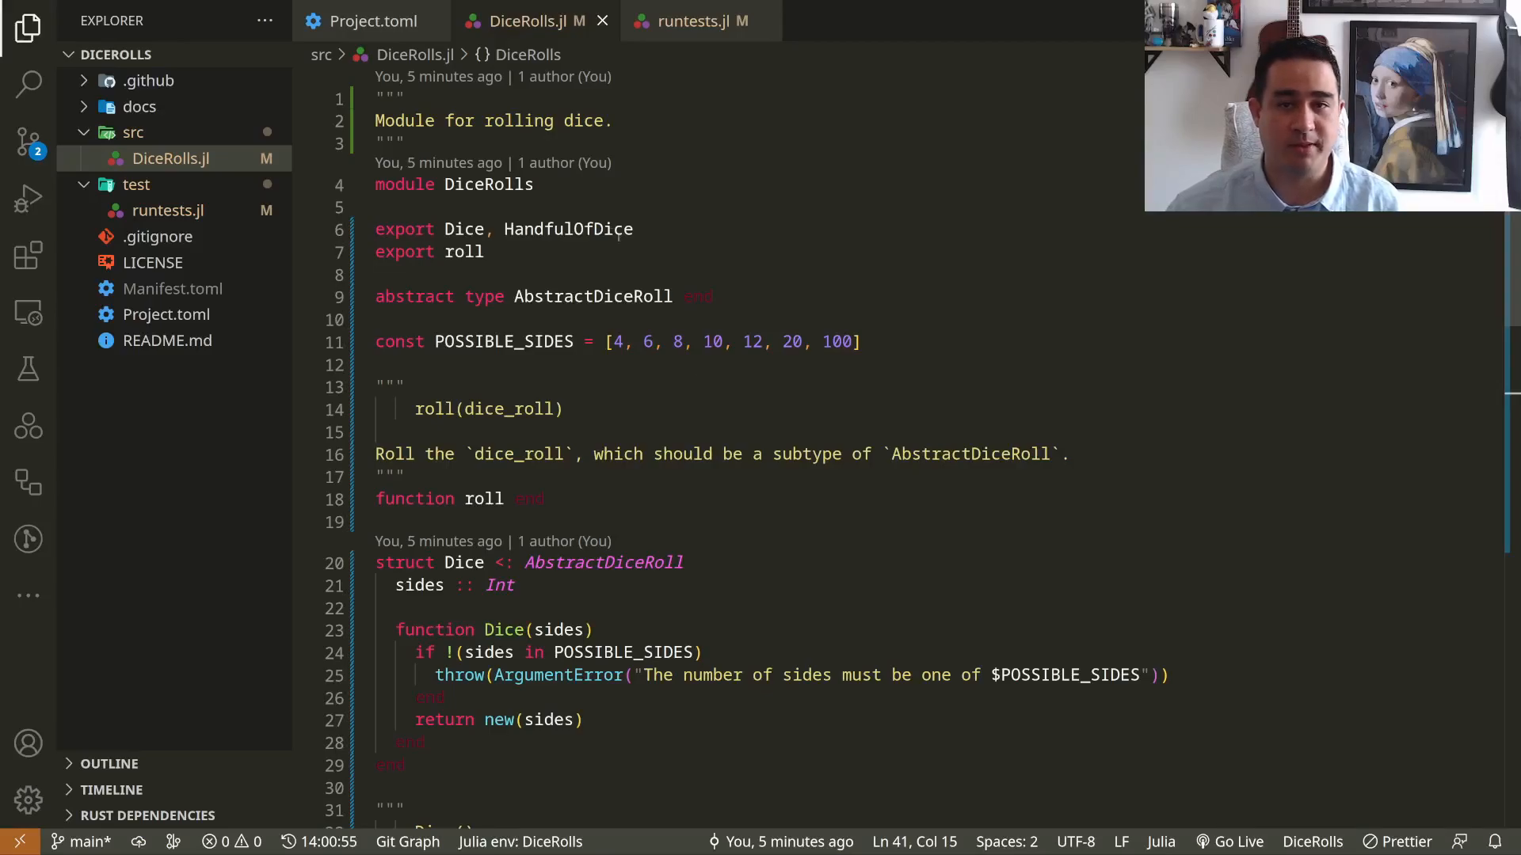
{"action": "mouse_move", "coordinate": [570, 229]}
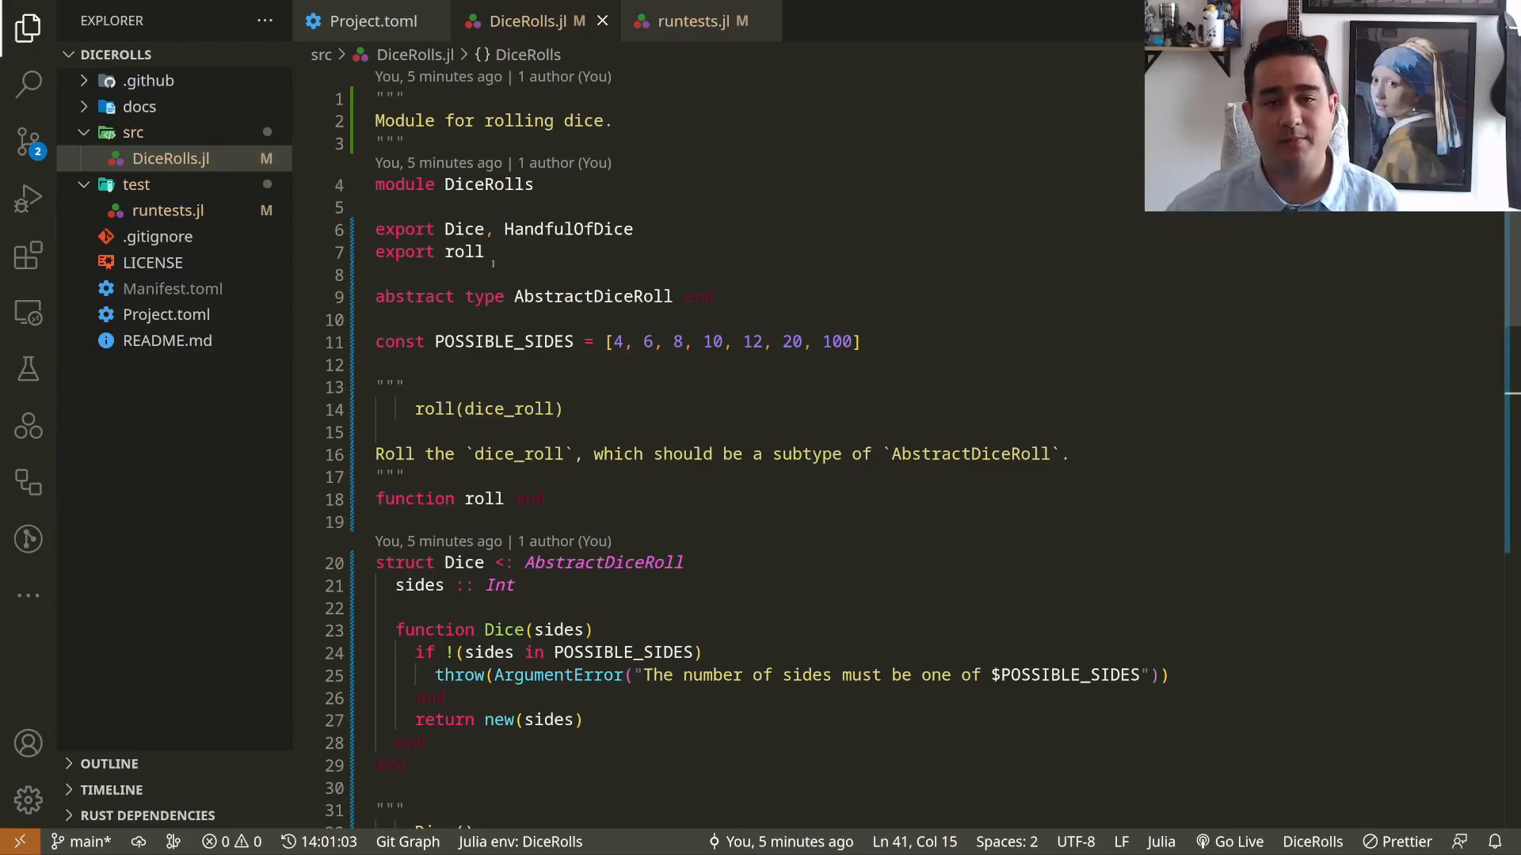
{"action": "mouse_move", "coordinate": [171, 158]}
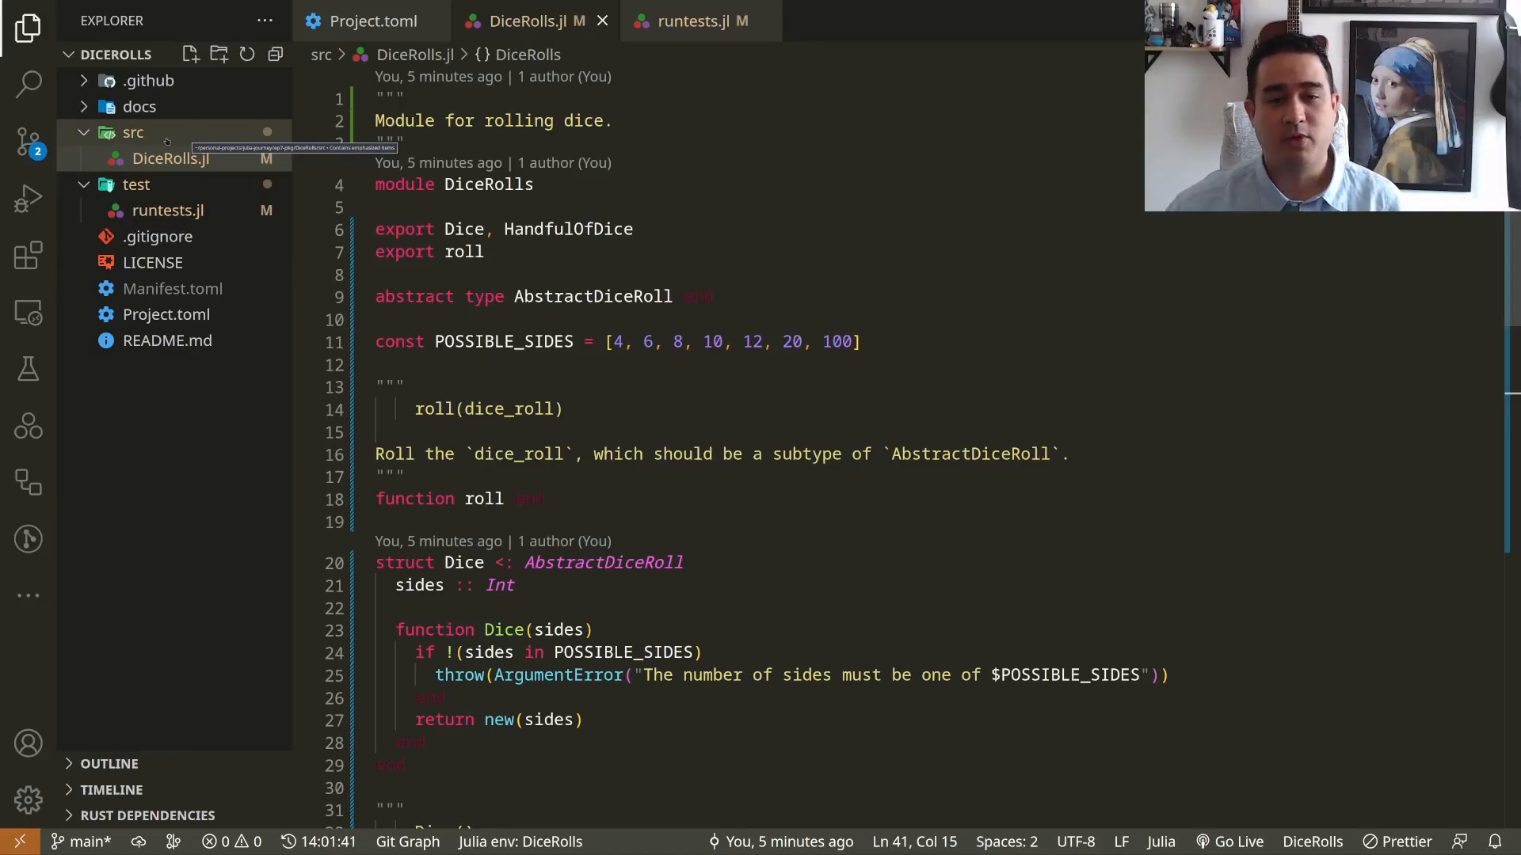
{"action": "mouse_move", "coordinate": [394, 173]}
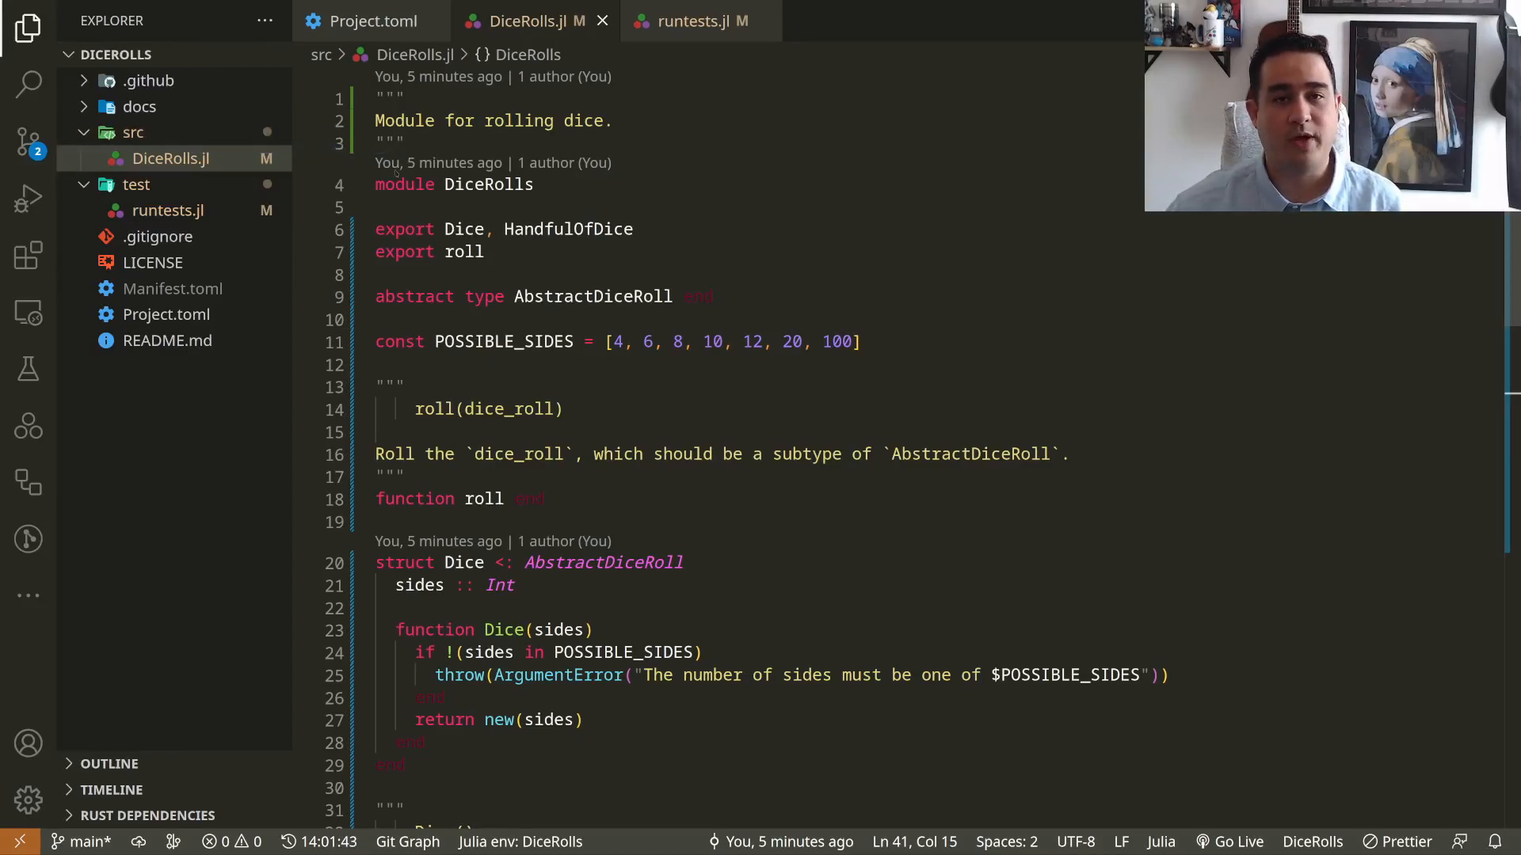
- Create a new file handful-of-dice.jl in the src folder
{"action": "right_click", "coordinate": [172, 158]}
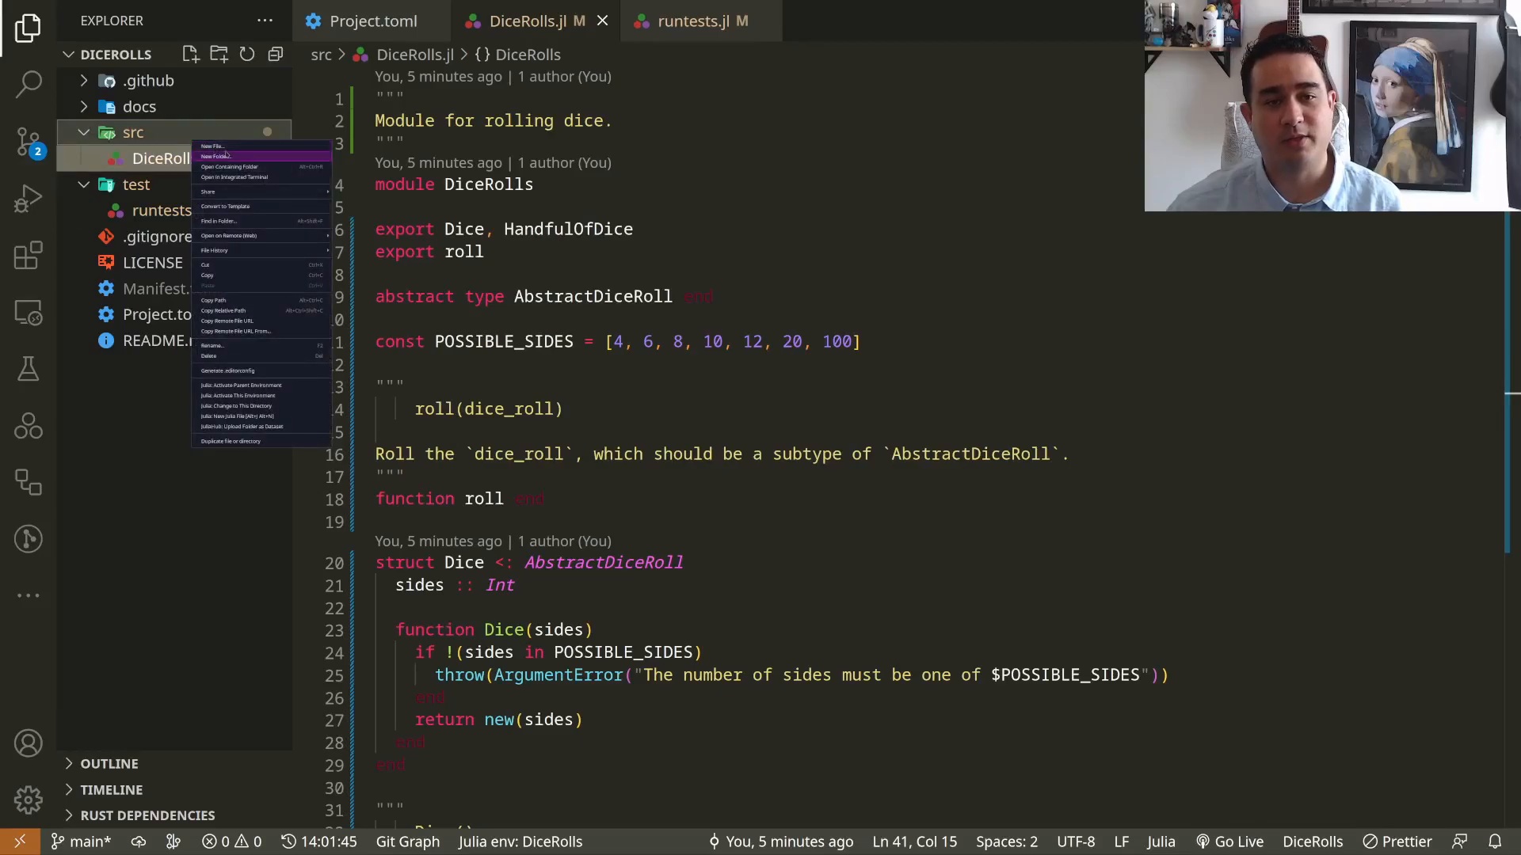
{"action": "left_click", "coordinate": [215, 147]}
{"action": "type", "text": "abstract.jl"}
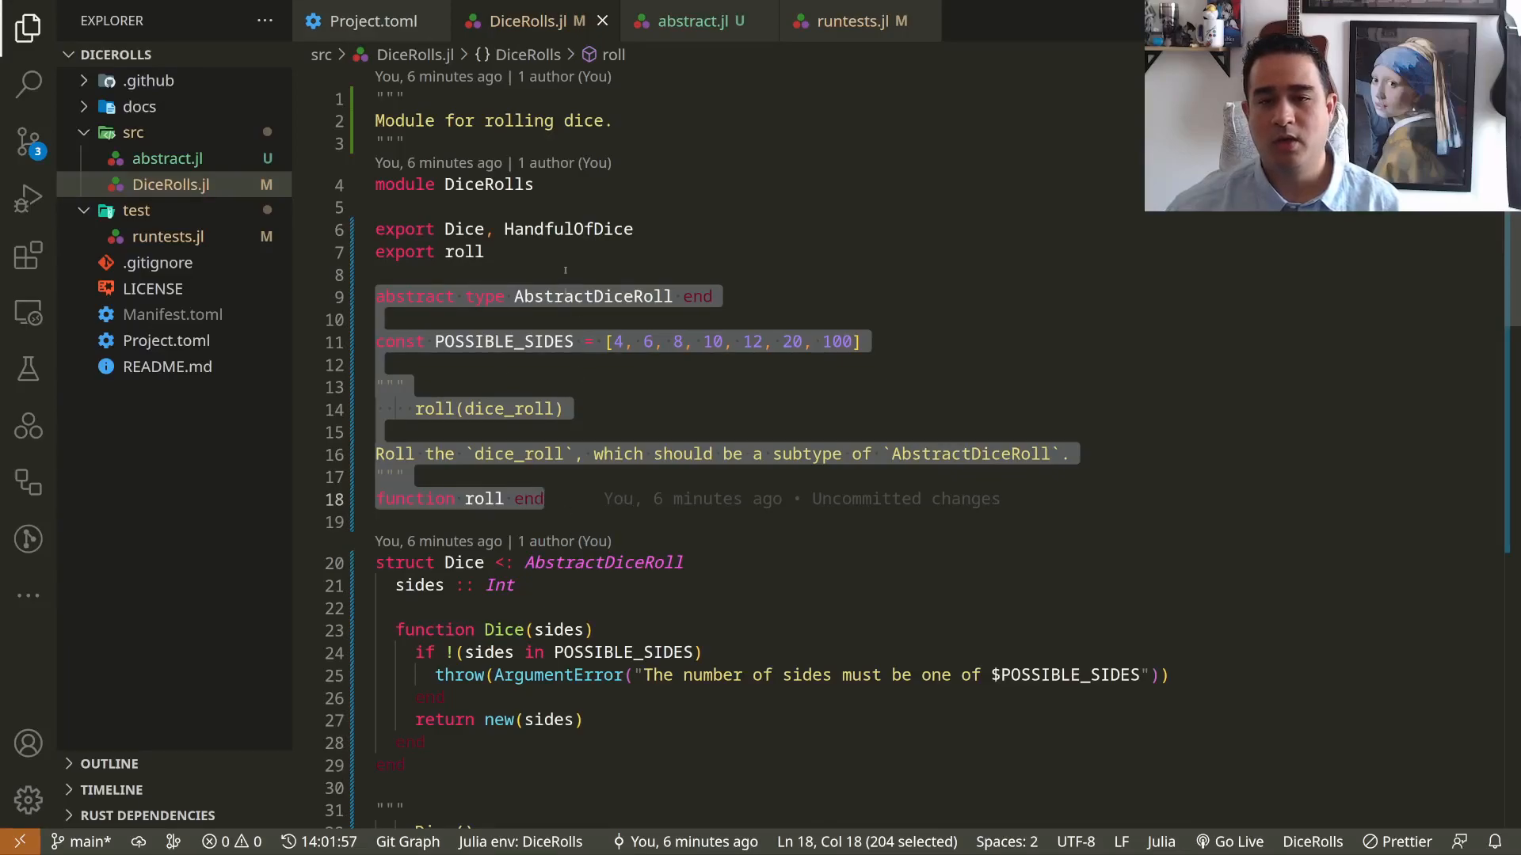
{"action": "left_click", "coordinate": [694, 20]}
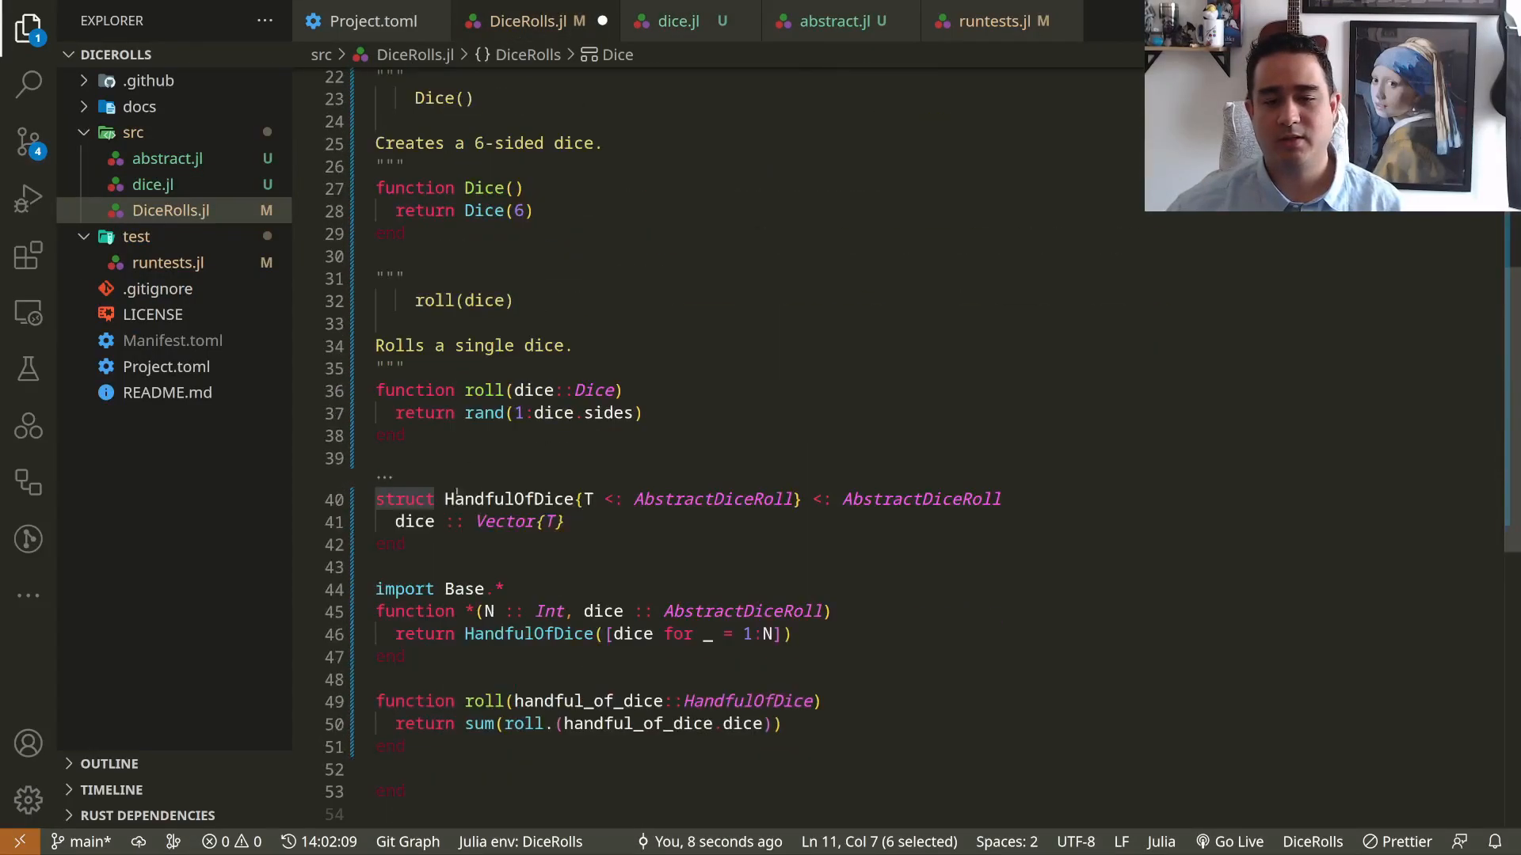
{"action": "left_click", "coordinate": [676, 21]}
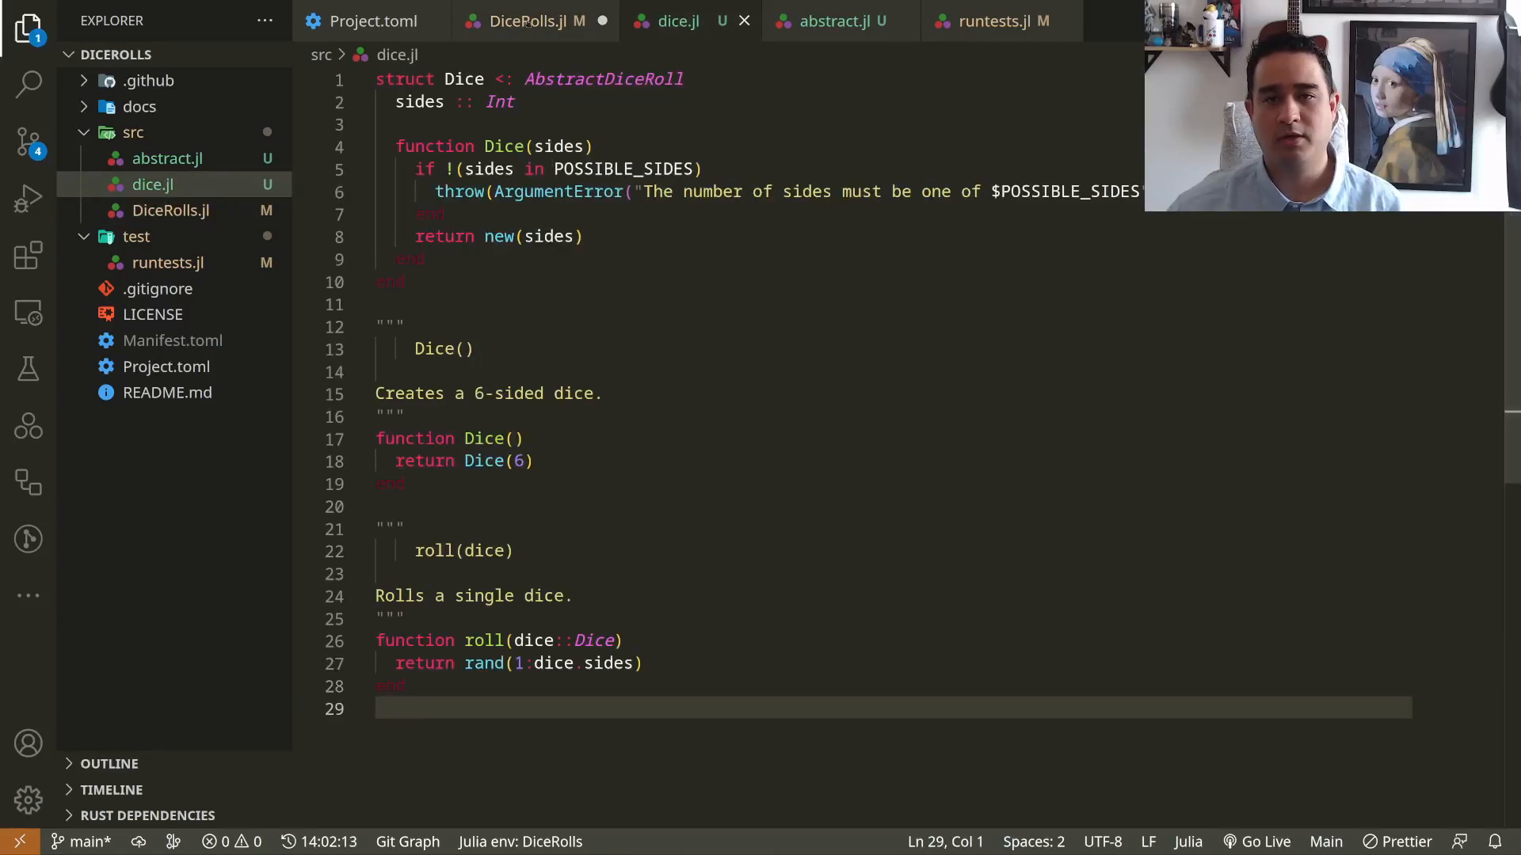
{"action": "left_click", "coordinate": [524, 20]}
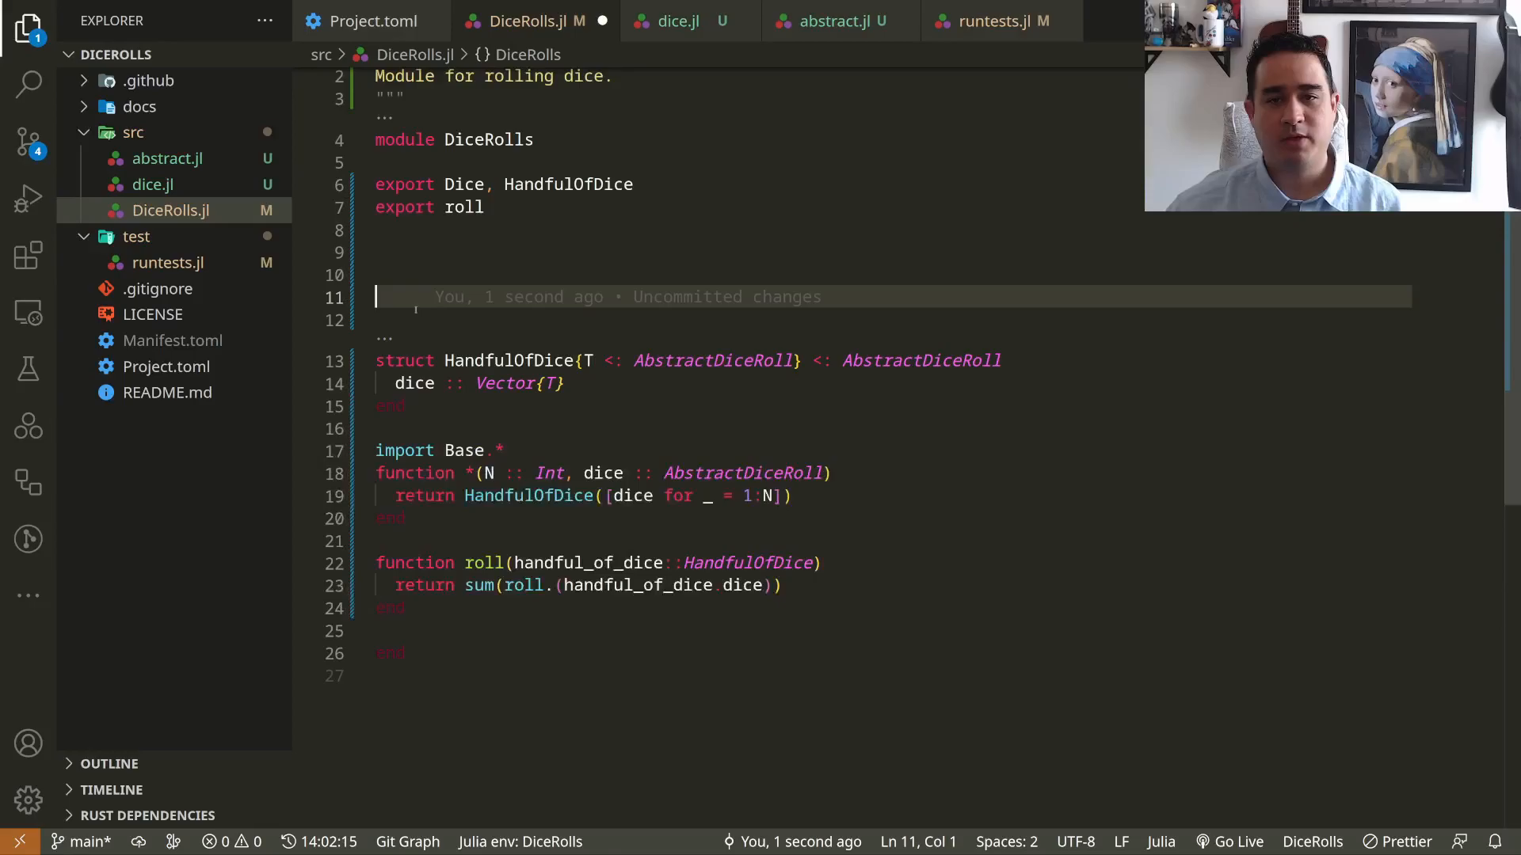
{"action": "left_click", "coordinate": [190, 54]}
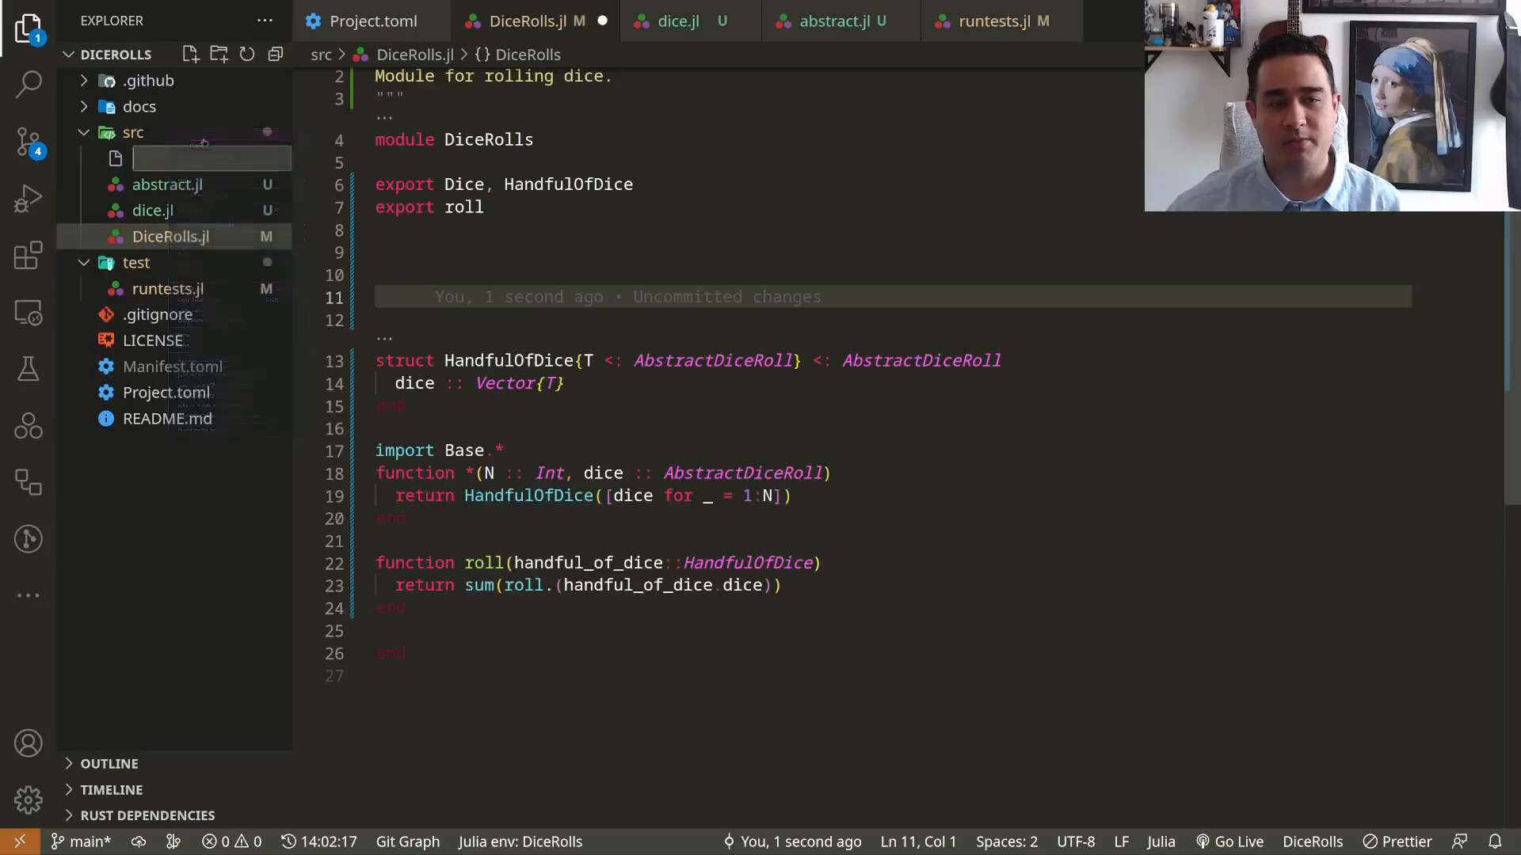
{"action": "type", "text": "handful-o"}
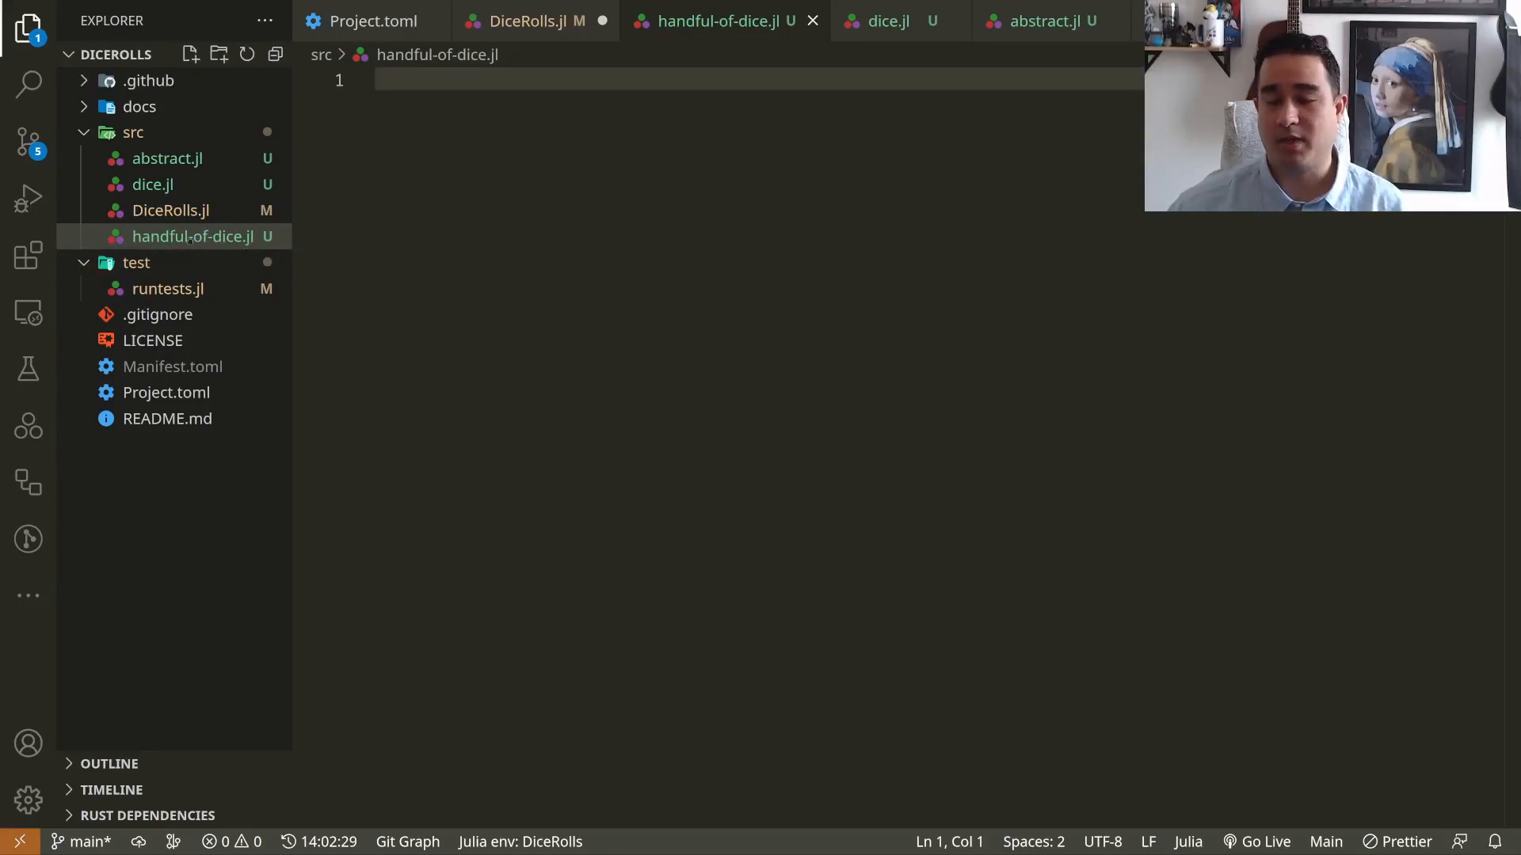
{"action": "mouse_move", "coordinate": [194, 236]}
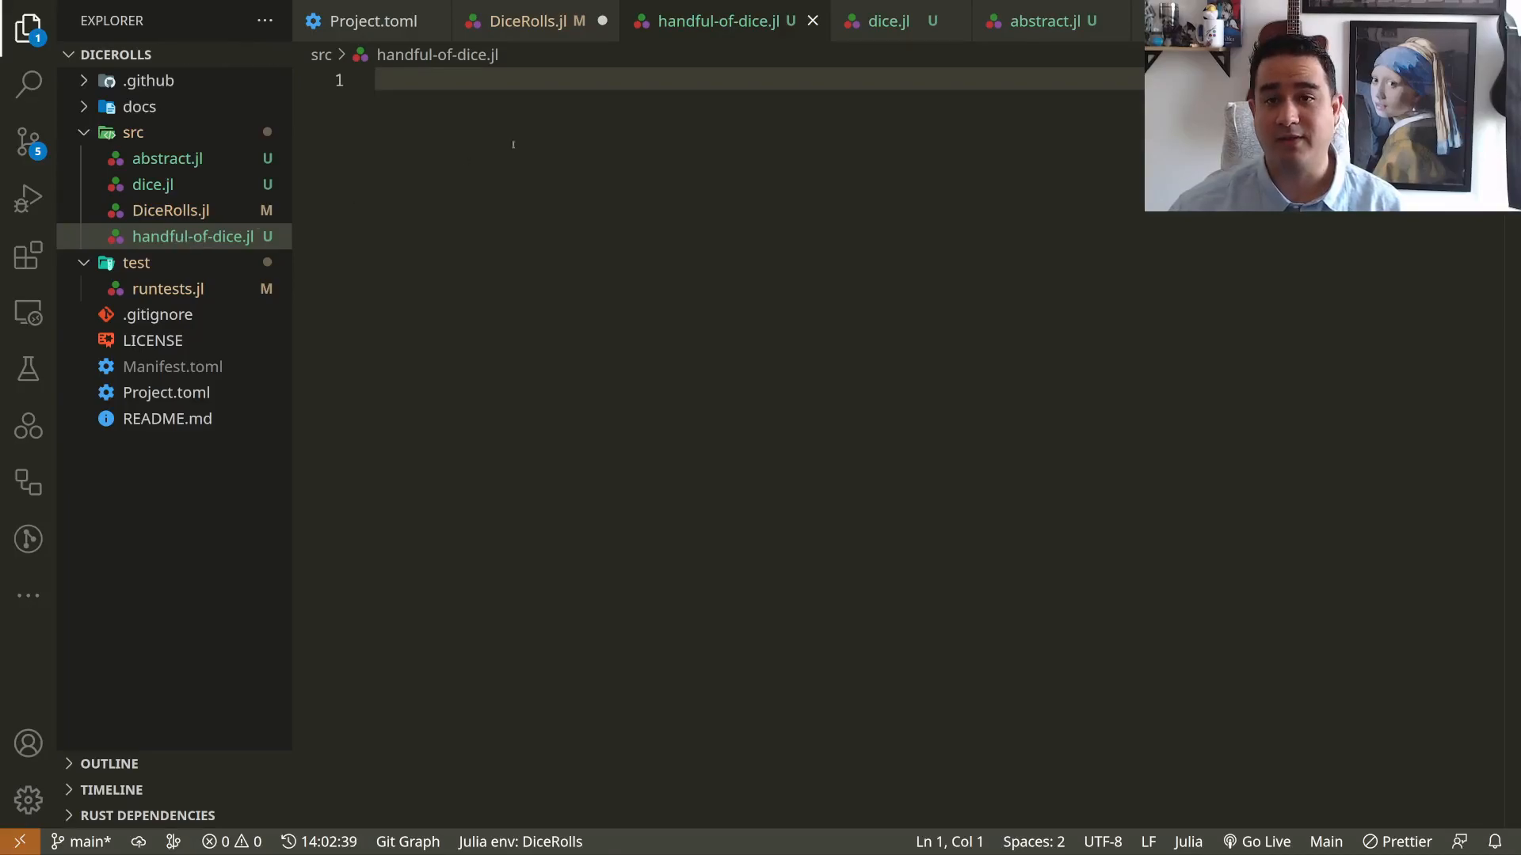
- Move the HandfulOfDice code out of DiceRolls.jl and include abstract.jl, dice.jl and handful-of-dice.jl
{"action": "left_click", "coordinate": [522, 20]}
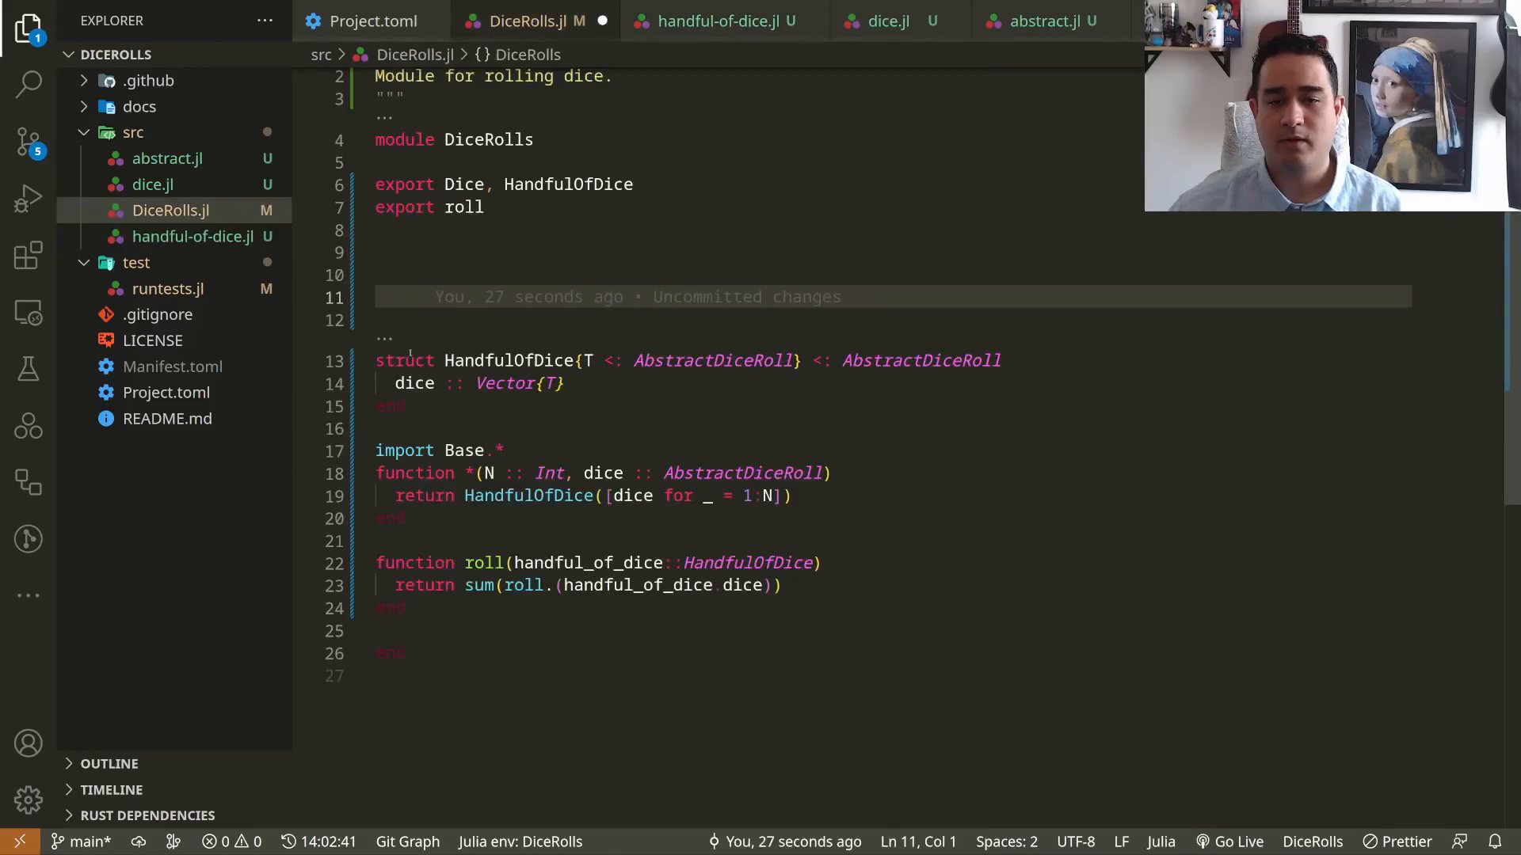
{"action": "left_click", "coordinate": [407, 608]}
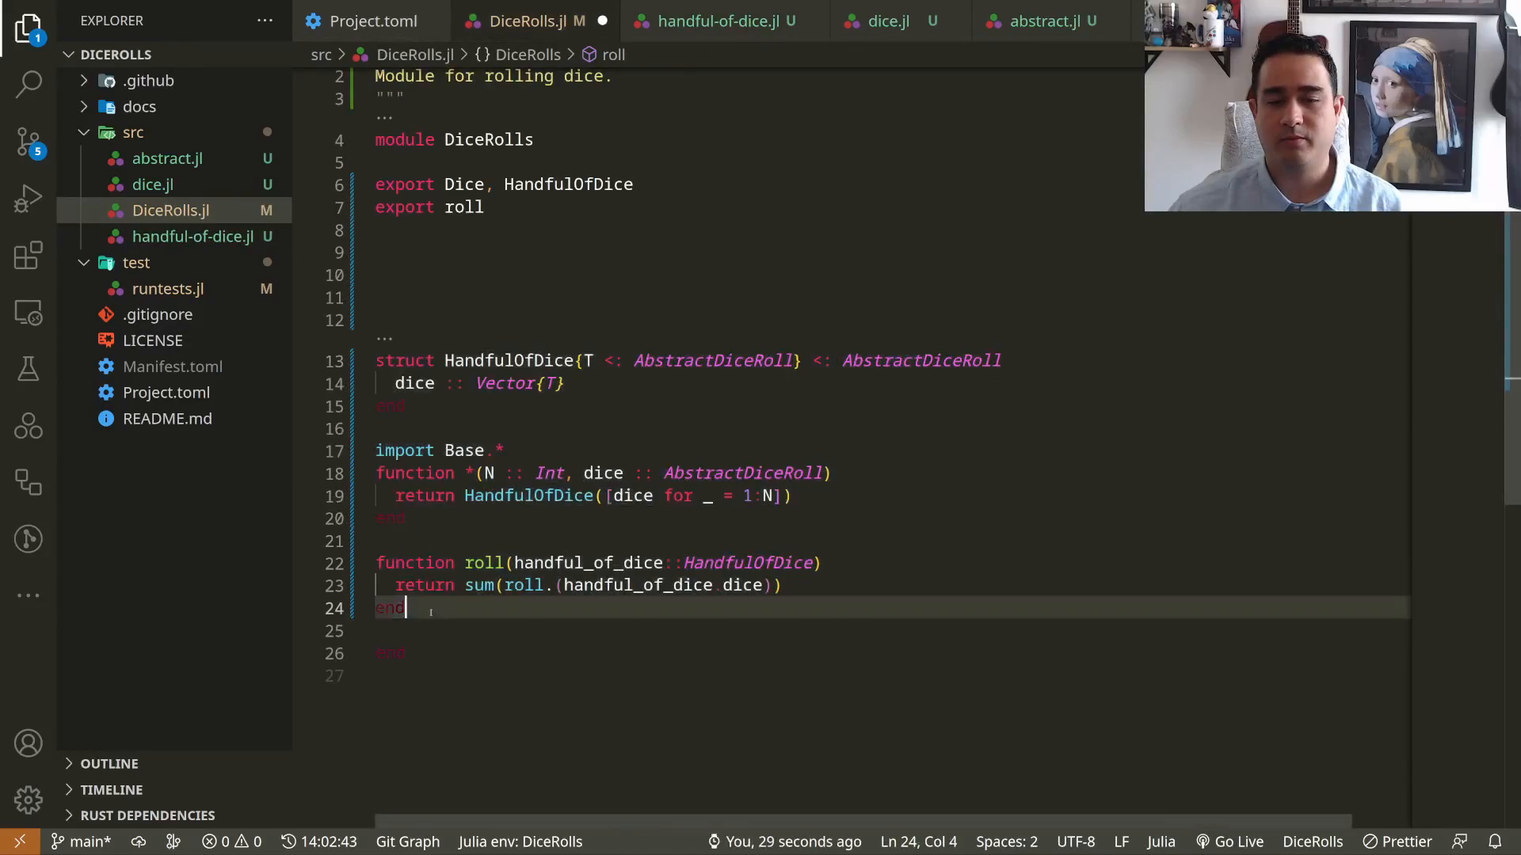
{"action": "left_click", "coordinate": [712, 20]}
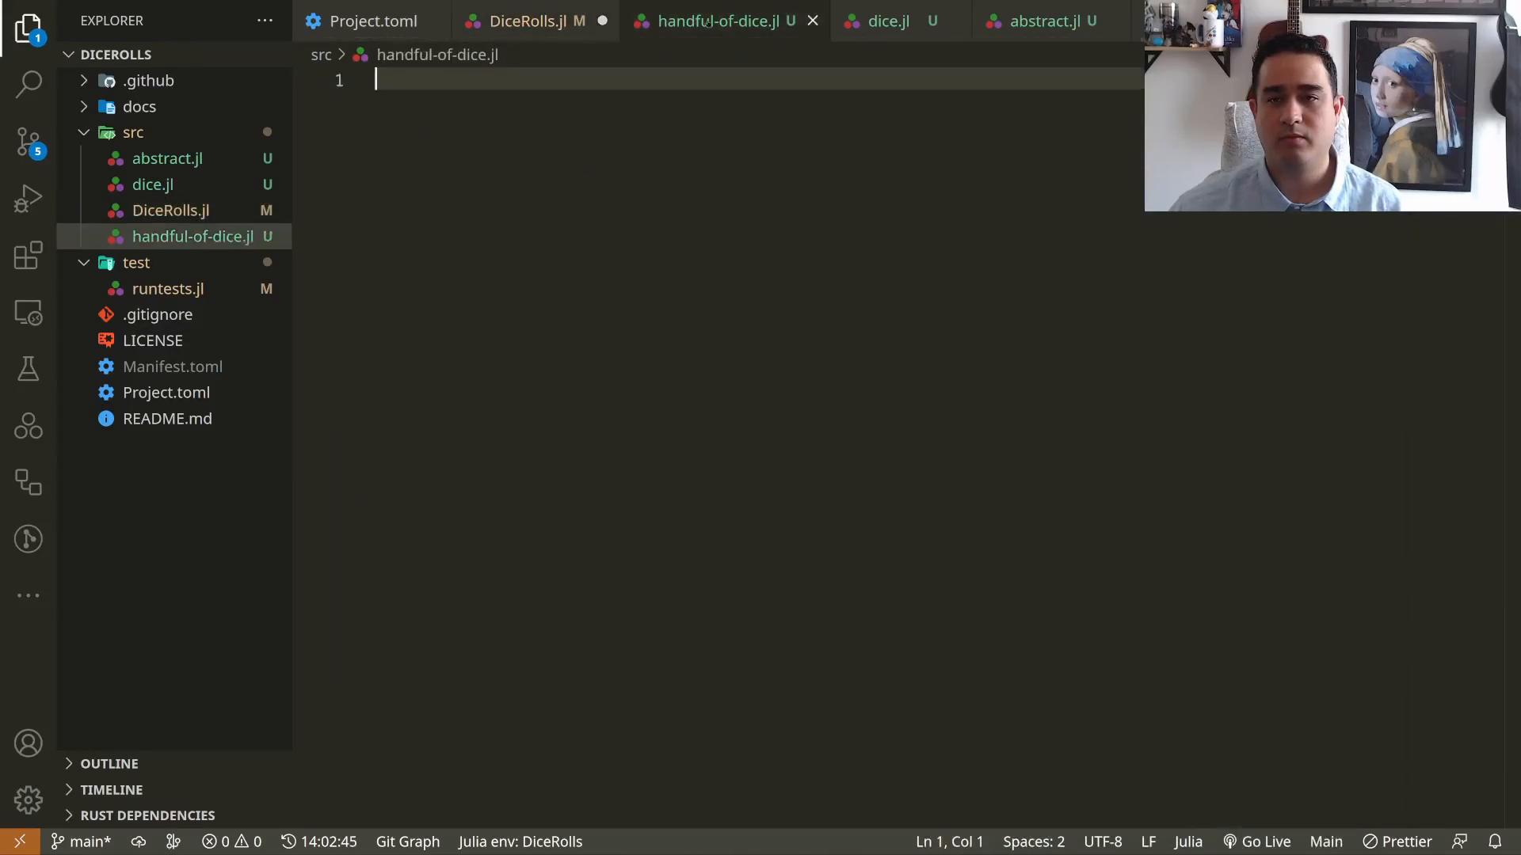
{"action": "left_click", "coordinate": [522, 21]}
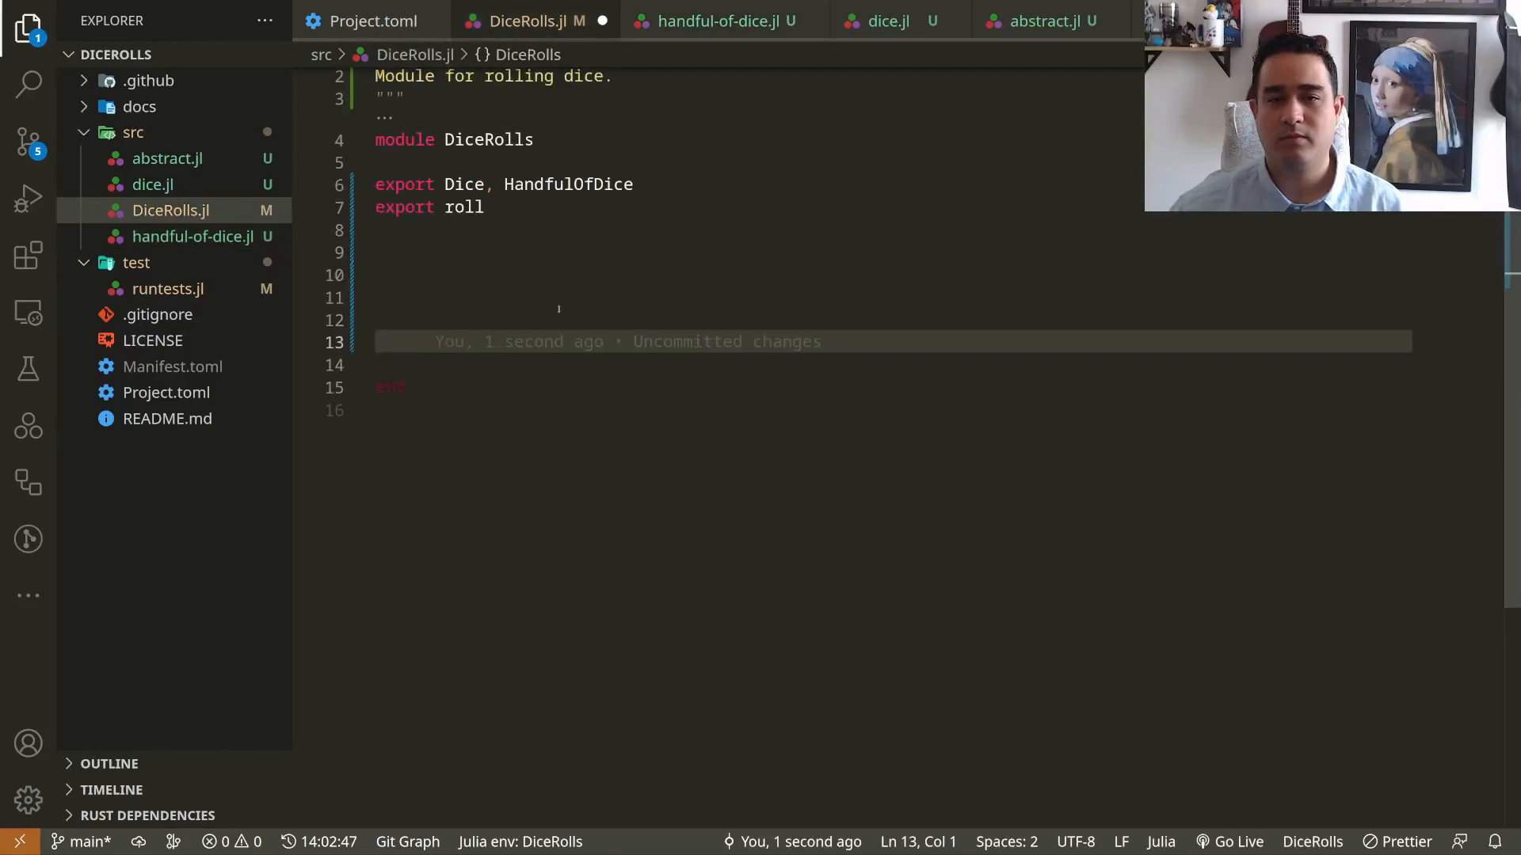
{"action": "type", "text": "include(\"abstract.jl"}
{"action": "left_click", "coordinate": [893, 274]}
{"action": "type", "text": "include(\"dice.jl\")"}
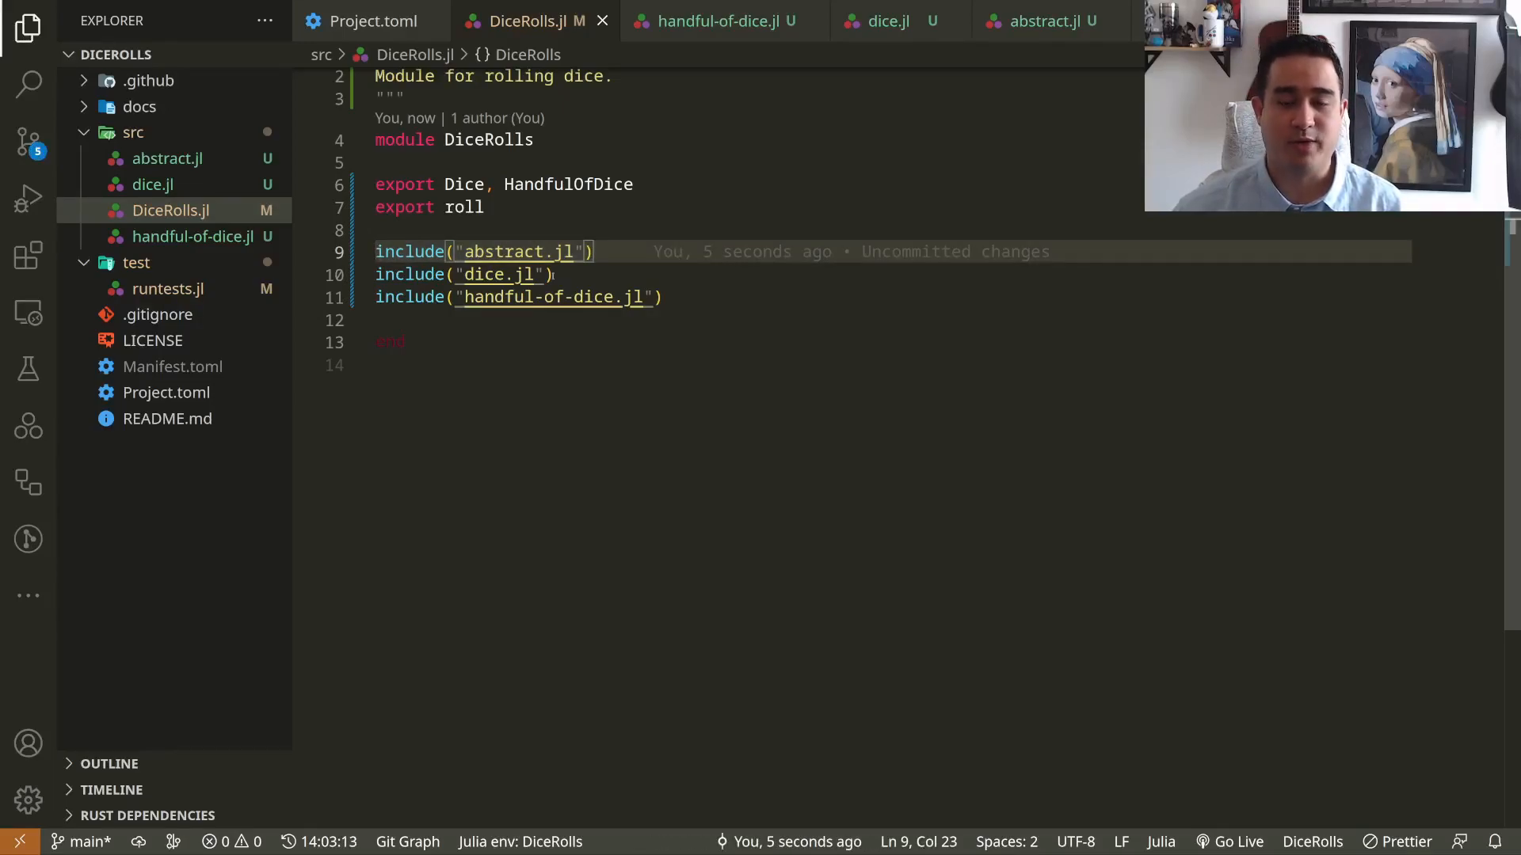
- Save DiceRolls.jl, run `test` with all seven DiceRolls tests passing, and open README.md
{"action": "key", "text": "Enter"}
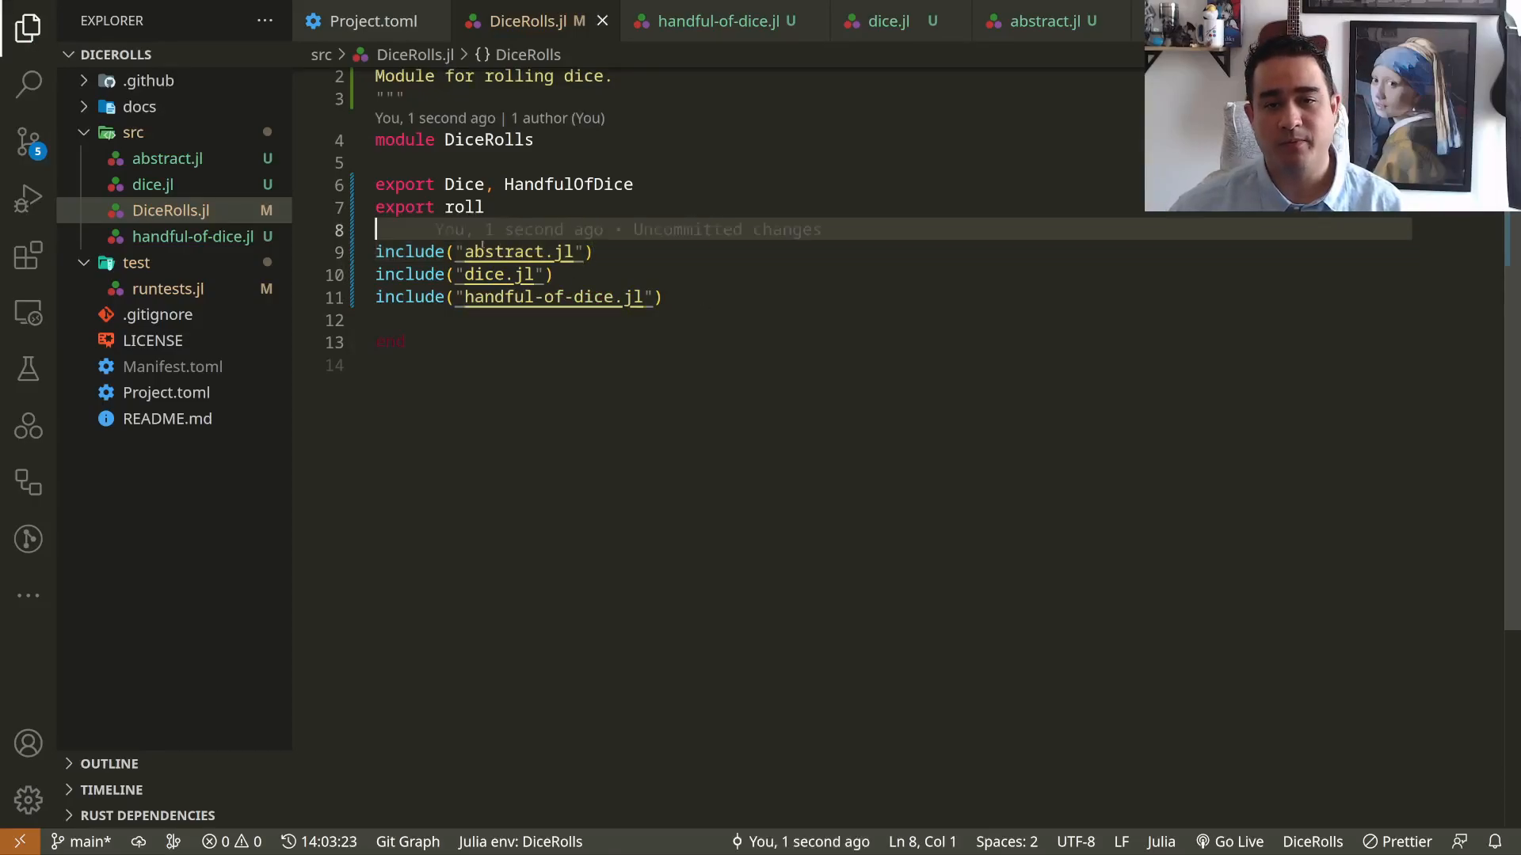
{"action": "left_click", "coordinate": [656, 591]}
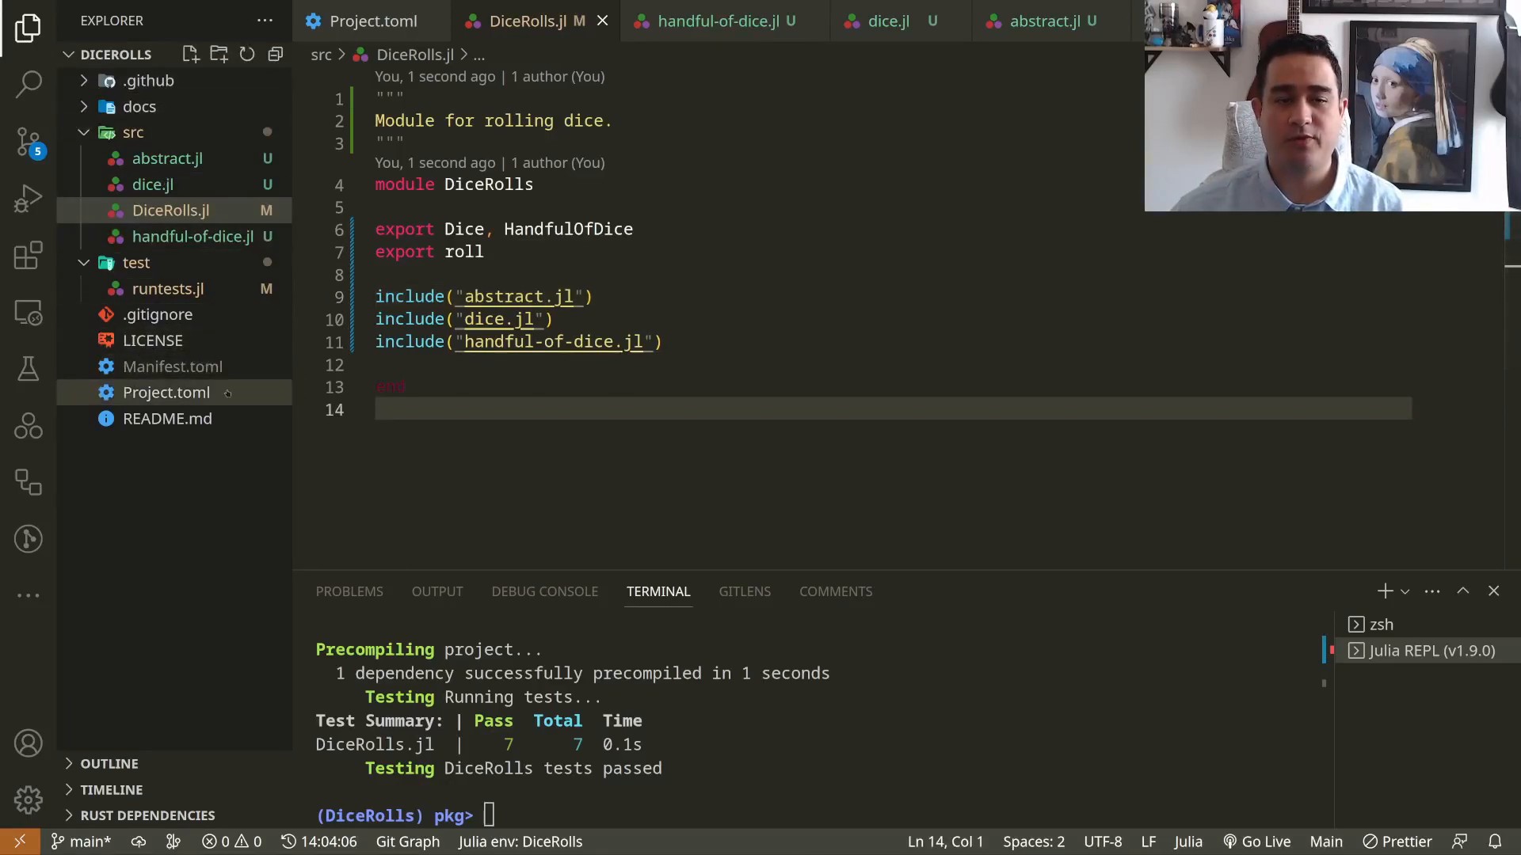
{"action": "left_click", "coordinate": [167, 418]}
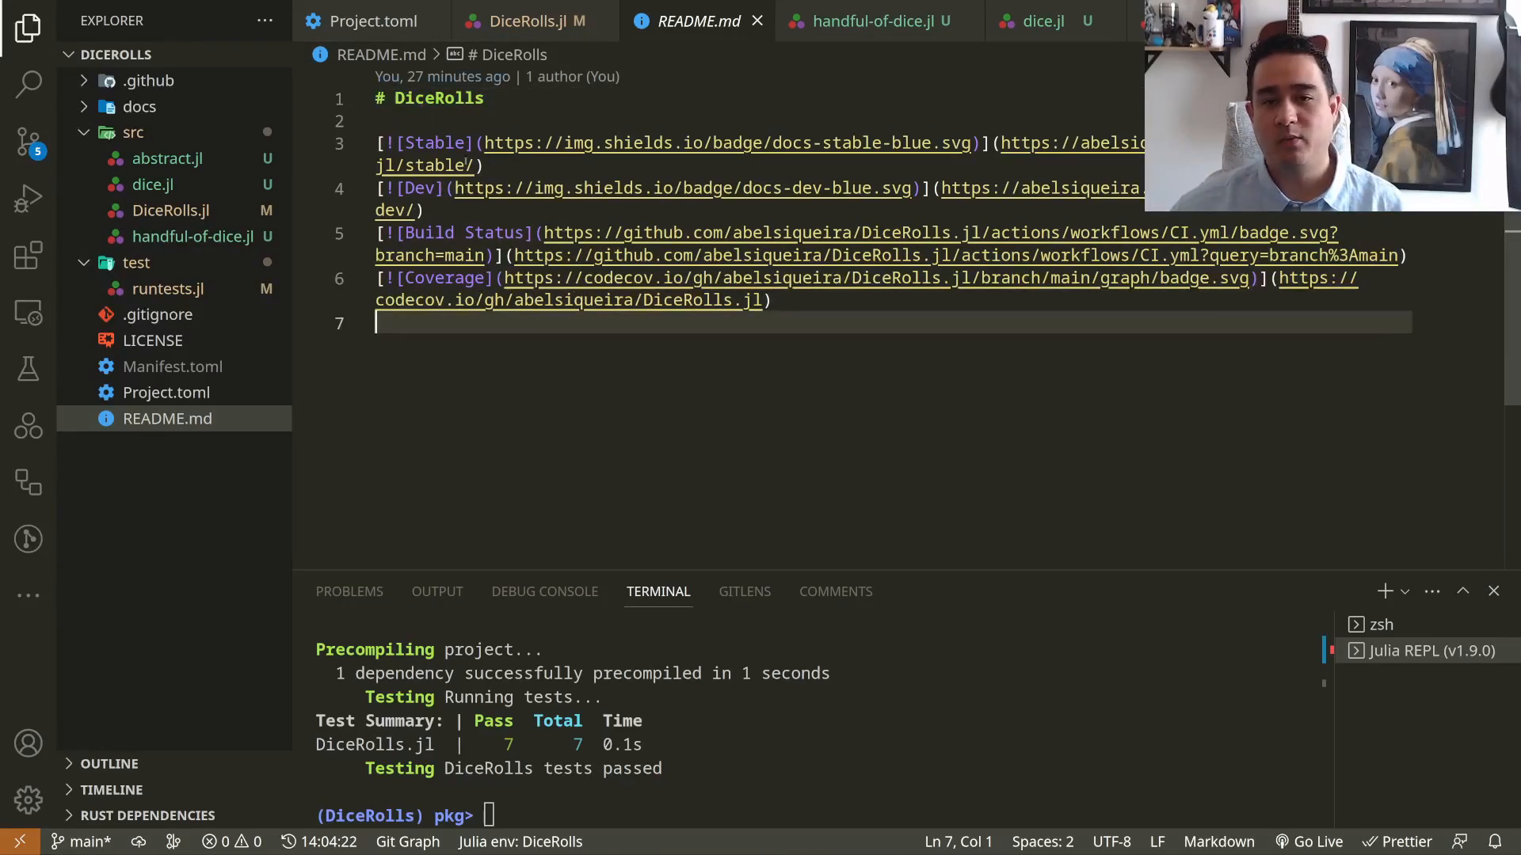
- Preview README.md's docs, build status and codecov badges, then open Project.toml showing version 1.0.0-DEV
{"action": "key", "text": "Ctrl+Shift+V"}
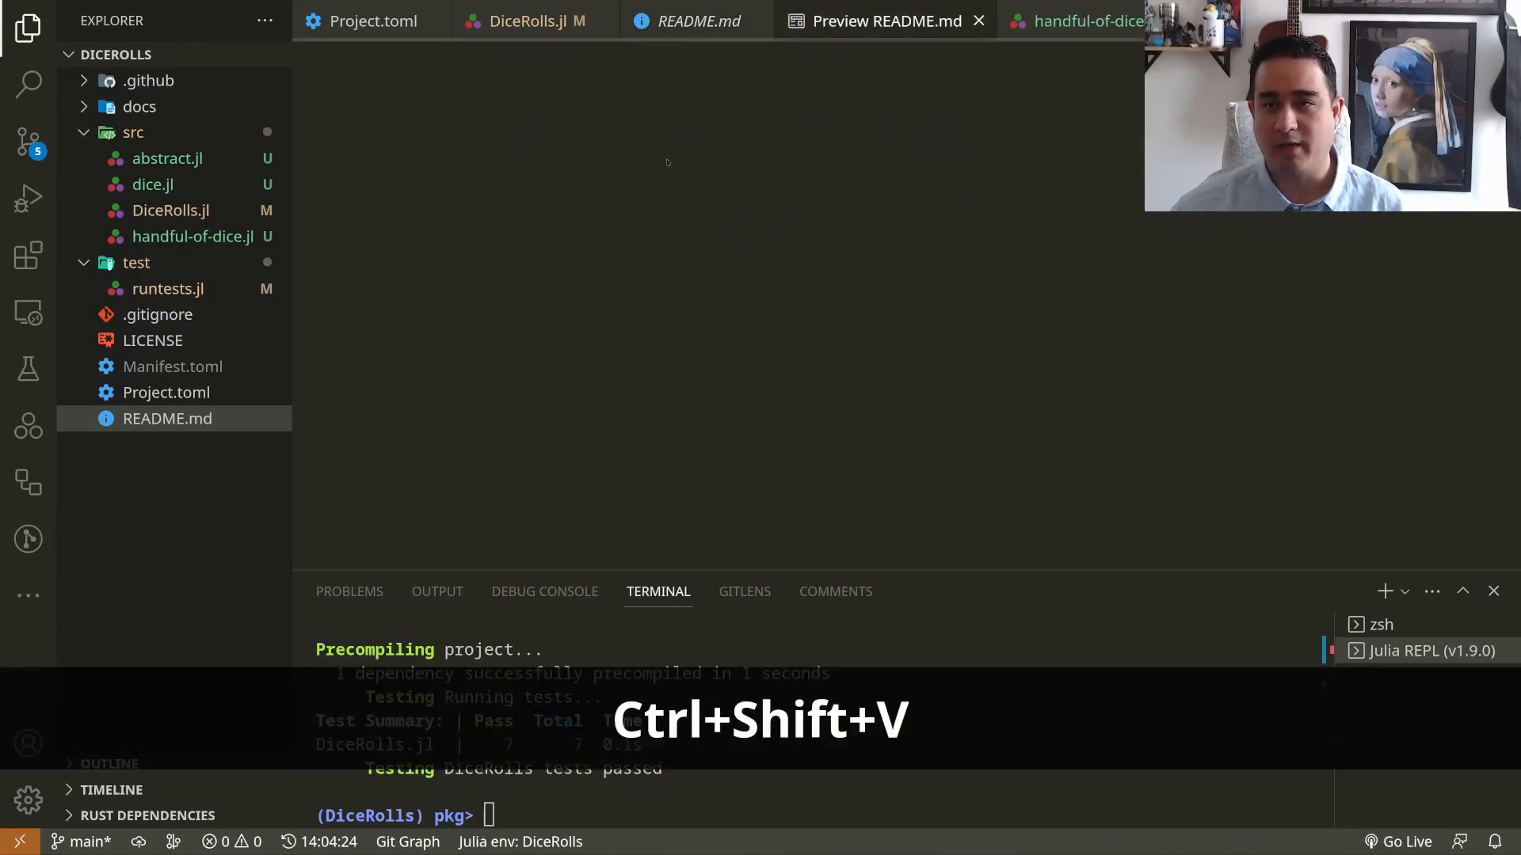
{"action": "key", "text": "ctrl+shift+v"}
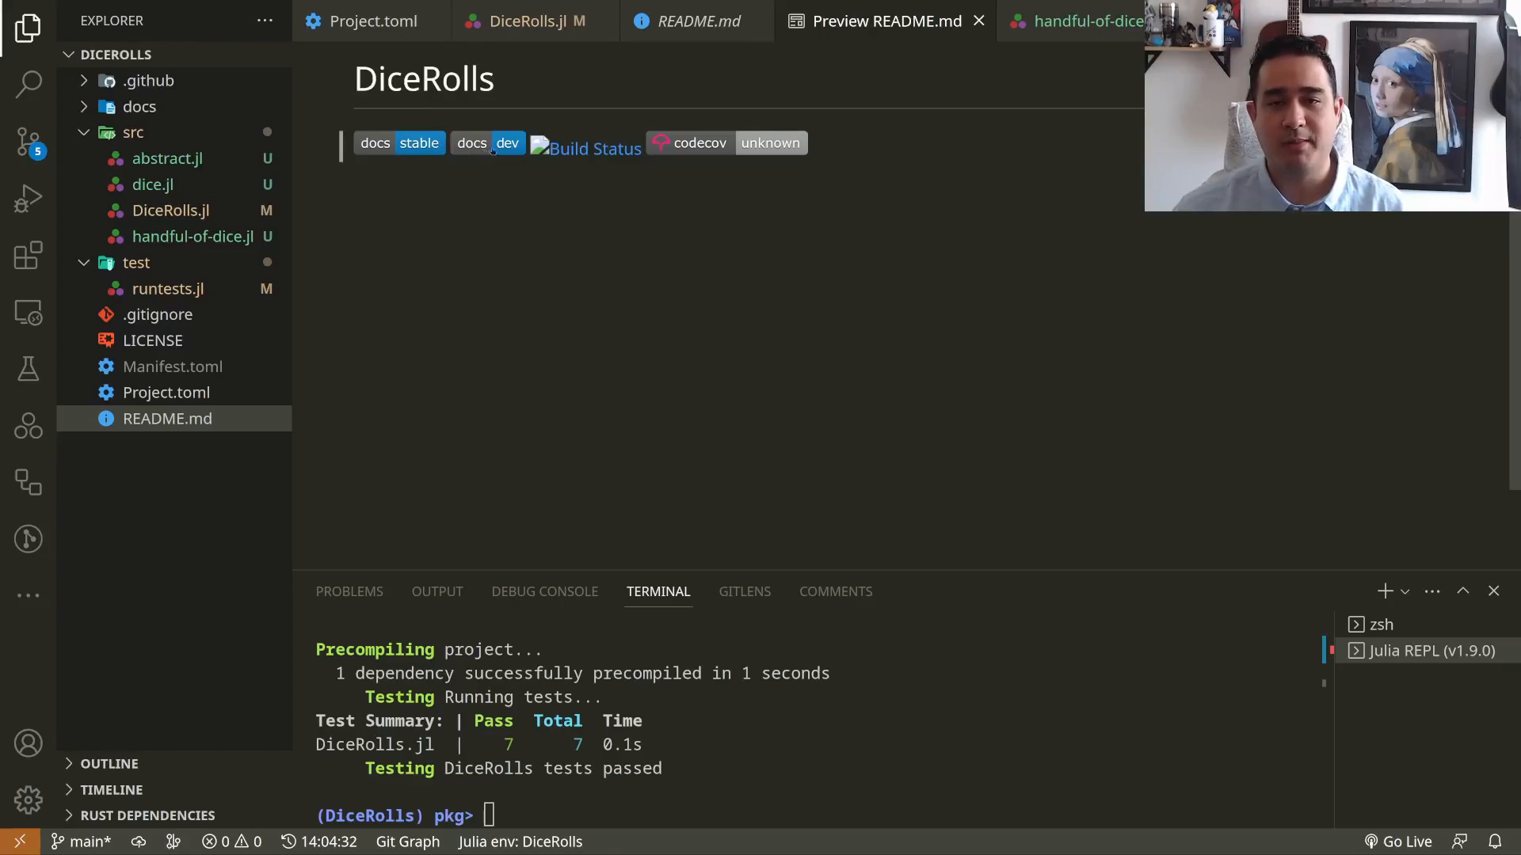
{"action": "mouse_move", "coordinate": [586, 147]}
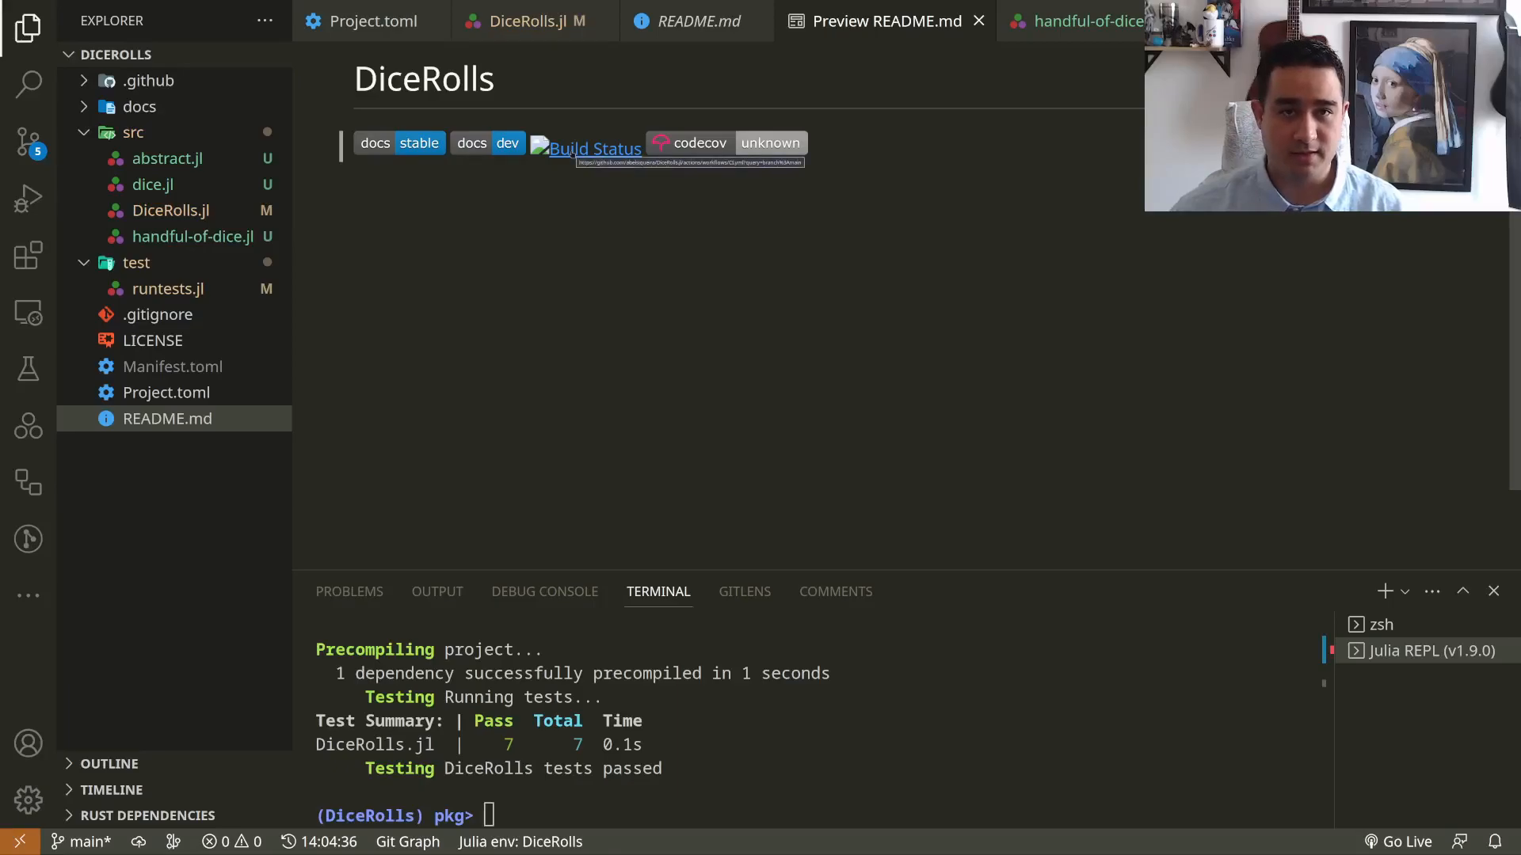
{"action": "mouse_move", "coordinate": [771, 167]}
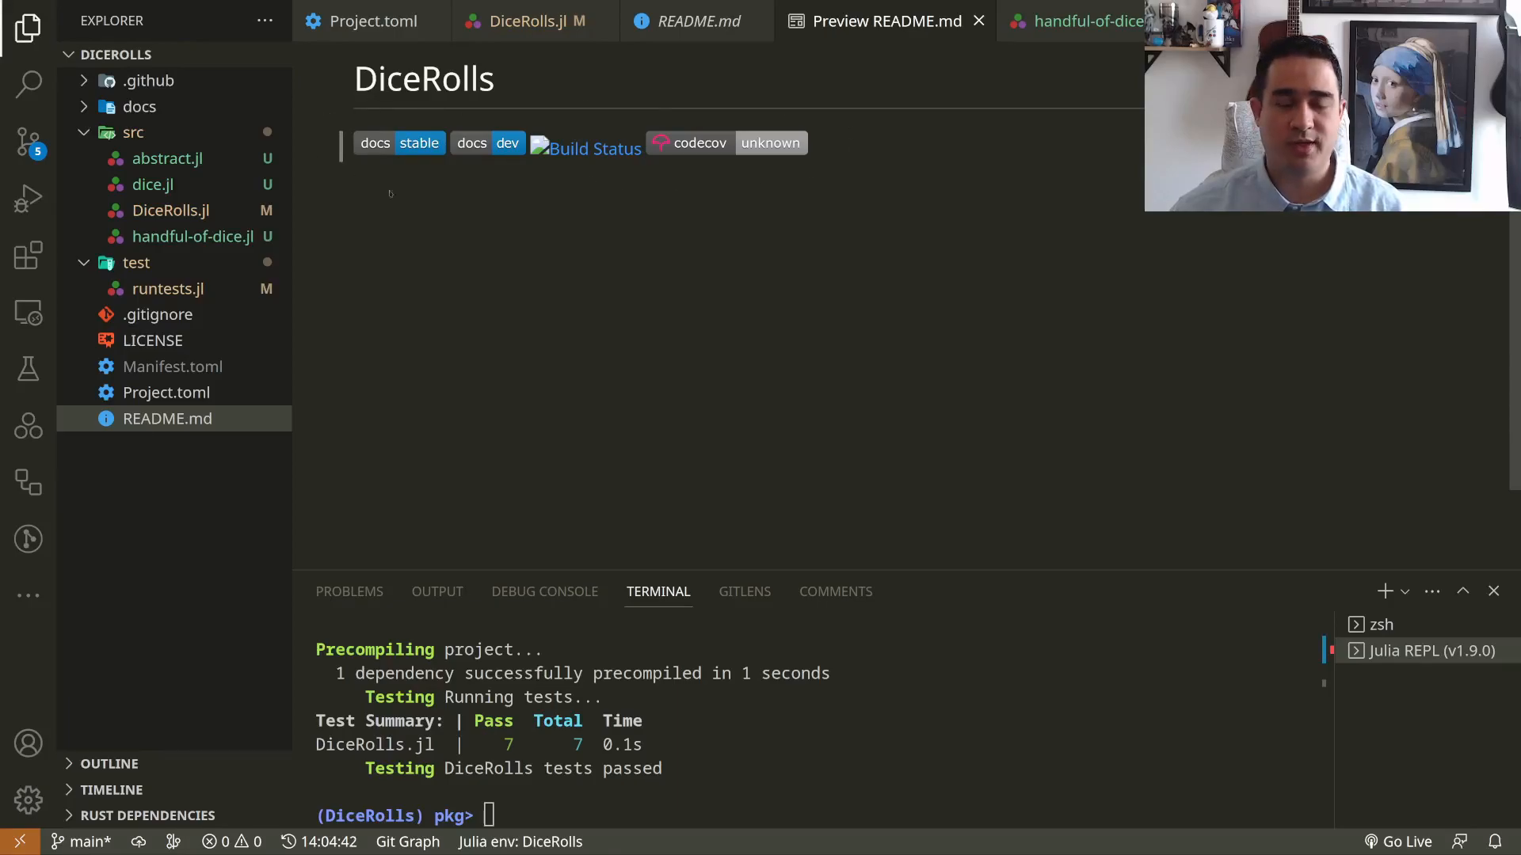
{"action": "mouse_move", "coordinate": [690, 20]}
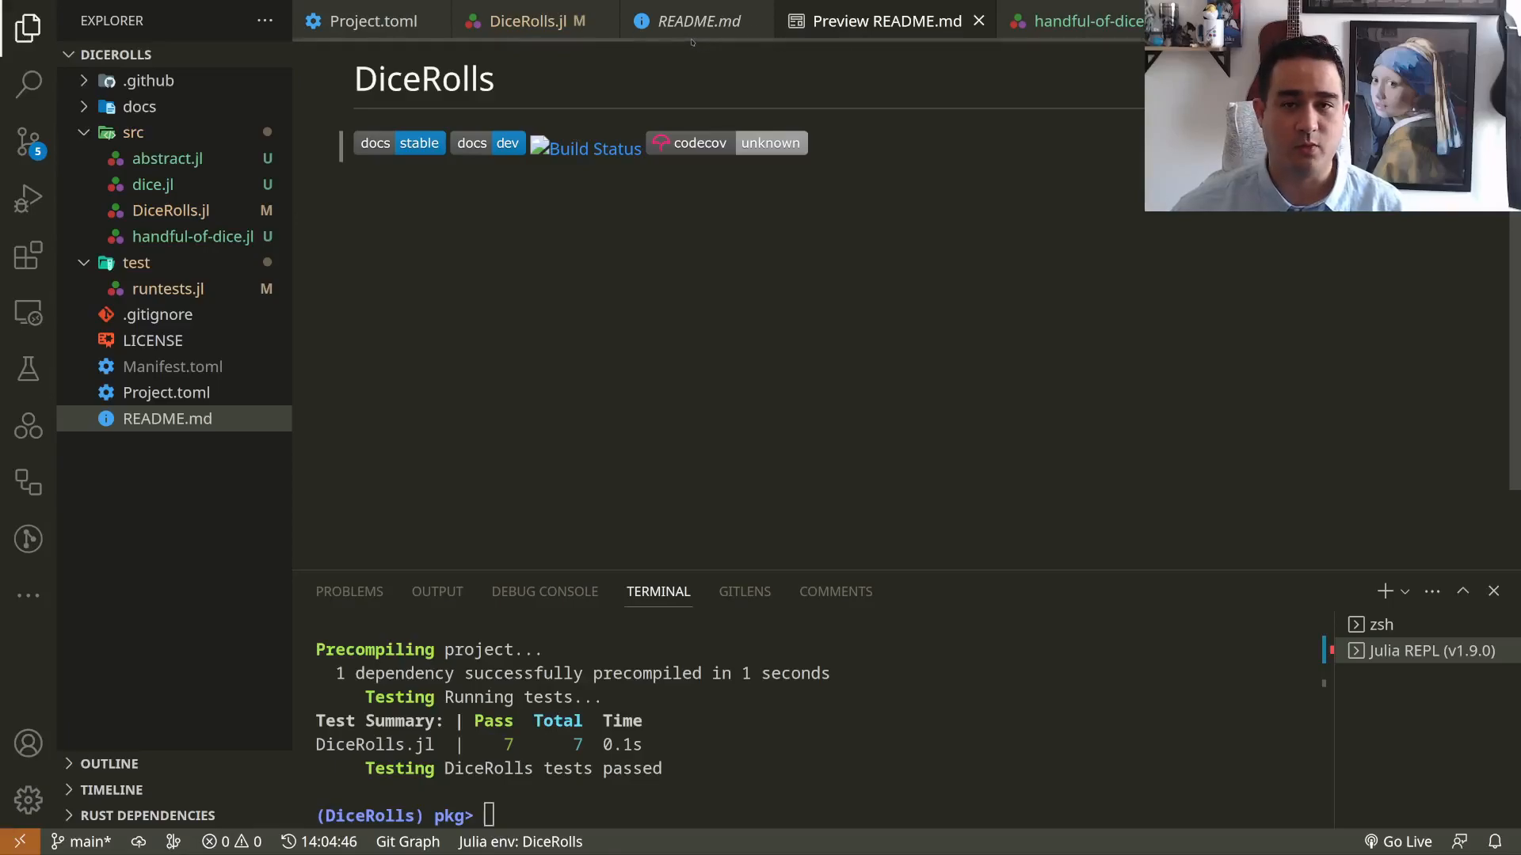
{"action": "left_click", "coordinate": [697, 21]}
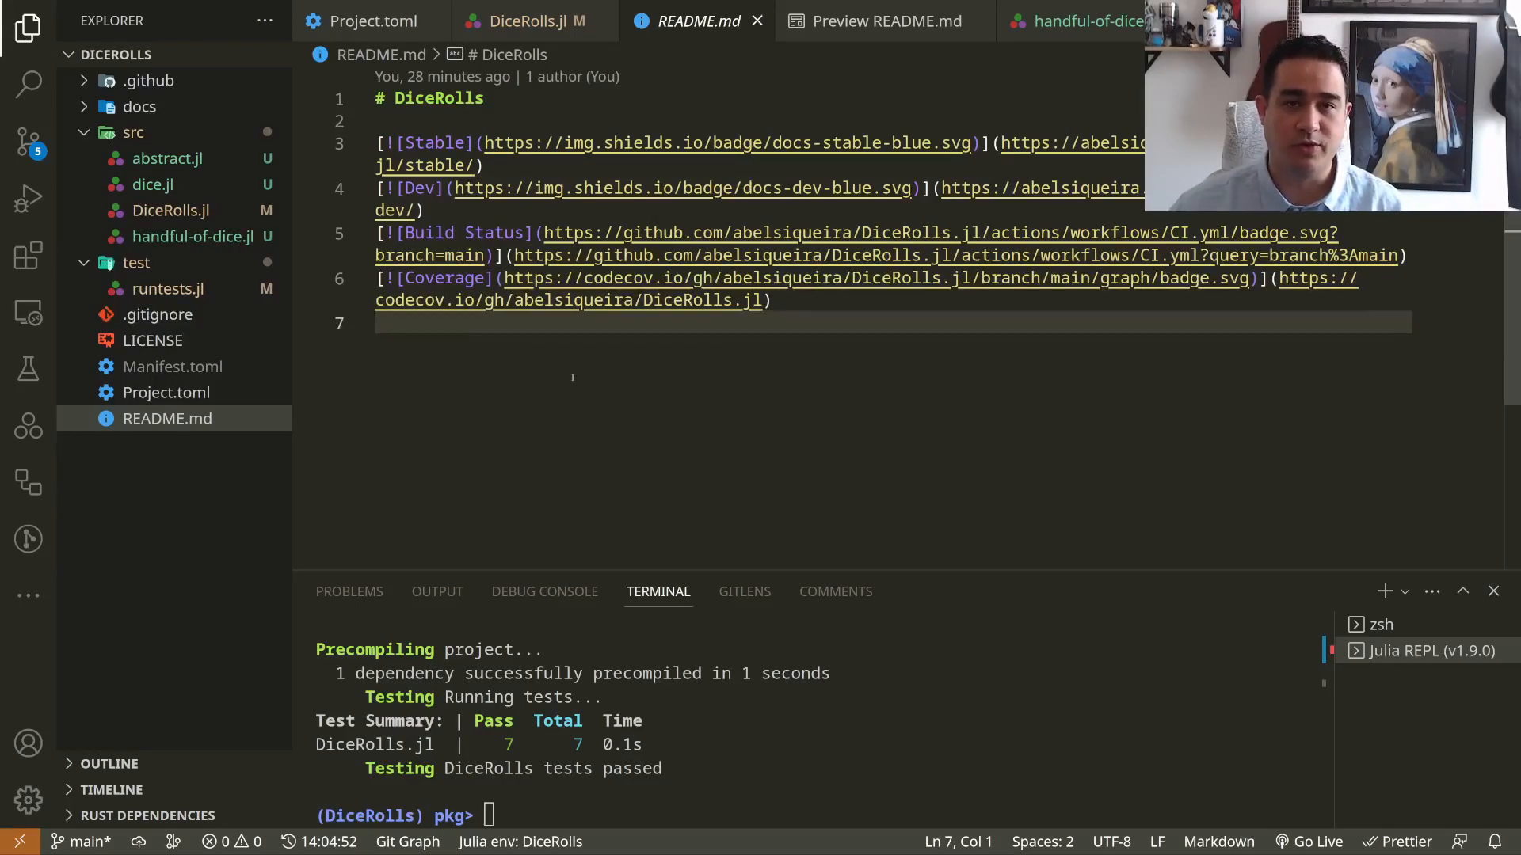
{"action": "mouse_move", "coordinate": [475, 376]}
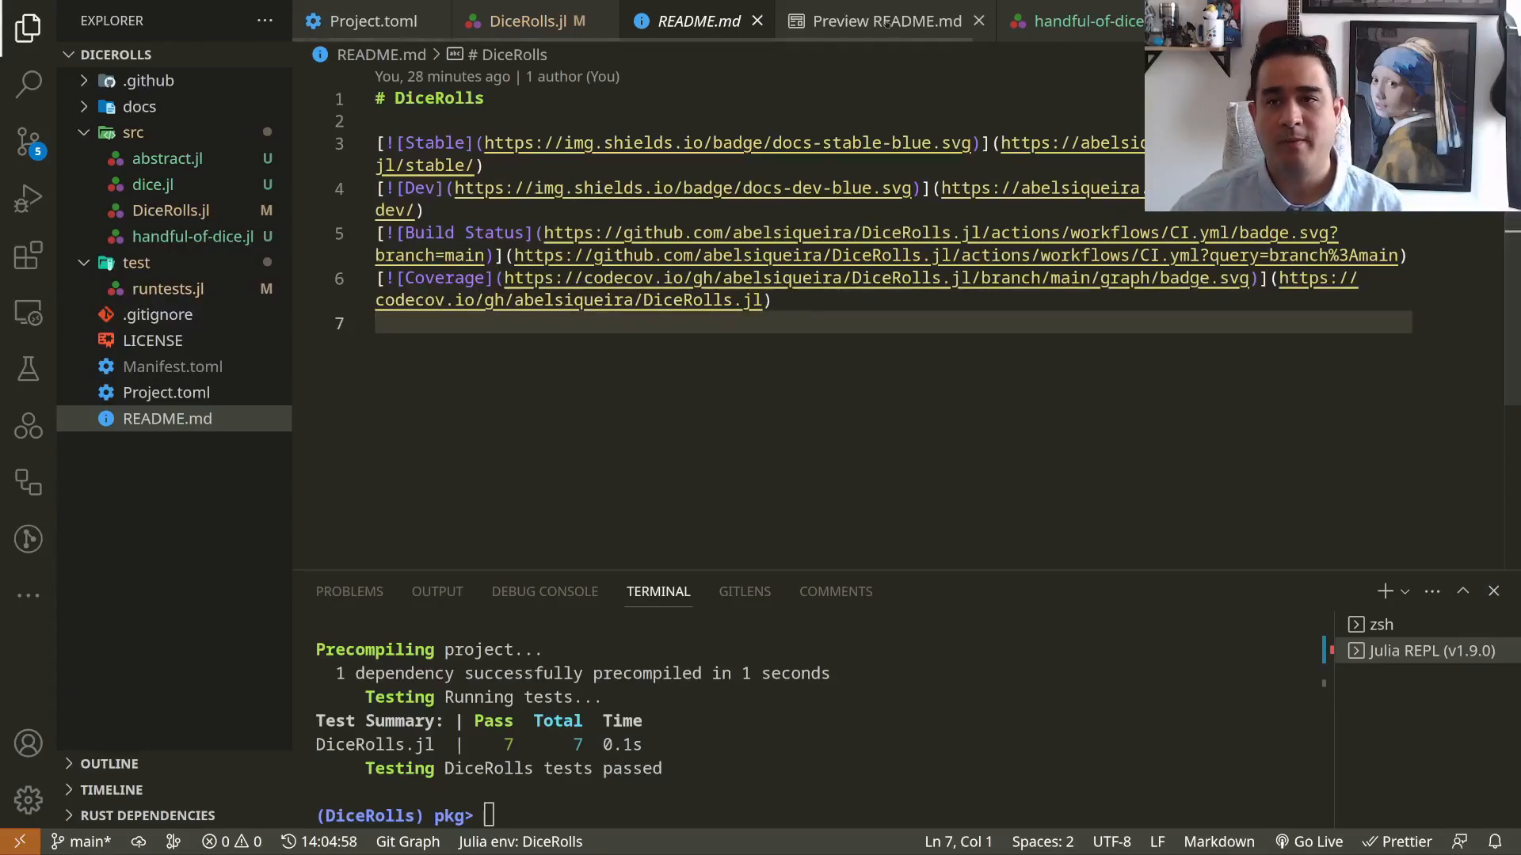
{"action": "left_click", "coordinate": [882, 21]}
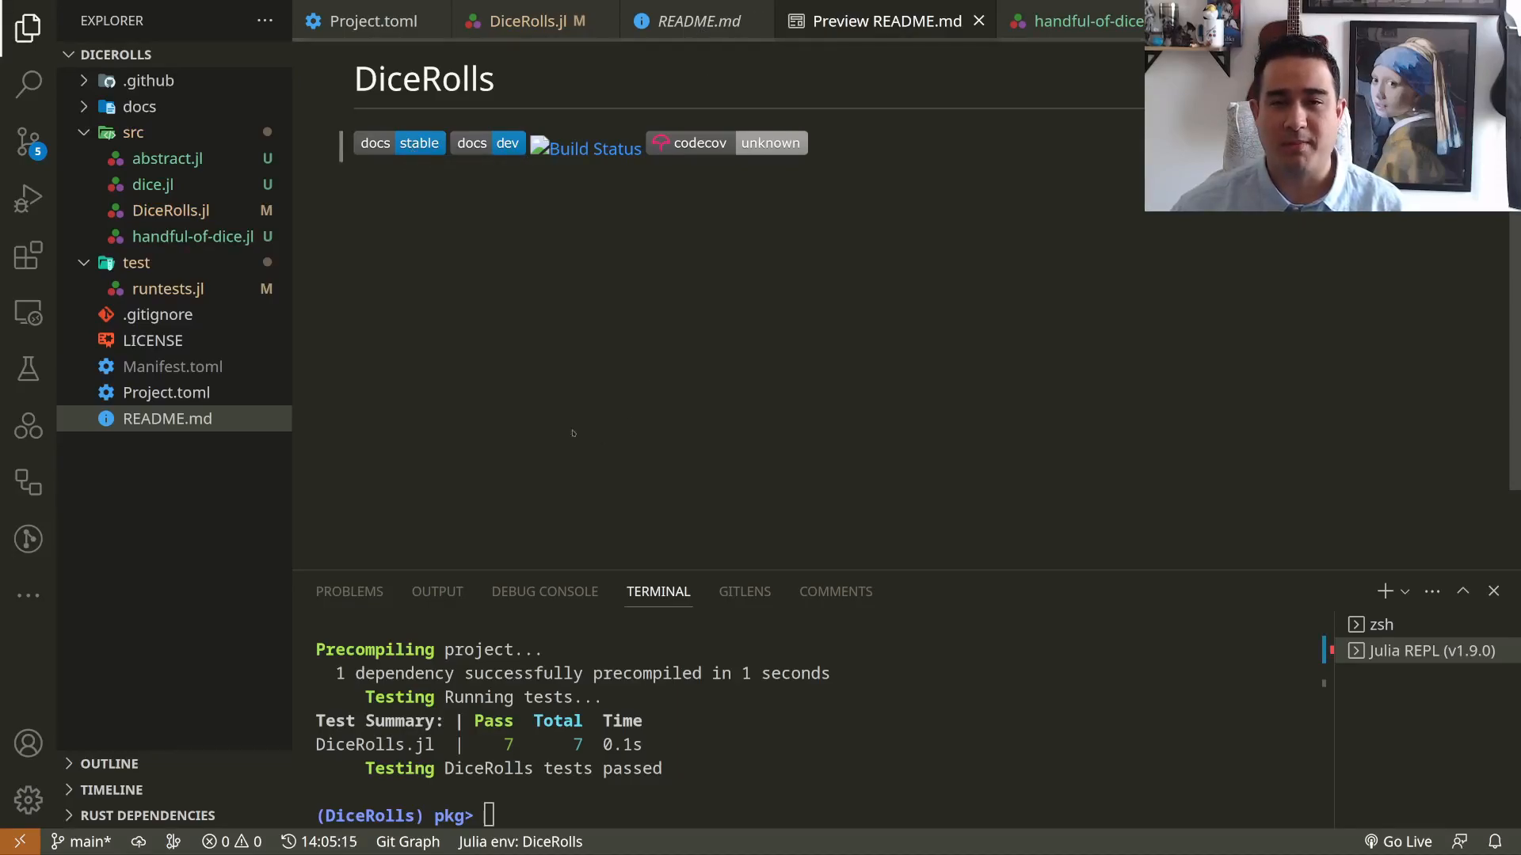
{"action": "mouse_move", "coordinate": [512, 475]}
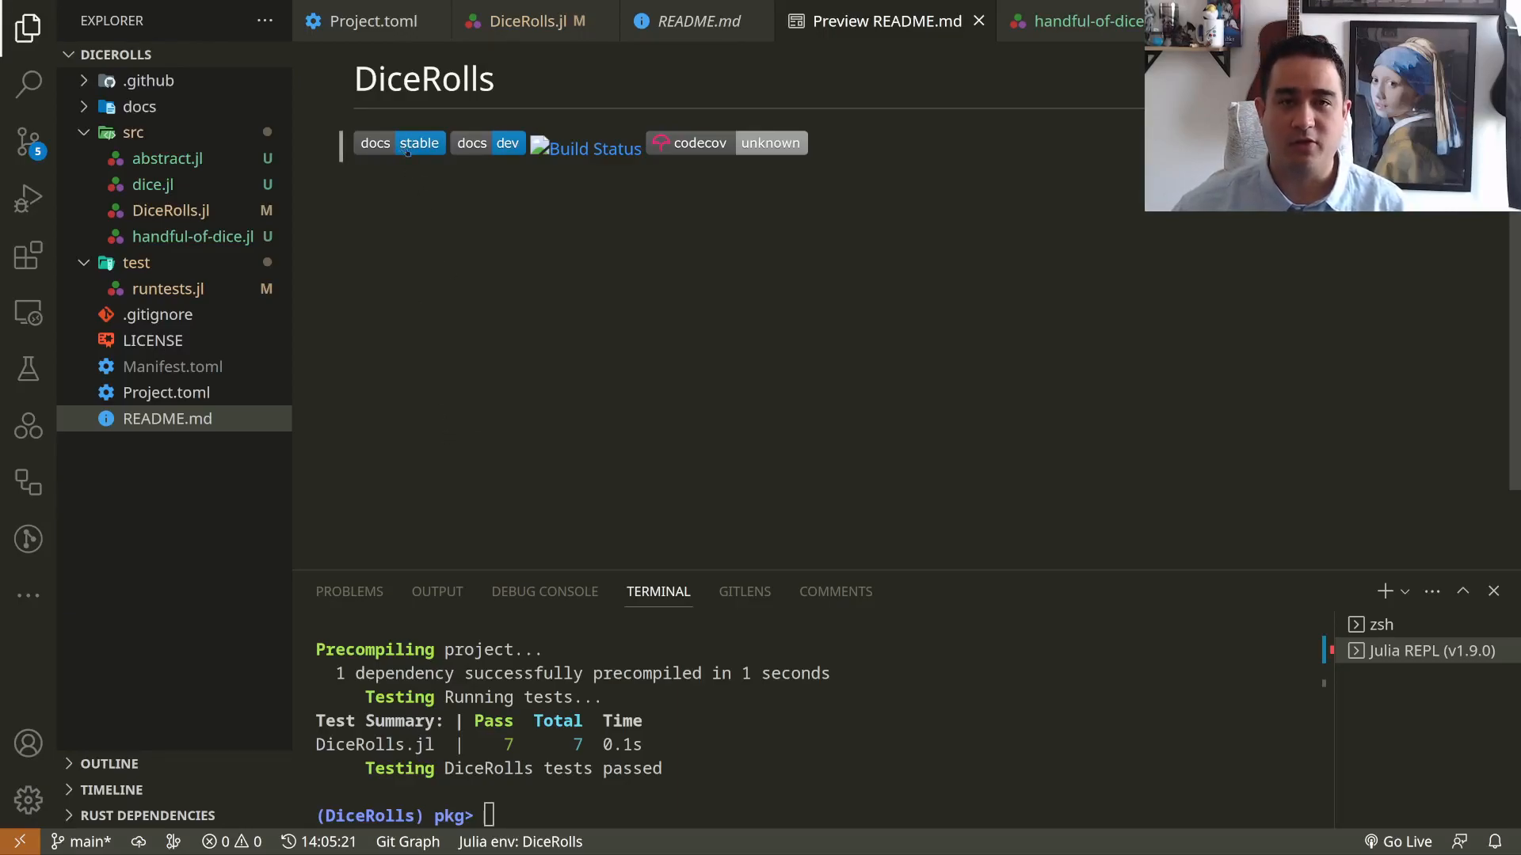
{"action": "left_click", "coordinate": [373, 21]}
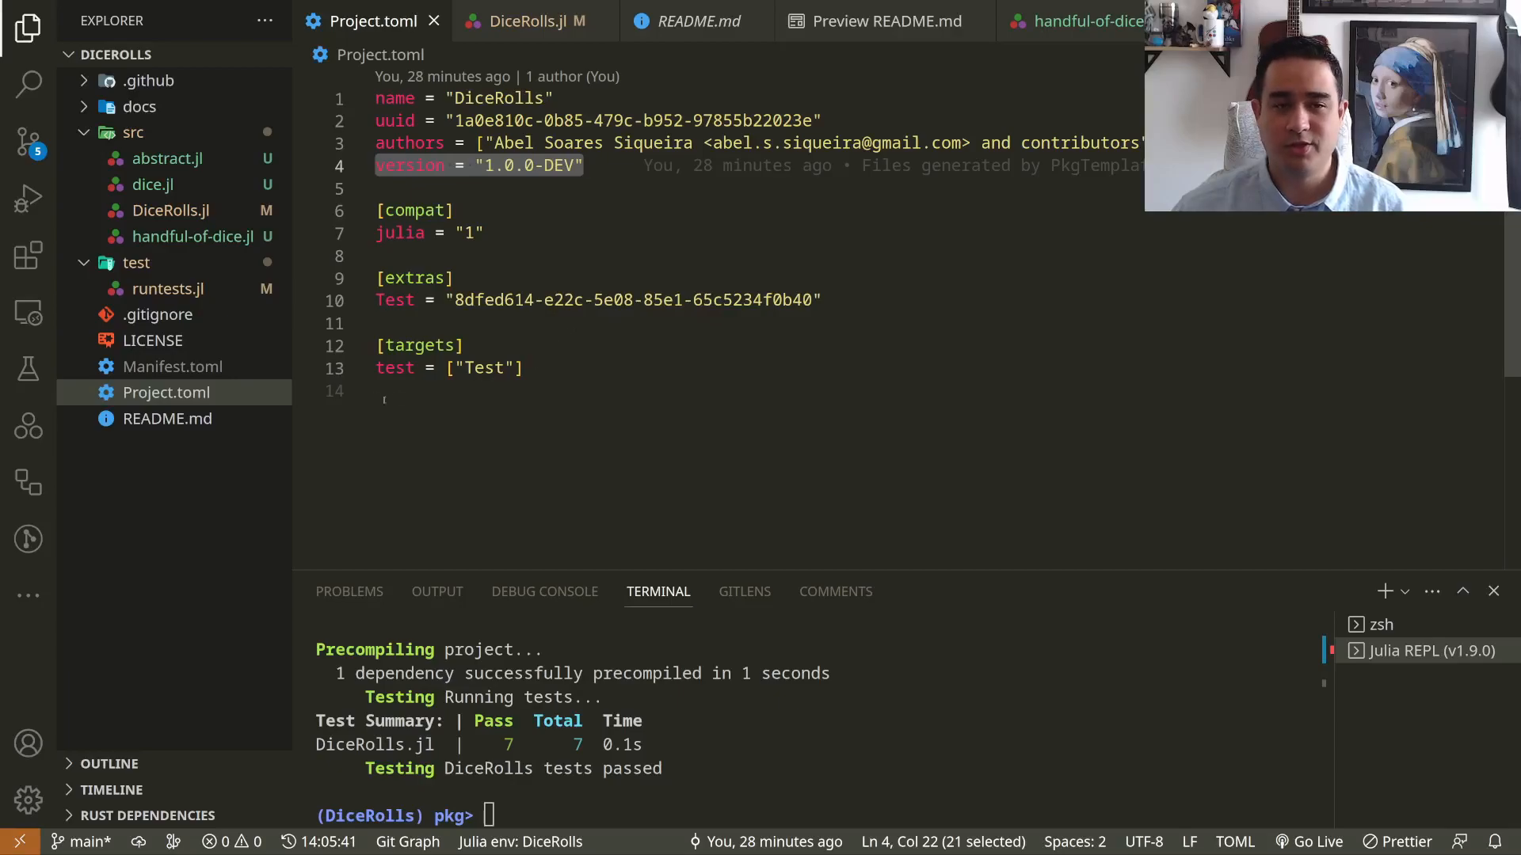
- Browse Manifest.toml, LICENSE and .gitignore, undoing an accidental edit to .gitignore
{"action": "left_click", "coordinate": [173, 367]}
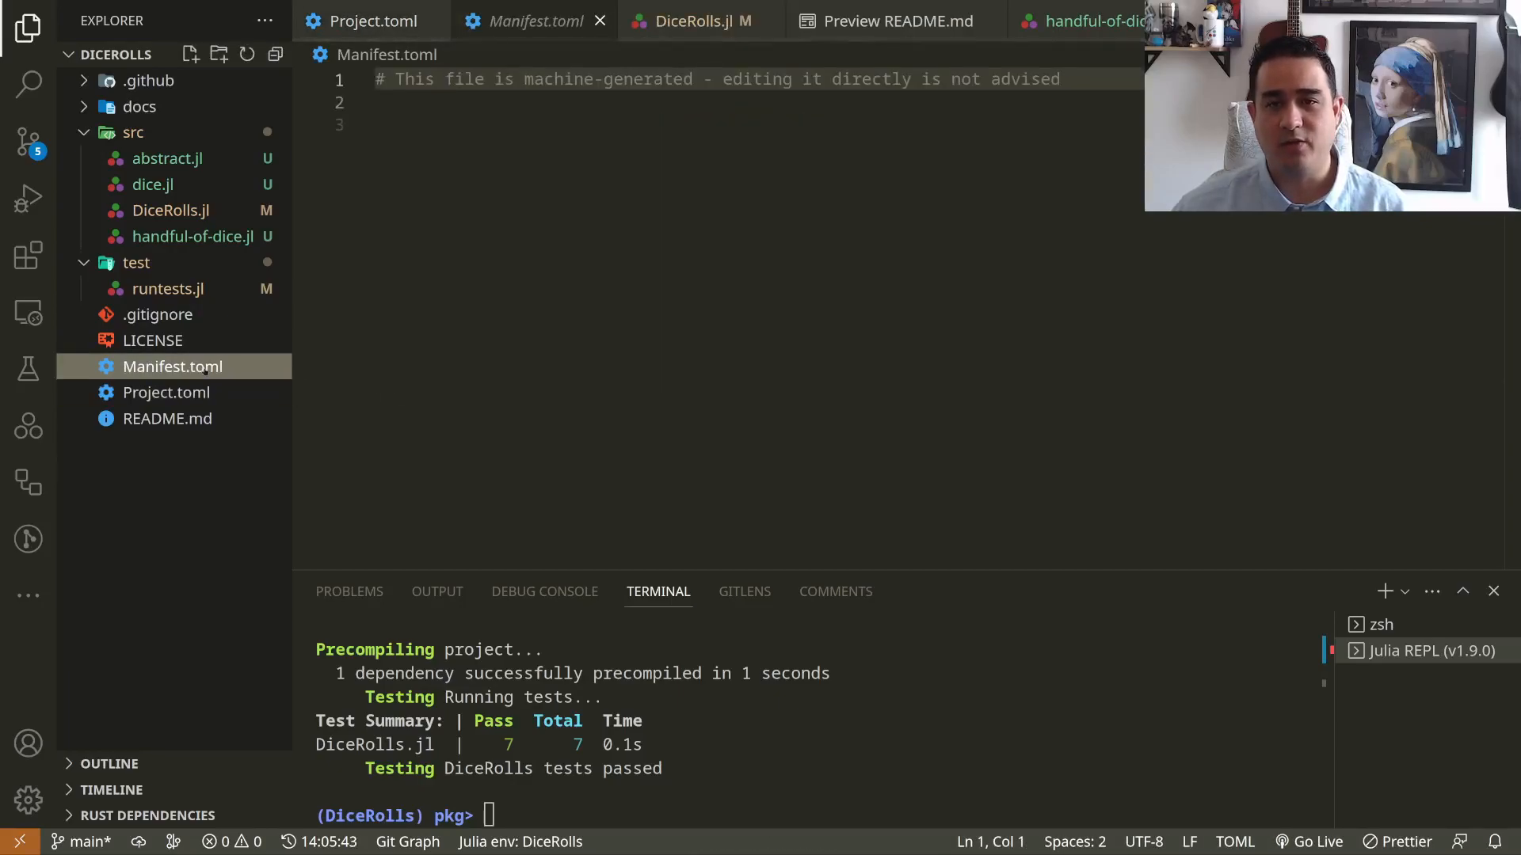
{"action": "scroll", "scroll_direction": "down", "scroll_amount": 3}
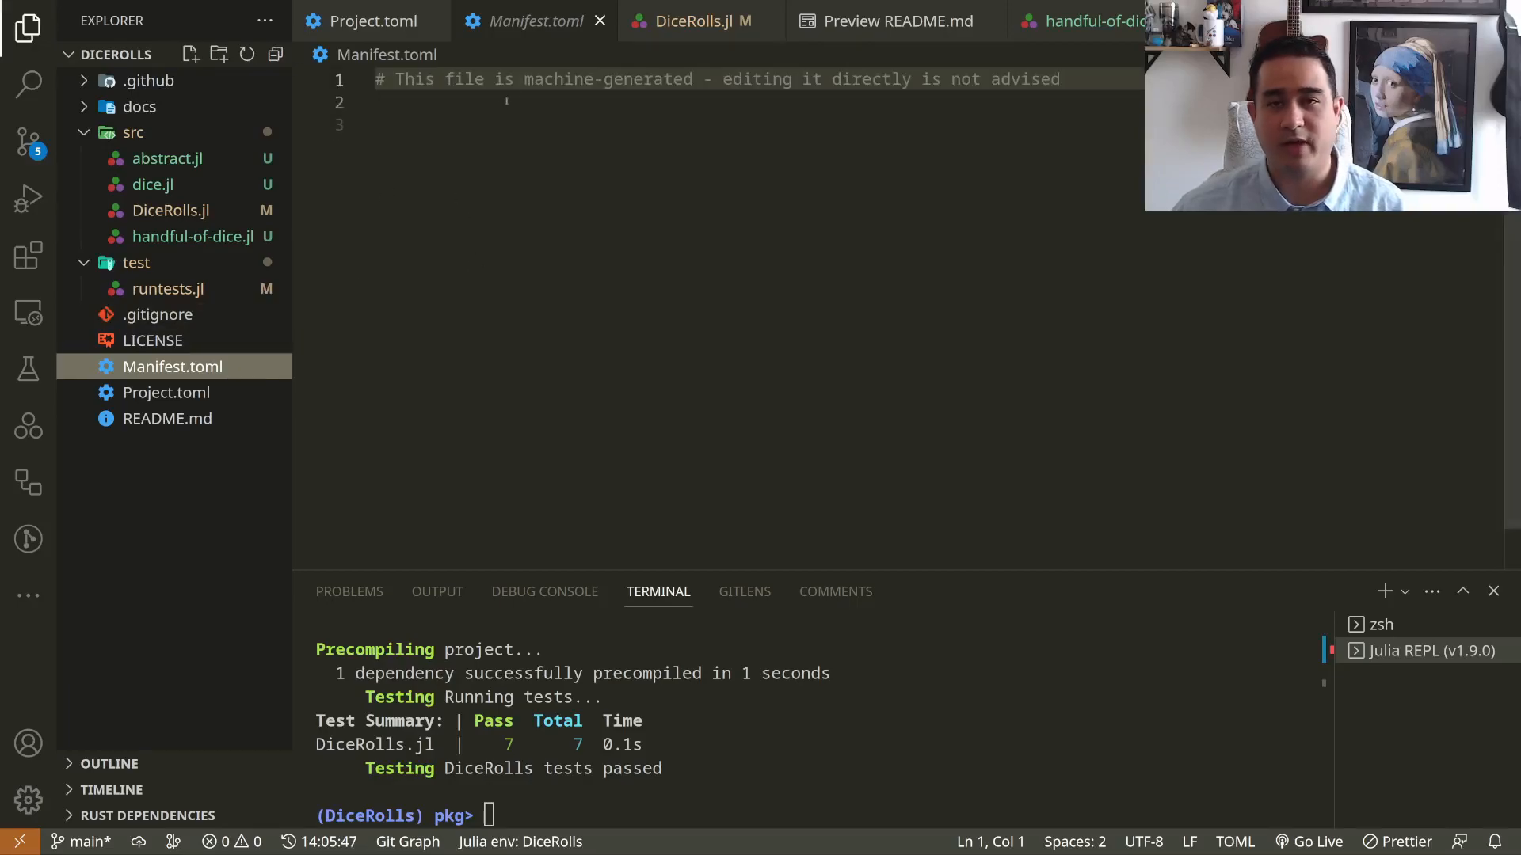
{"action": "mouse_move", "coordinate": [599, 20]}
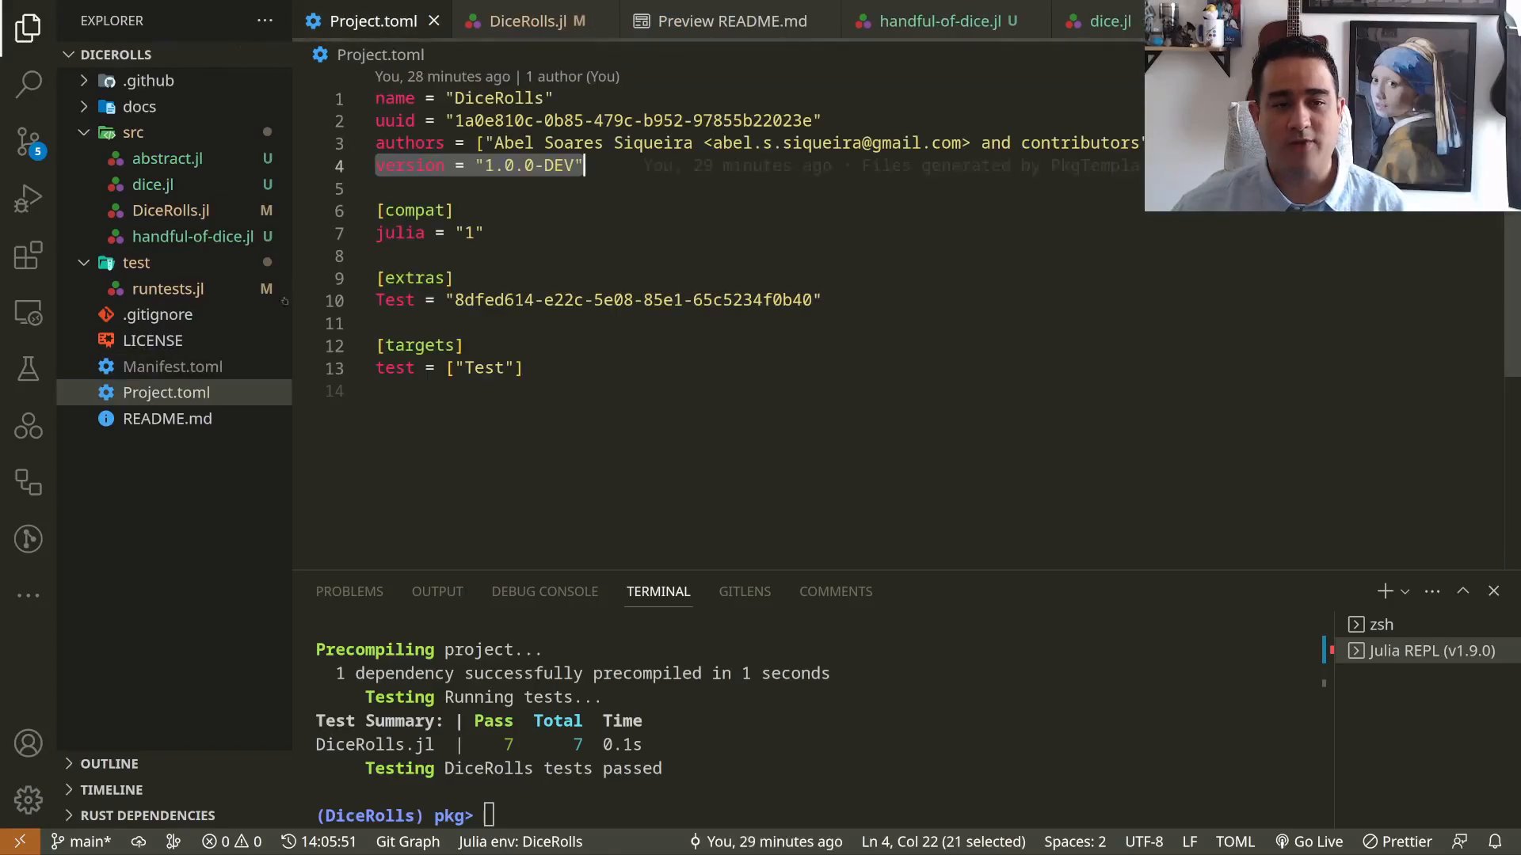
{"action": "left_click", "coordinate": [152, 340]}
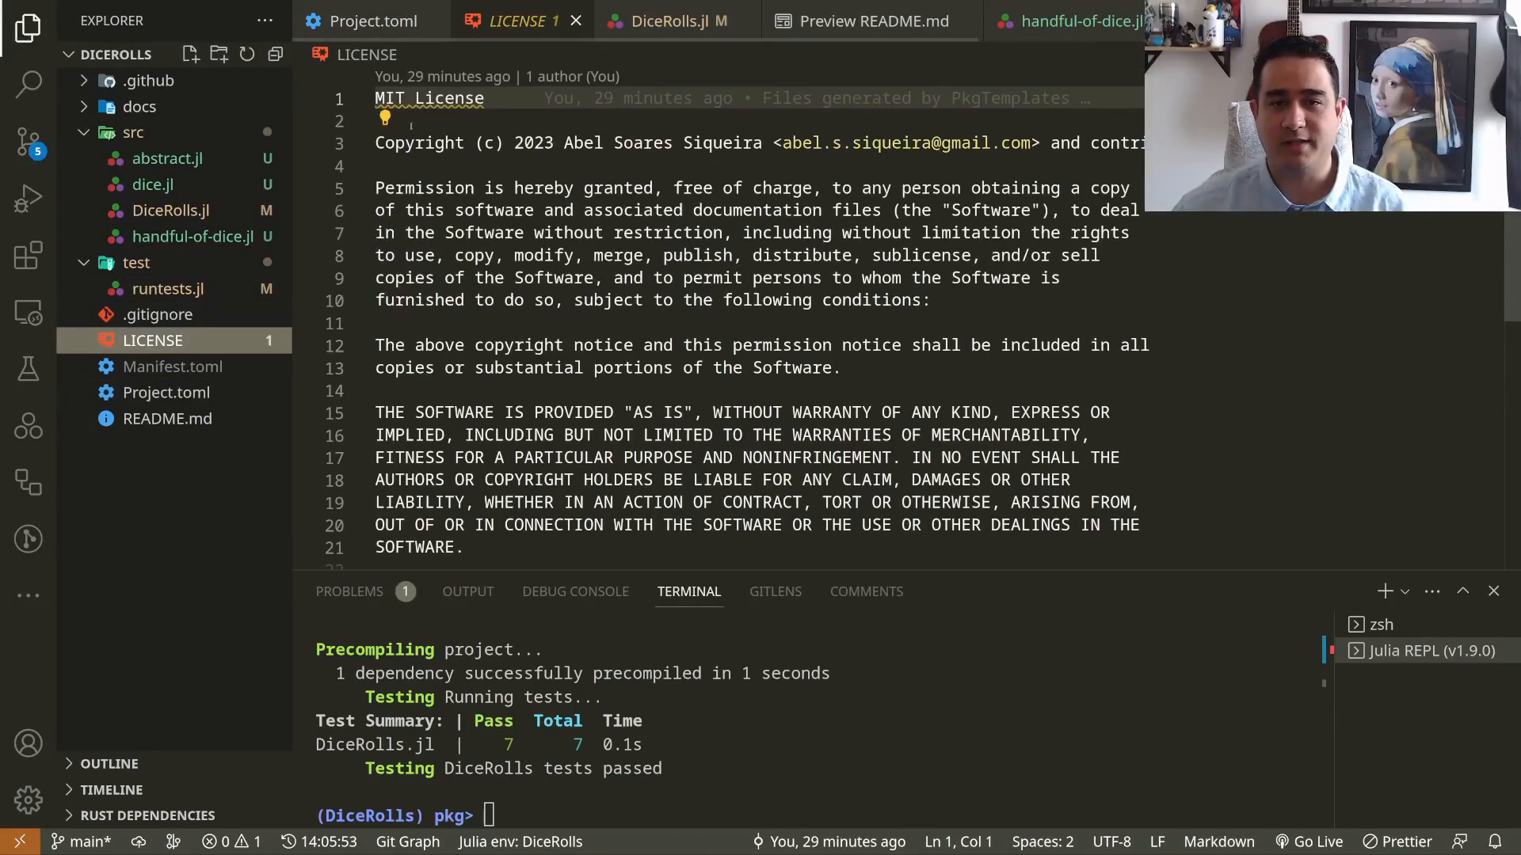
{"action": "left_click", "coordinate": [157, 314]}
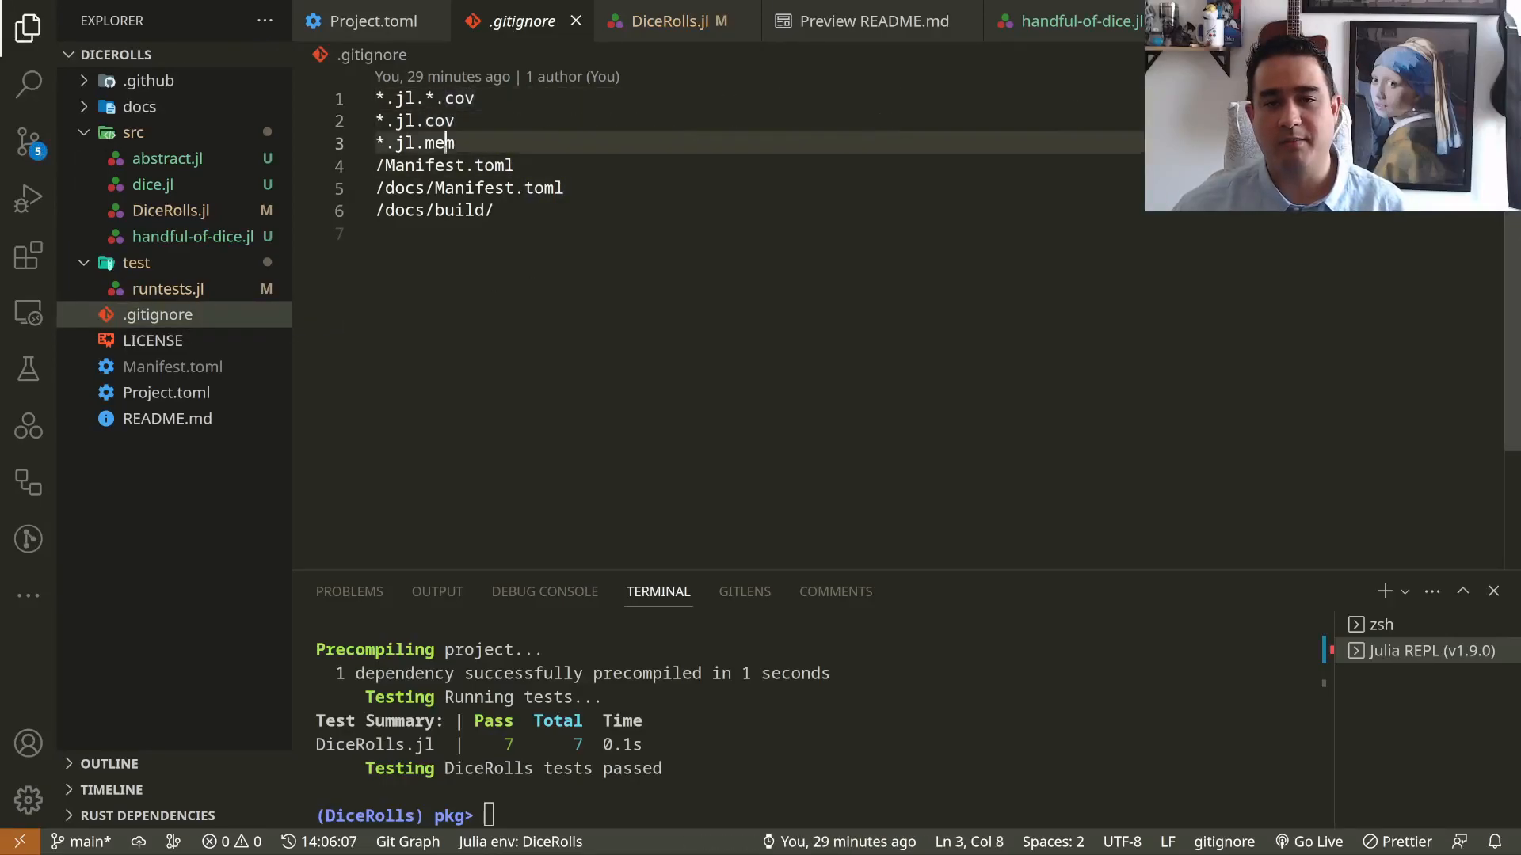
{"action": "left_click", "coordinate": [457, 99]}
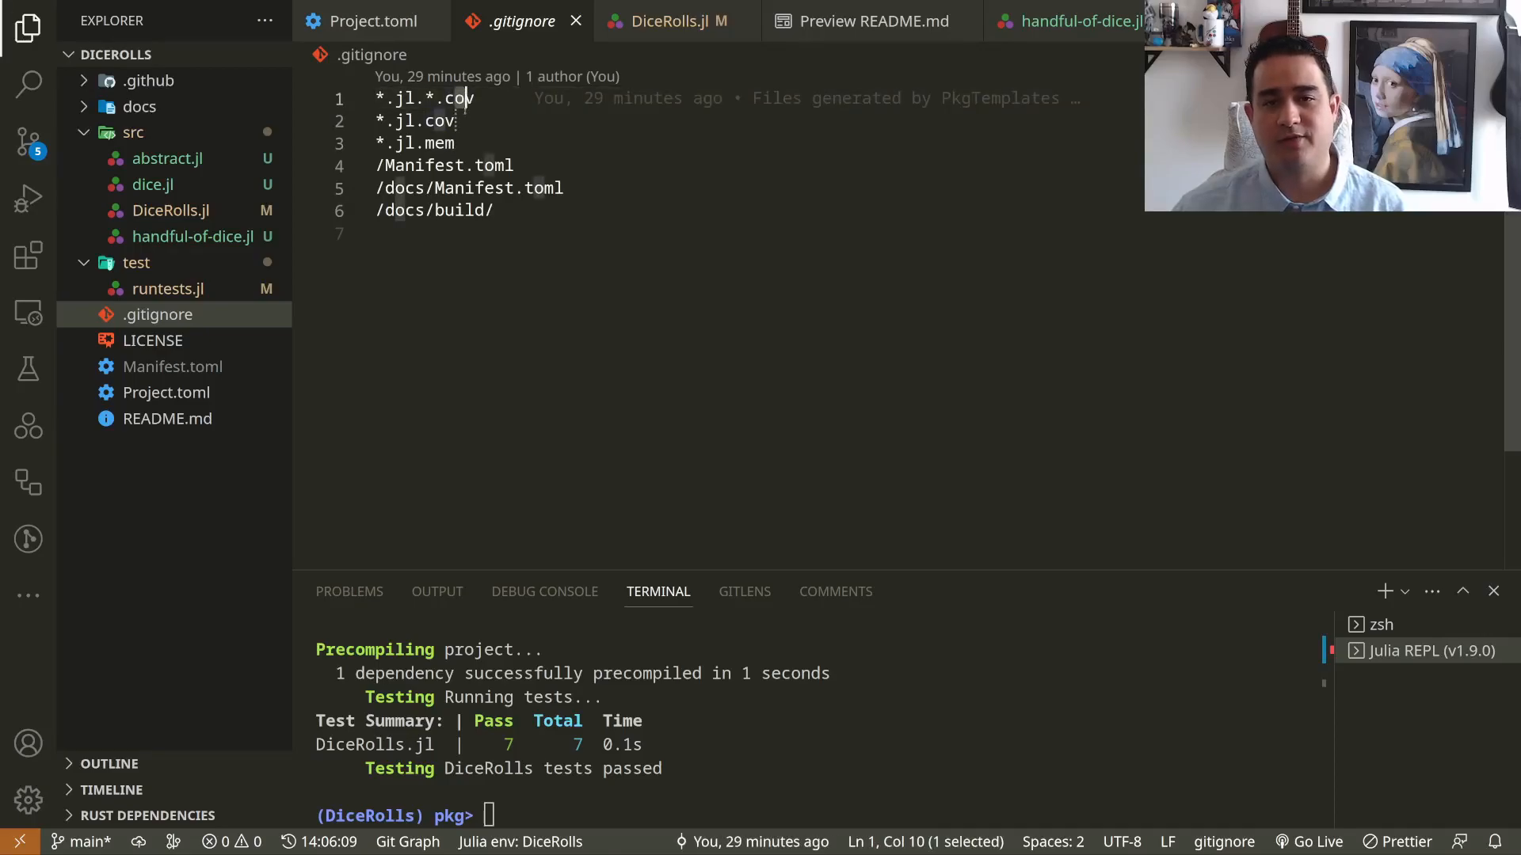
{"action": "key", "text": "ctrl+z"}
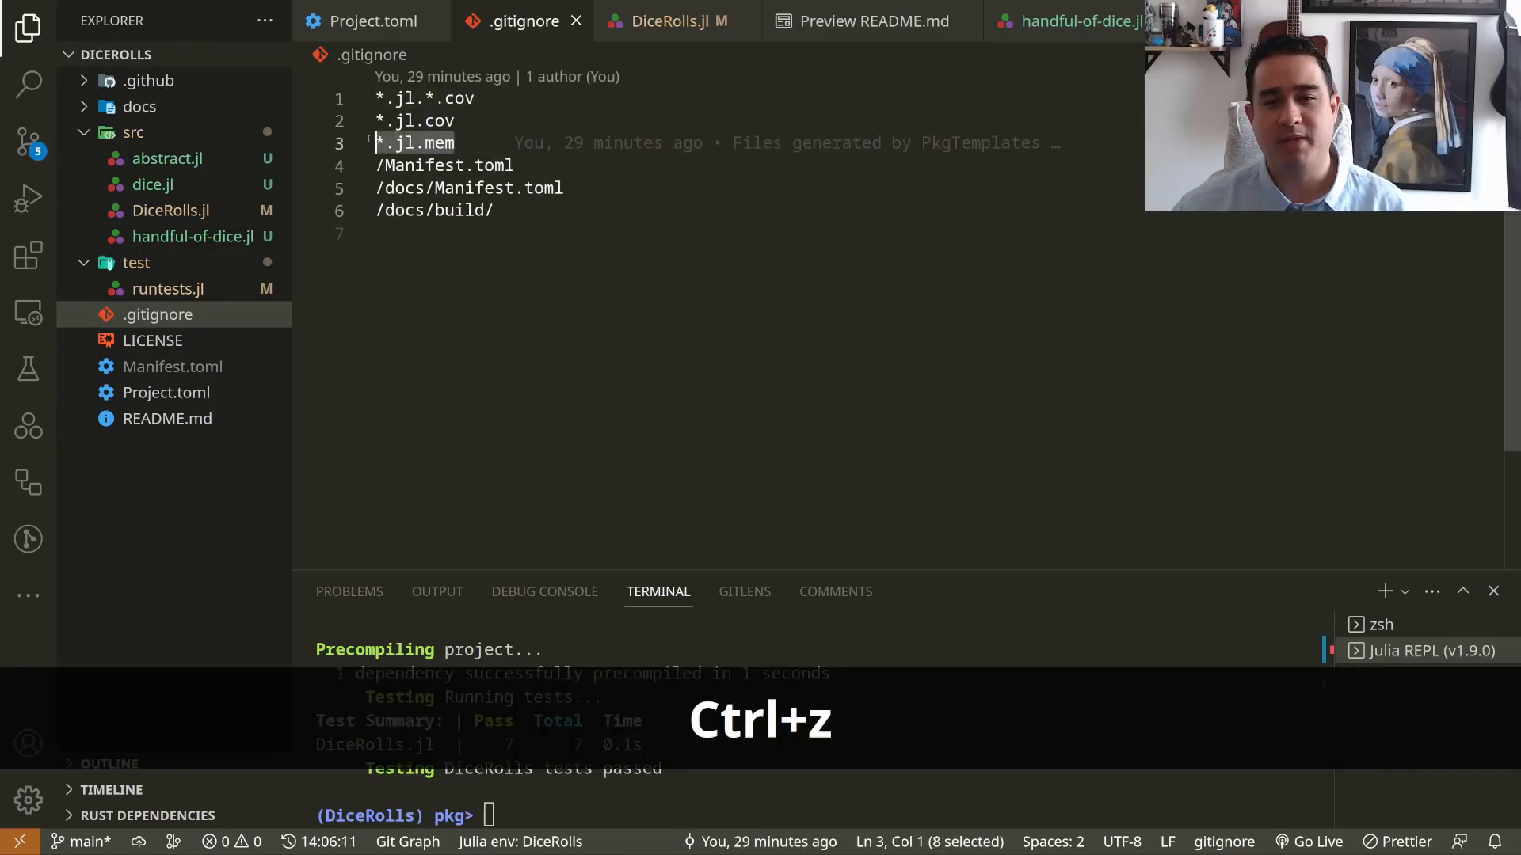